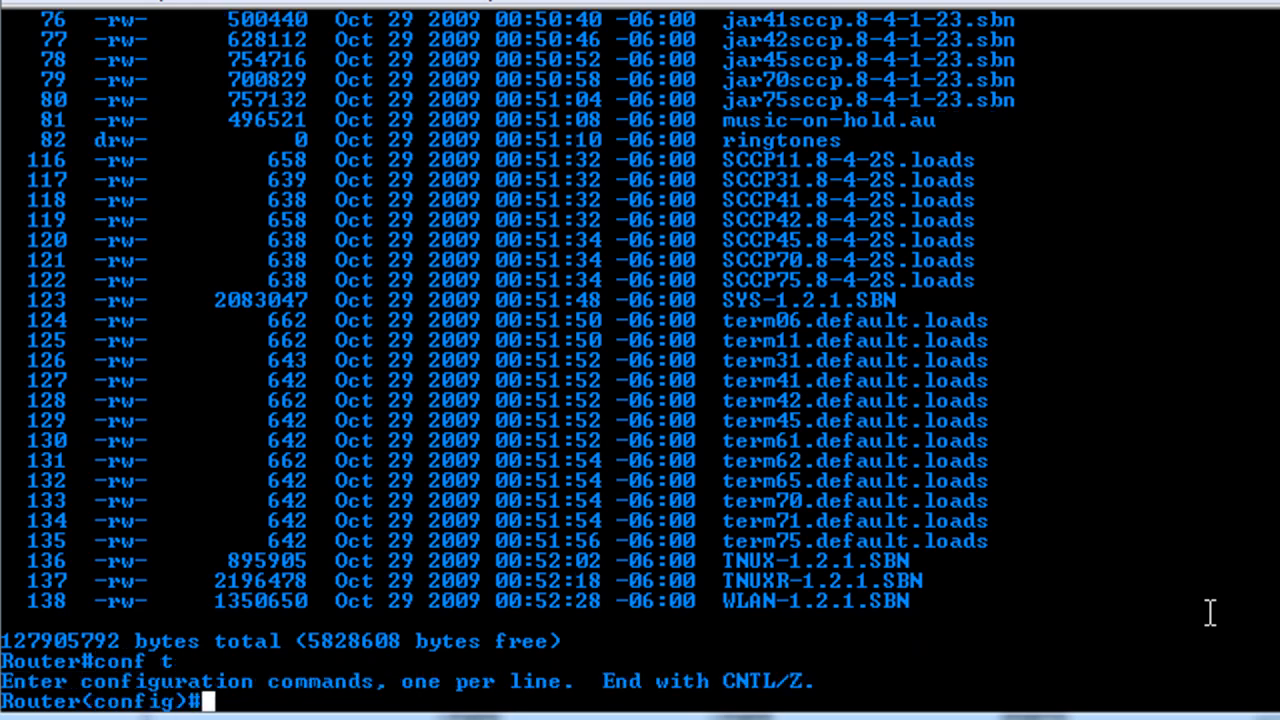
Start tftp-server flash:SCCP70.8-4-2S.loads ? to list its options, picking the file name from the listing.
{"action": "type", "text": "tftp"}
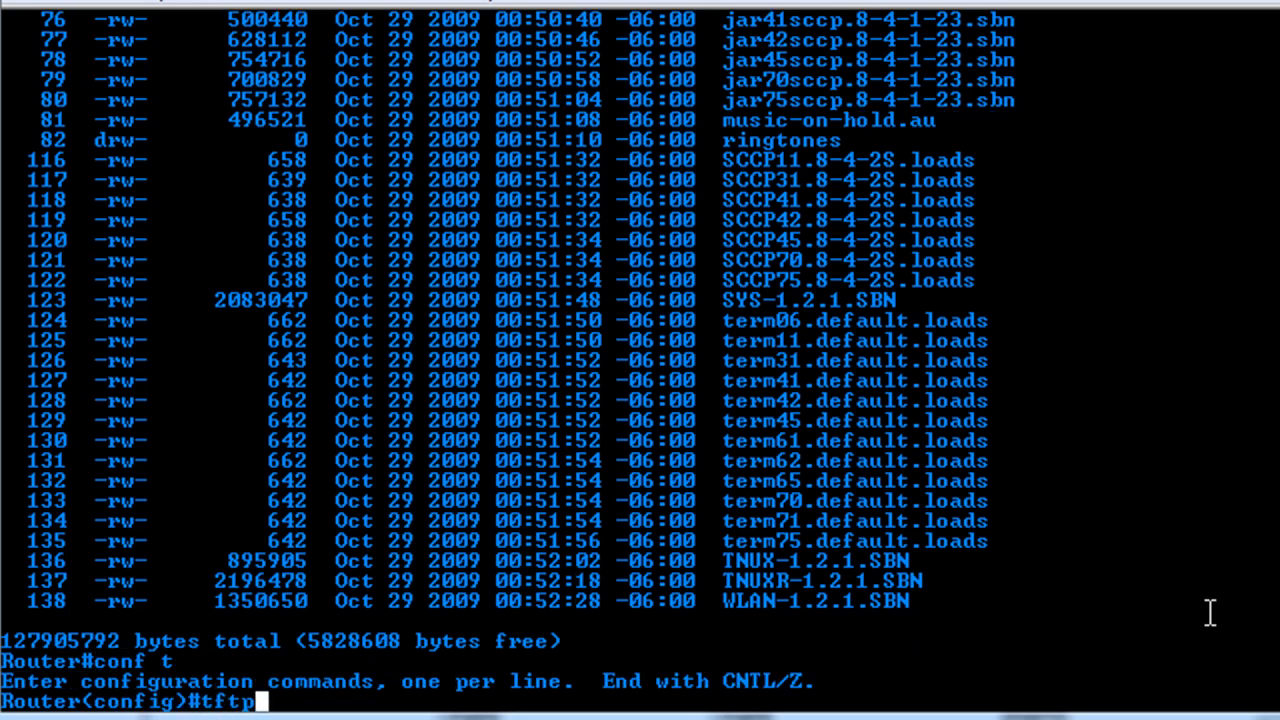
{"action": "type", "text": "-server"}
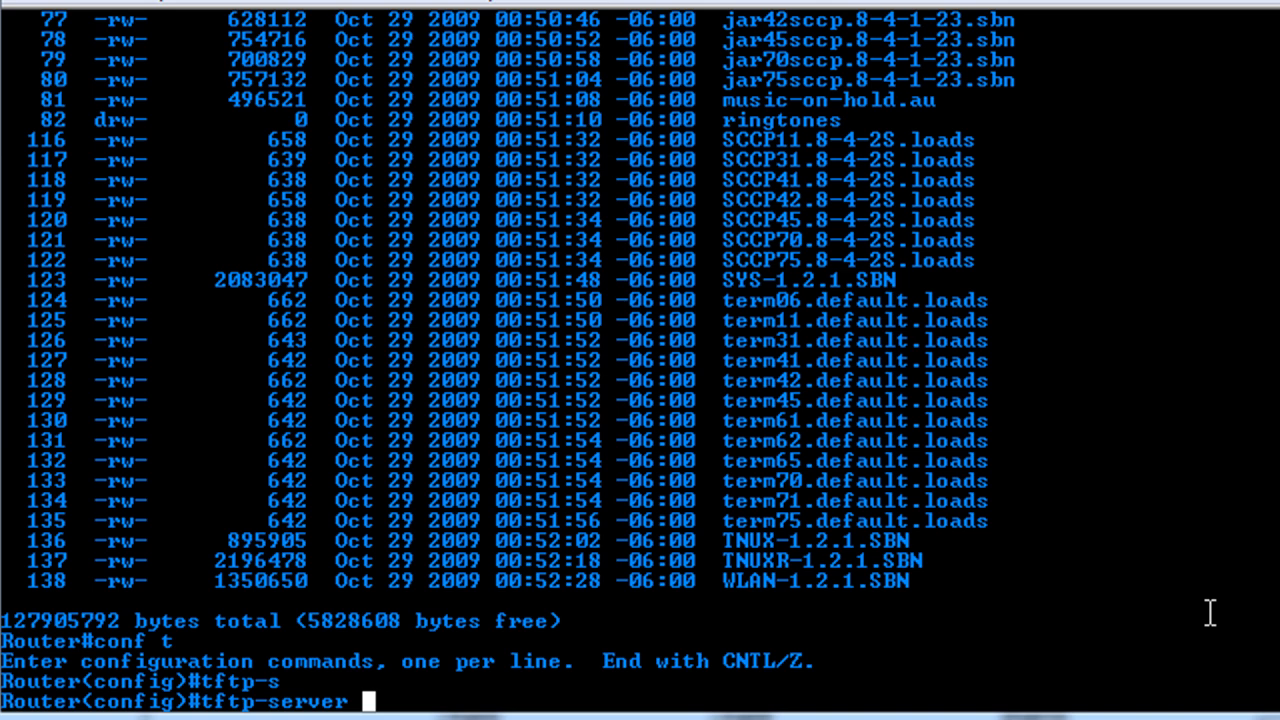
{"action": "type", "text": "?"}
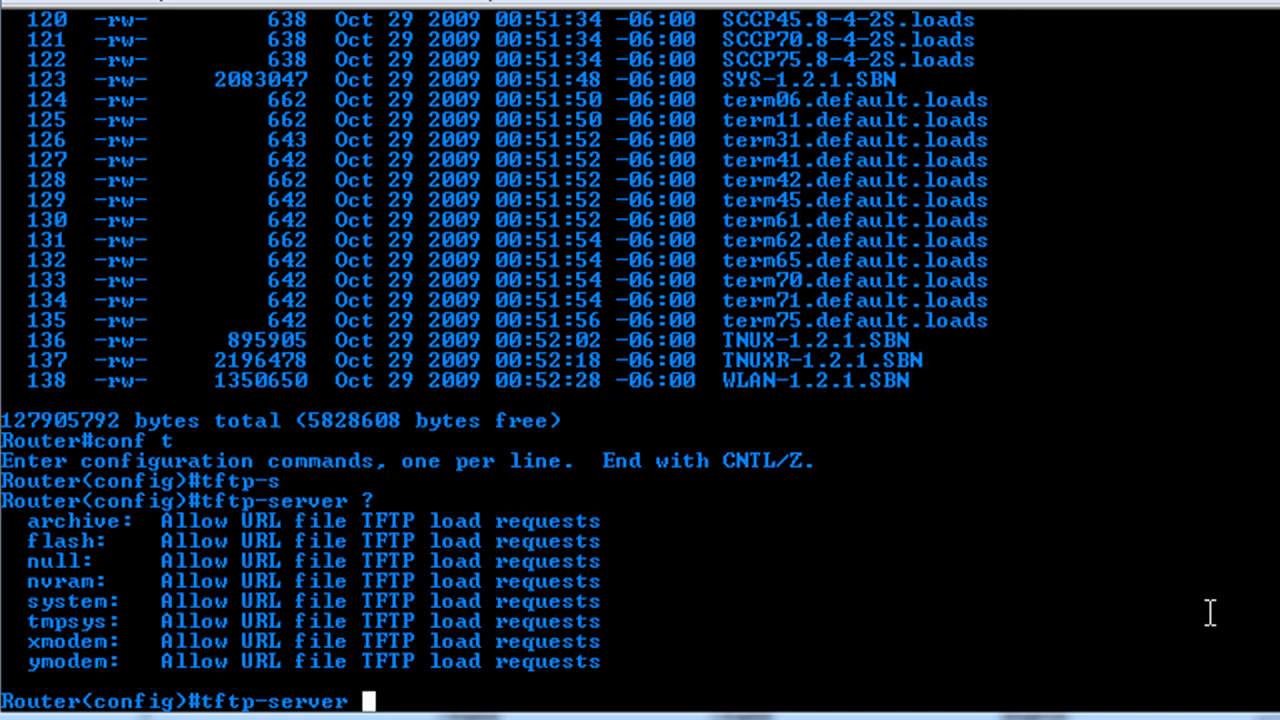
{"action": "type", "text": "fl"}
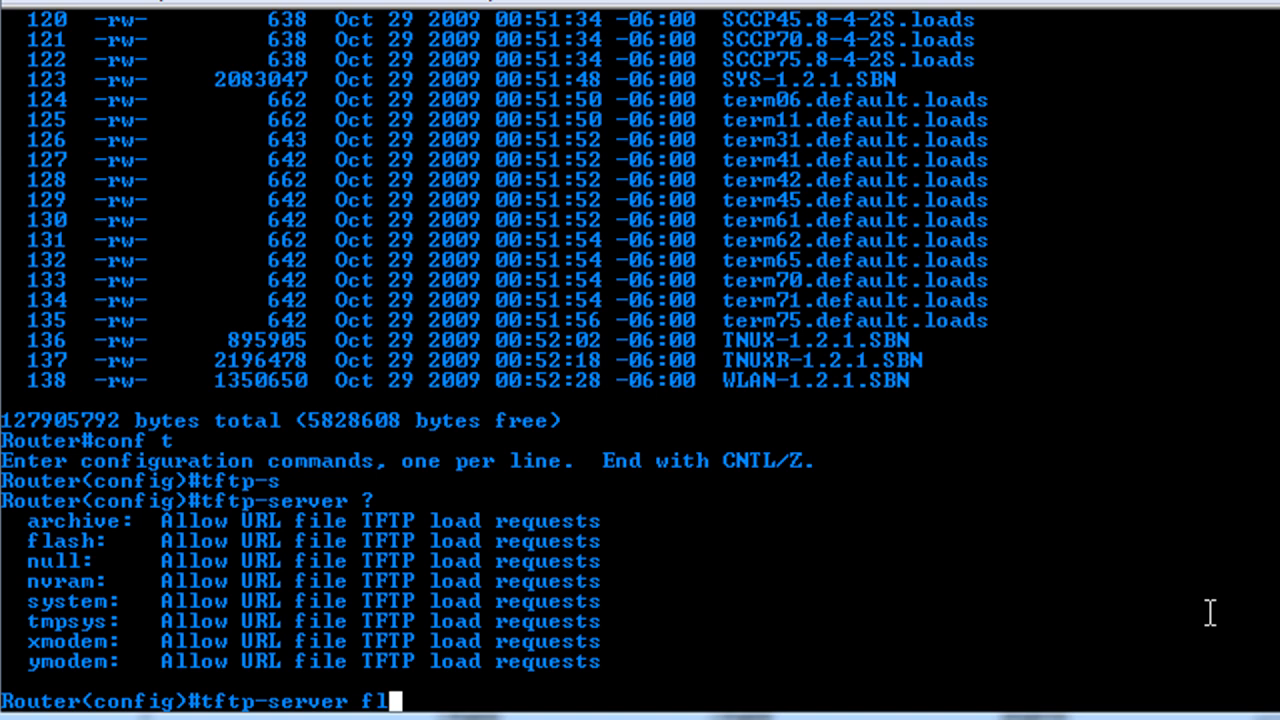
{"action": "type", "text": "ash"}
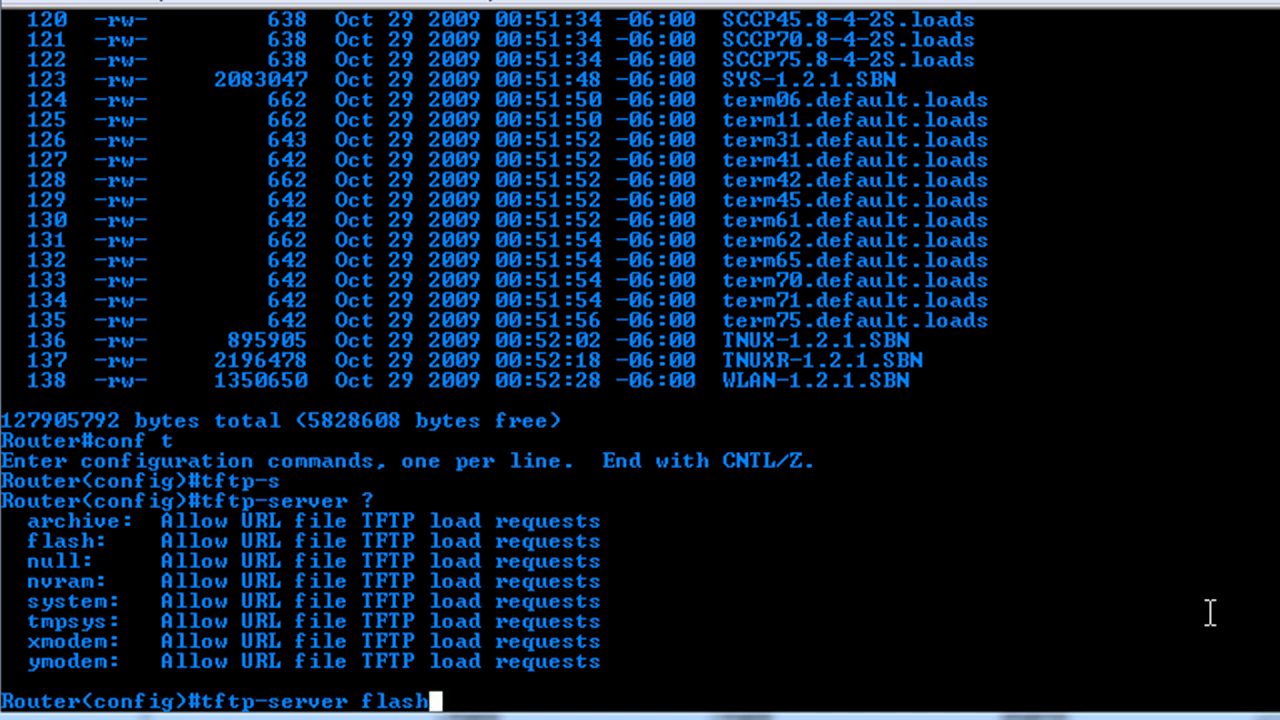
{"action": "type", "text": ":"}
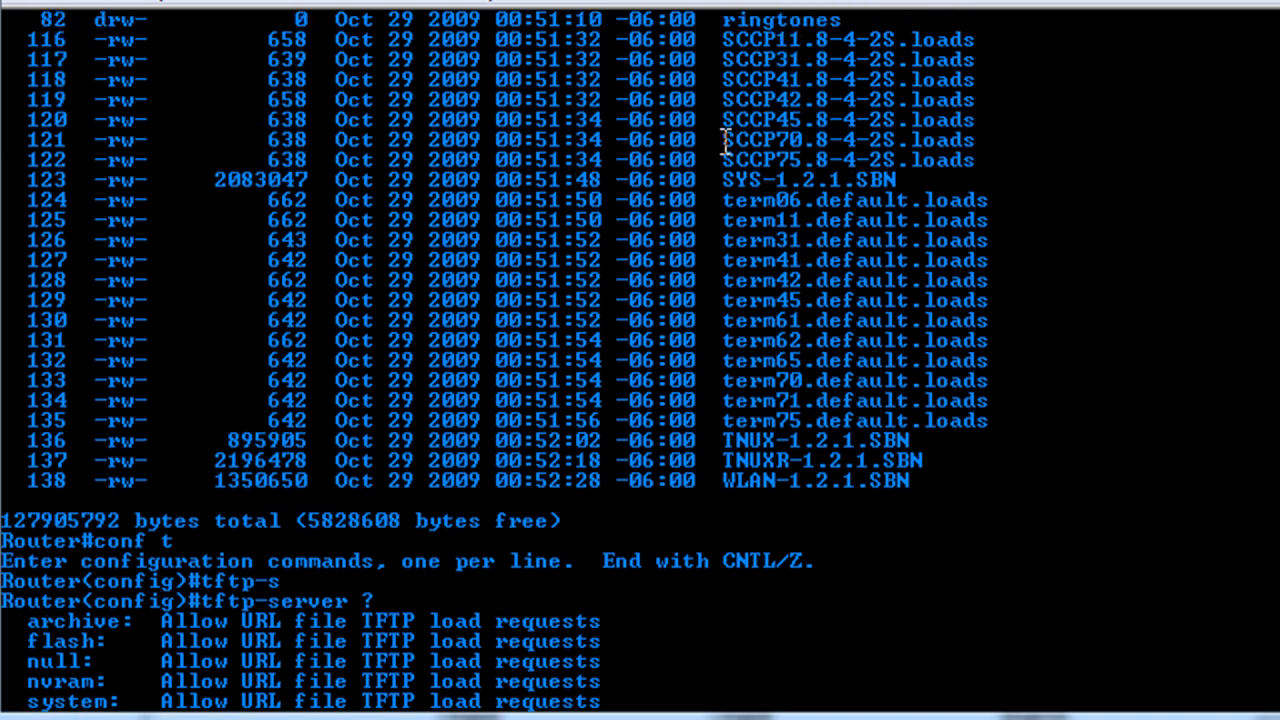
{"action": "double_click", "coordinate": [848, 140]}
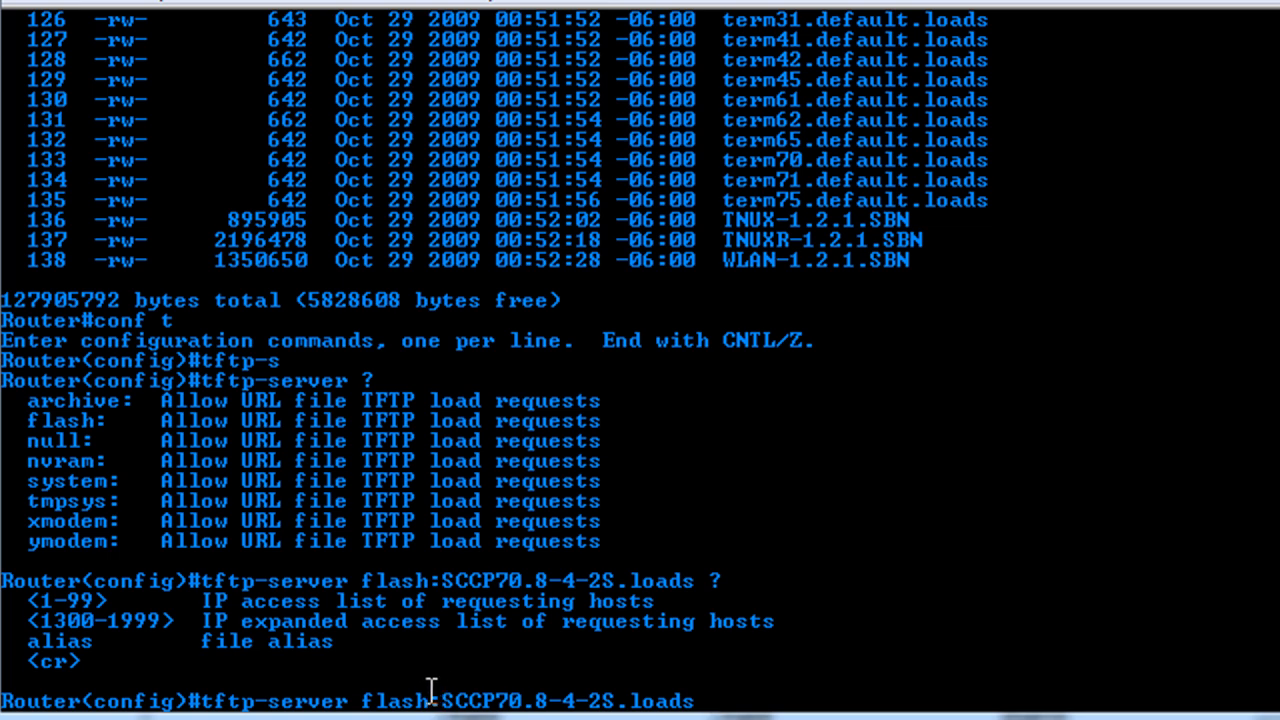
{"action": "mouse_move", "coordinate": [580, 696]}
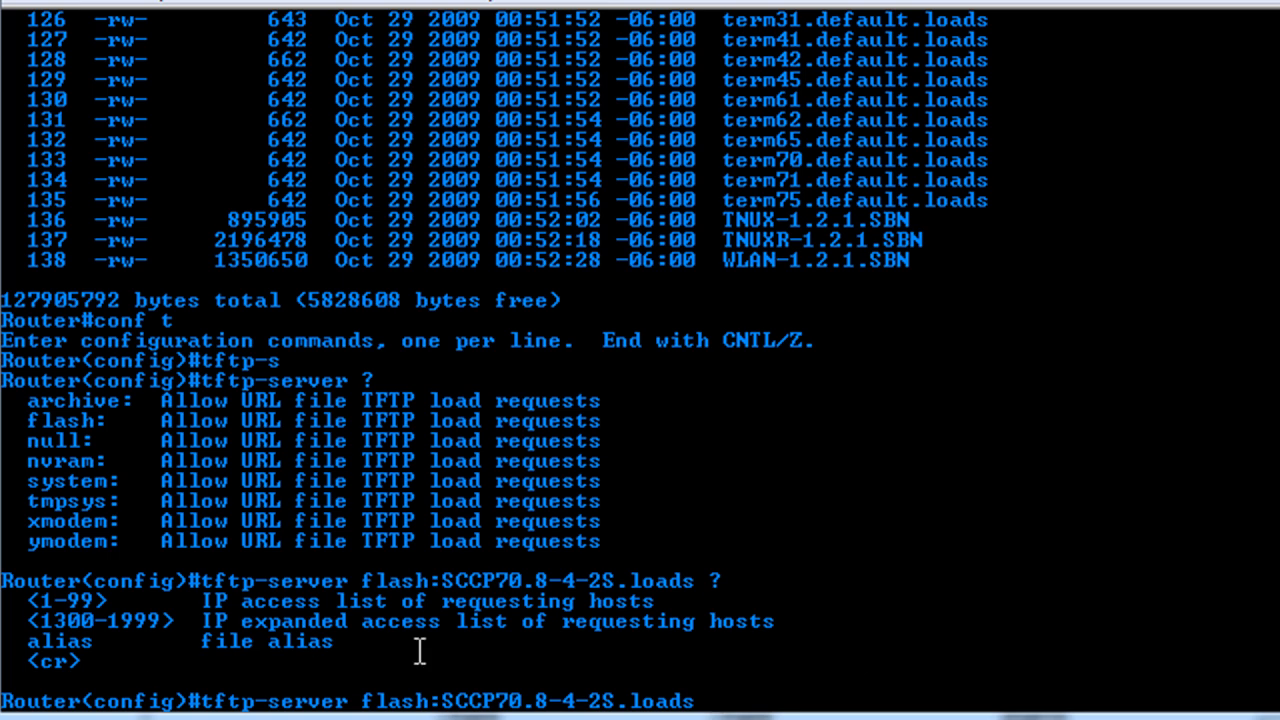
Drop the alias keyword, enter tftp-server flash:SCCP70.8-4-2S.loads, and begin another tftp-server flash:SCCP70 entry.
{"action": "type", "text": "alias SCCP70.8-4-2S.loads"}
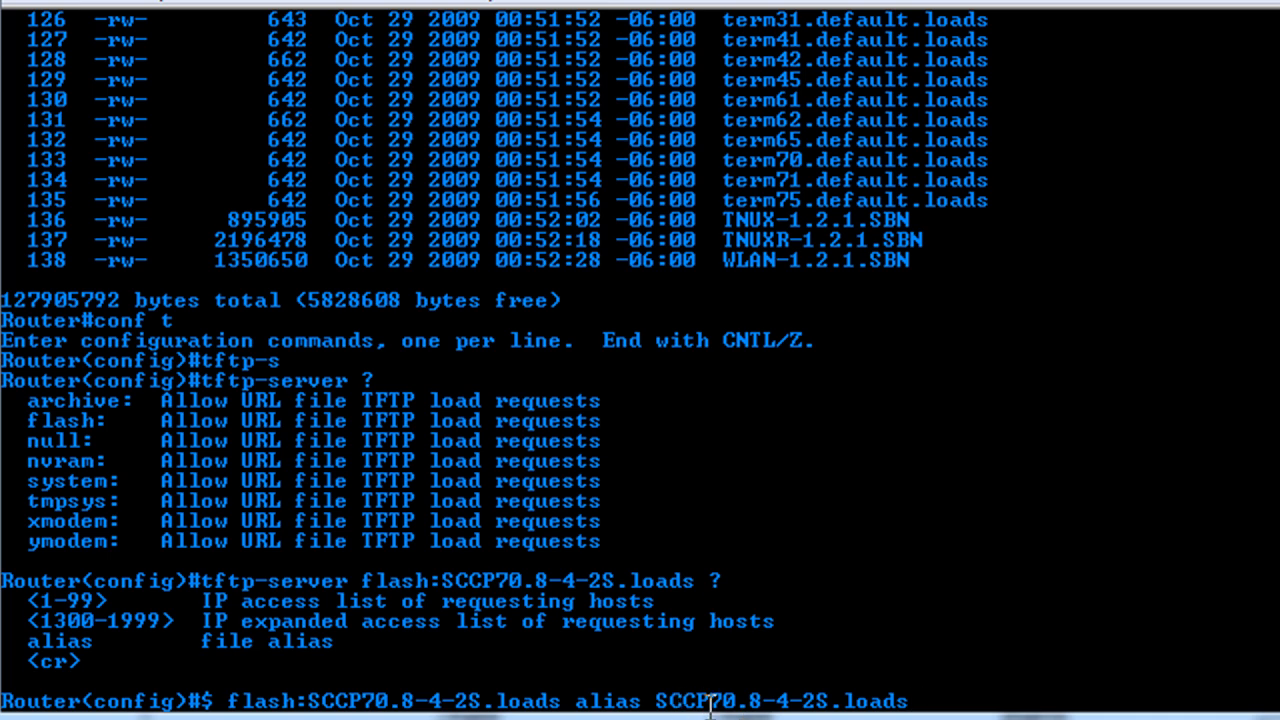
{"action": "mouse_move", "coordinate": [320, 700]}
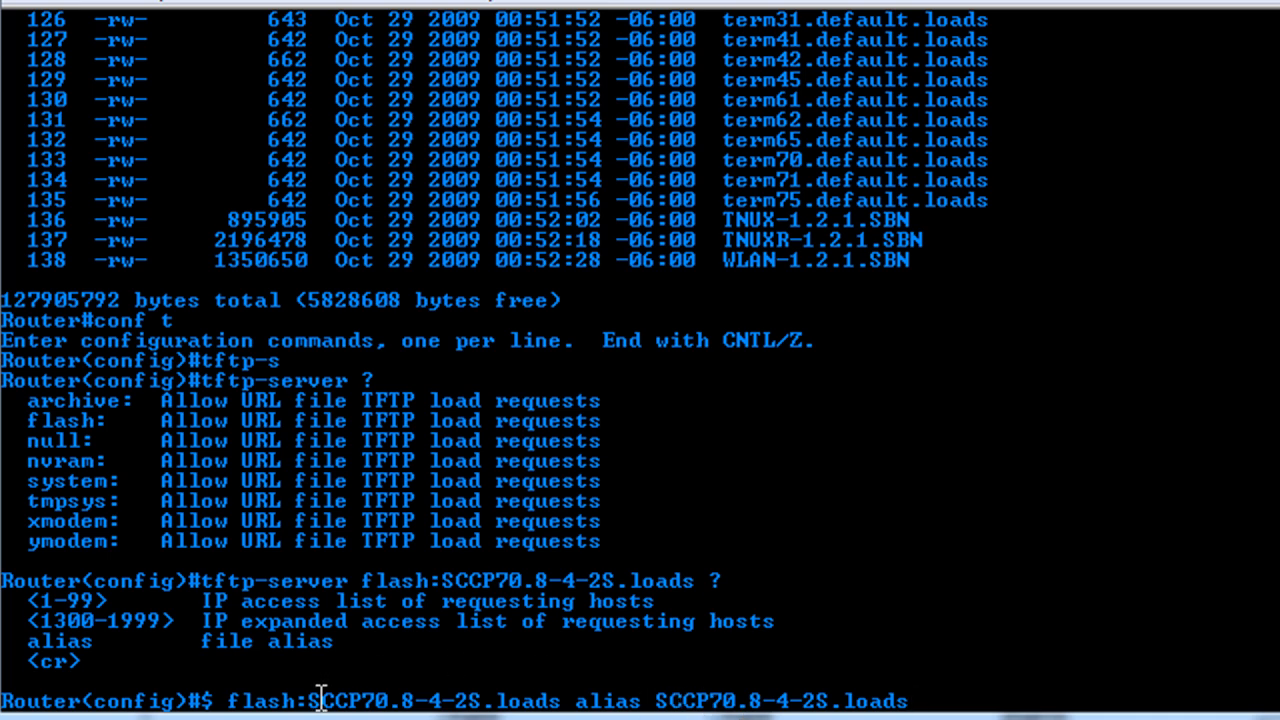
{"action": "mouse_move", "coordinate": [938, 644]}
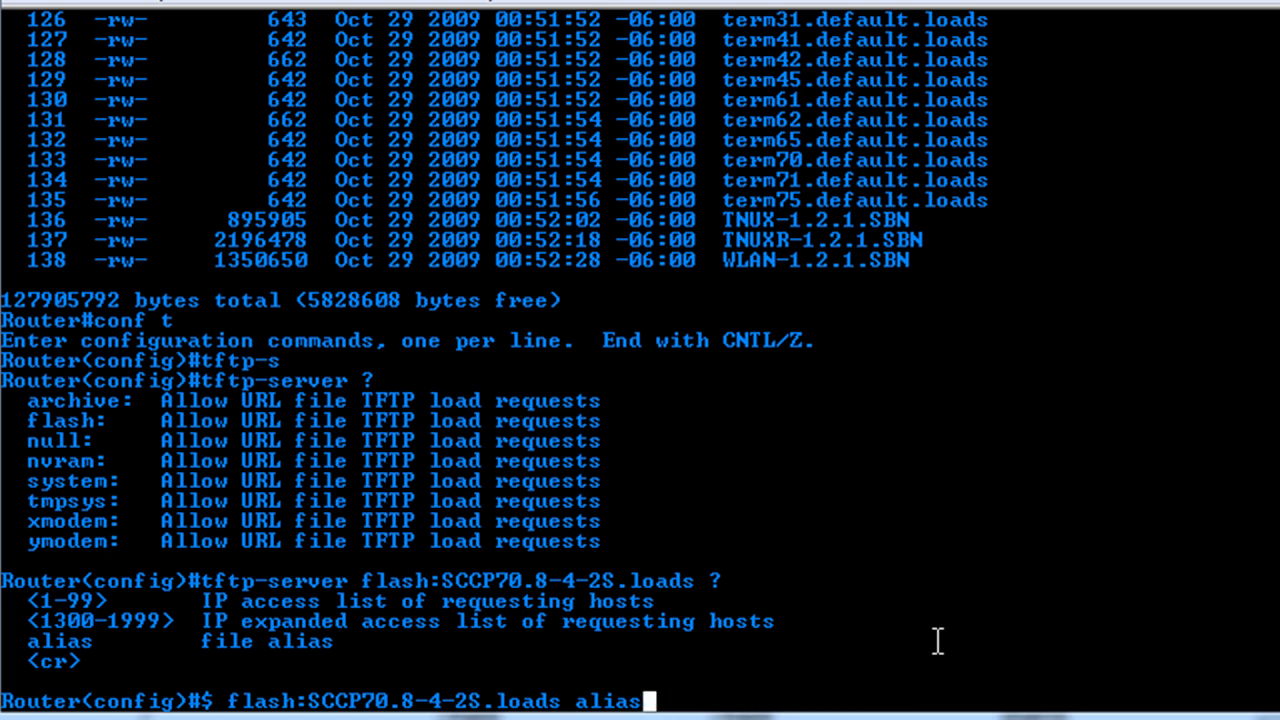
{"action": "key", "text": "backspace"}
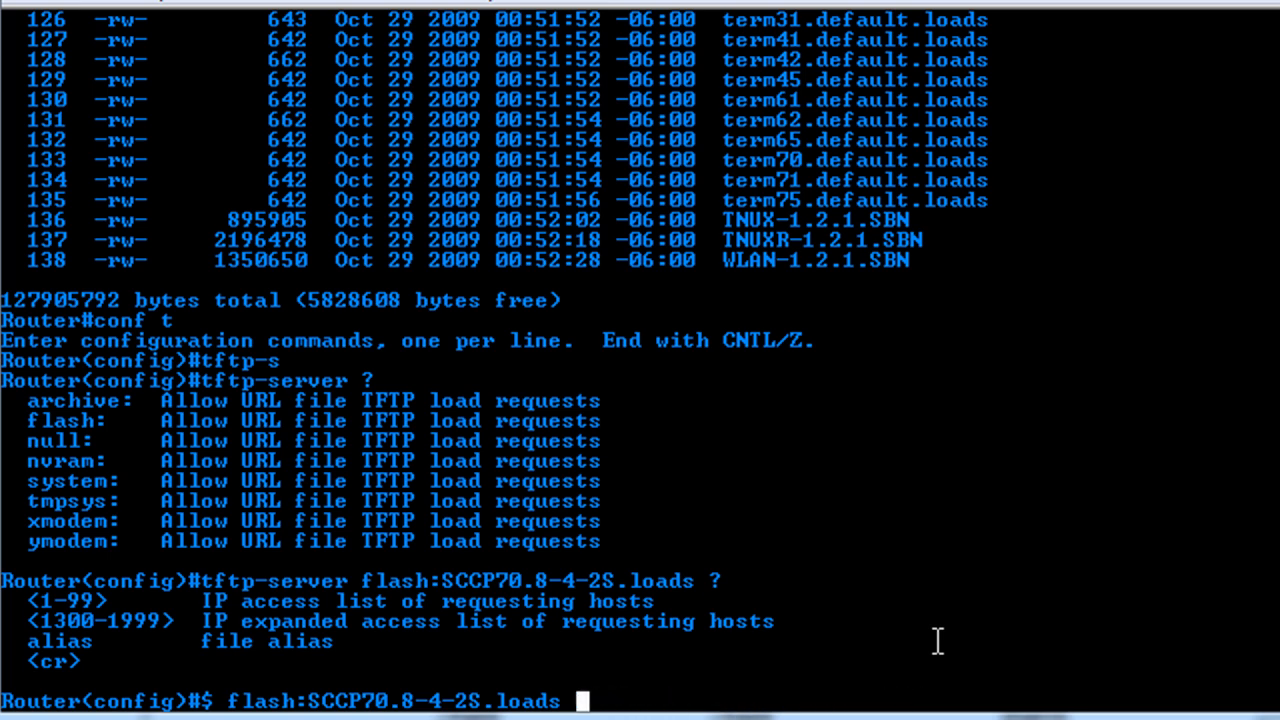
{"action": "key", "text": "Return"}
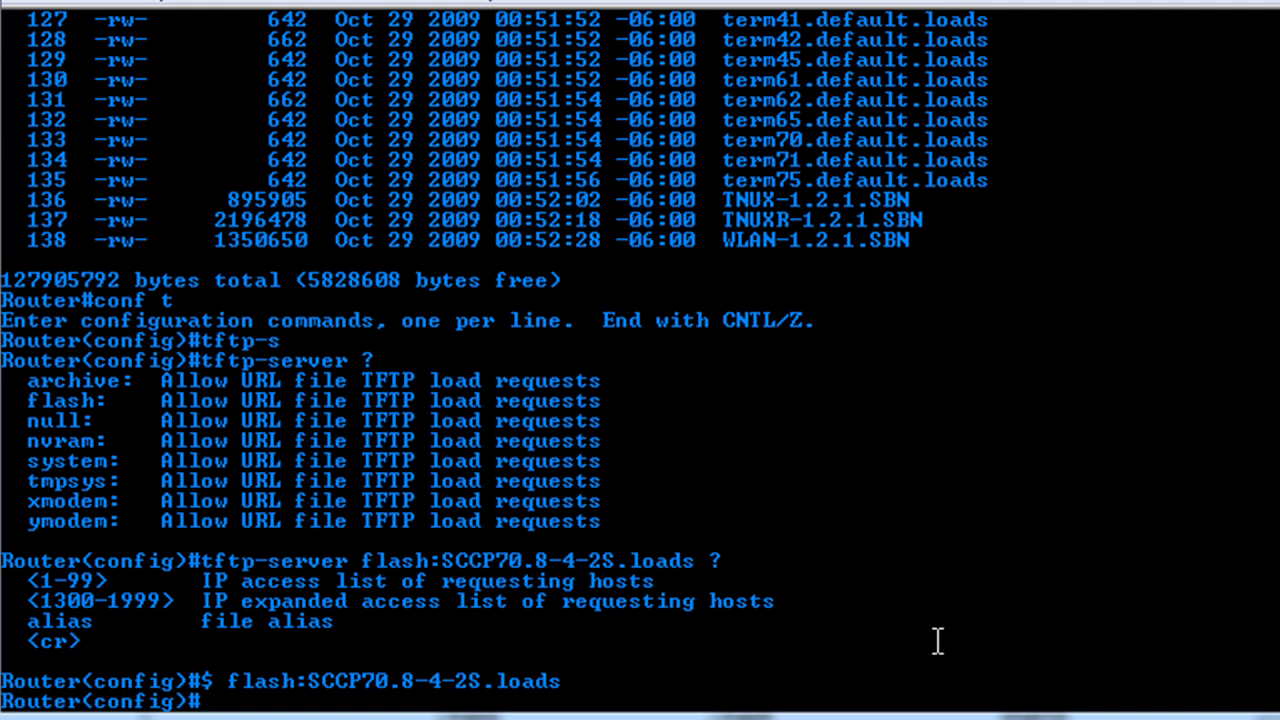
{"action": "type", "text": "tftp-server flash:SCCP70"}
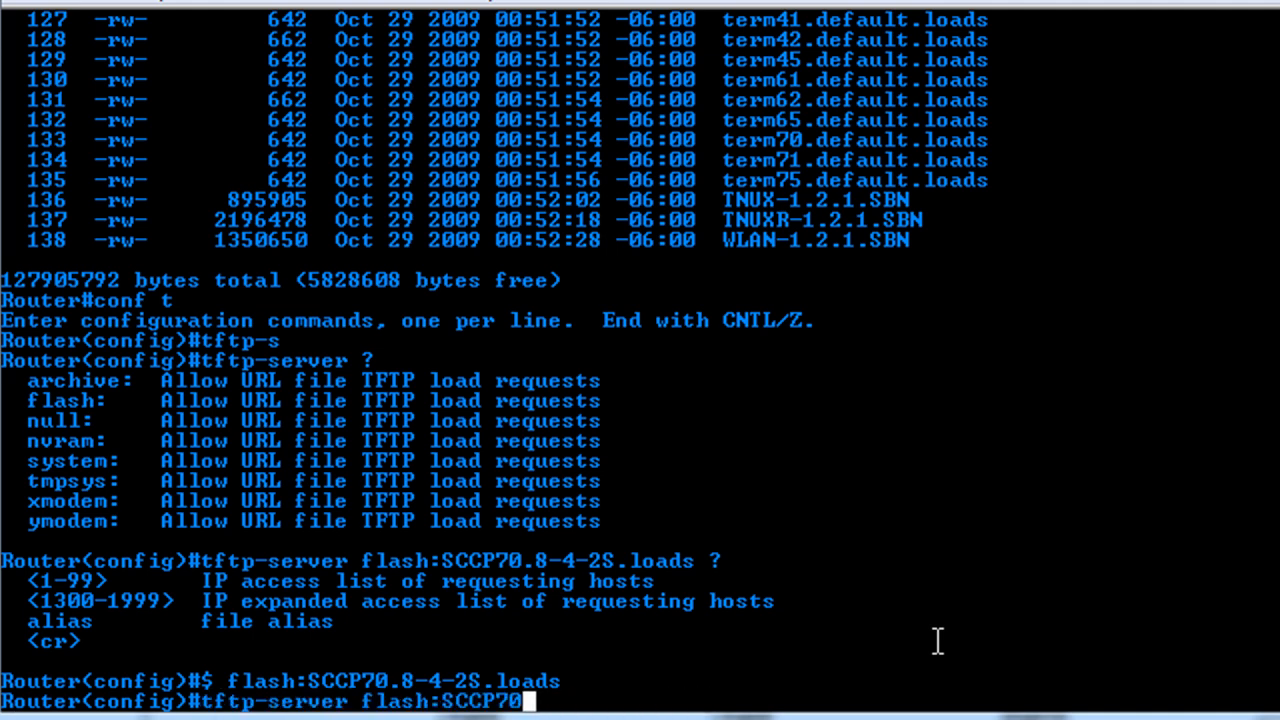
Correct the partly typed tftp-server command with Backspace.
{"action": "key", "text": "Backspace"}
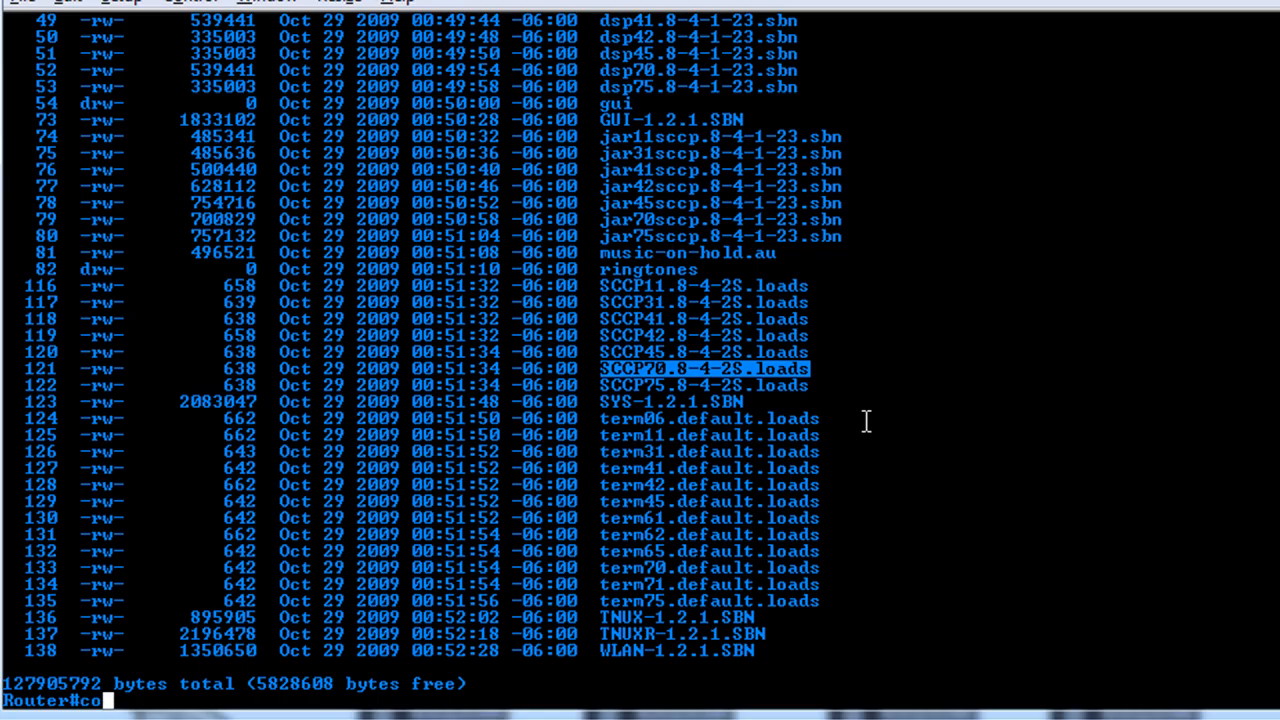
Under telephony-service, set load 7970 SCCP70.8-4-2S.loads.
{"action": "type", "text": "telephony-service"}
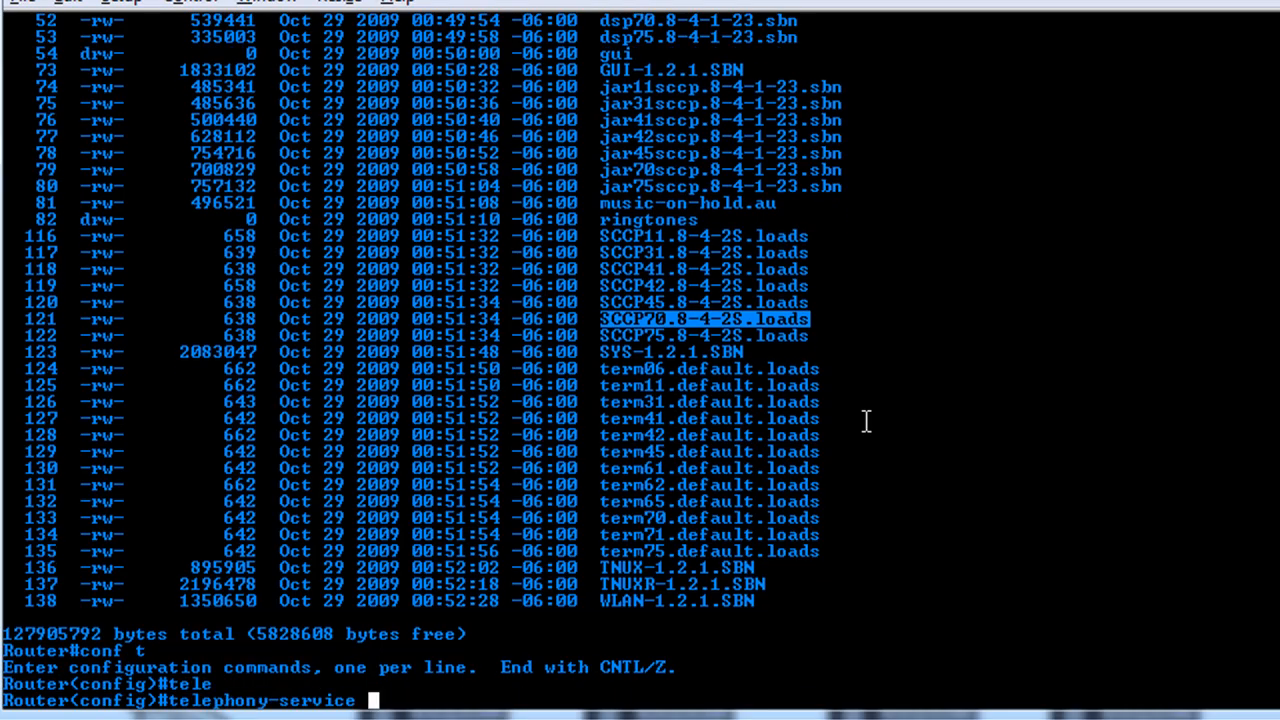
{"action": "key", "text": "Return"}
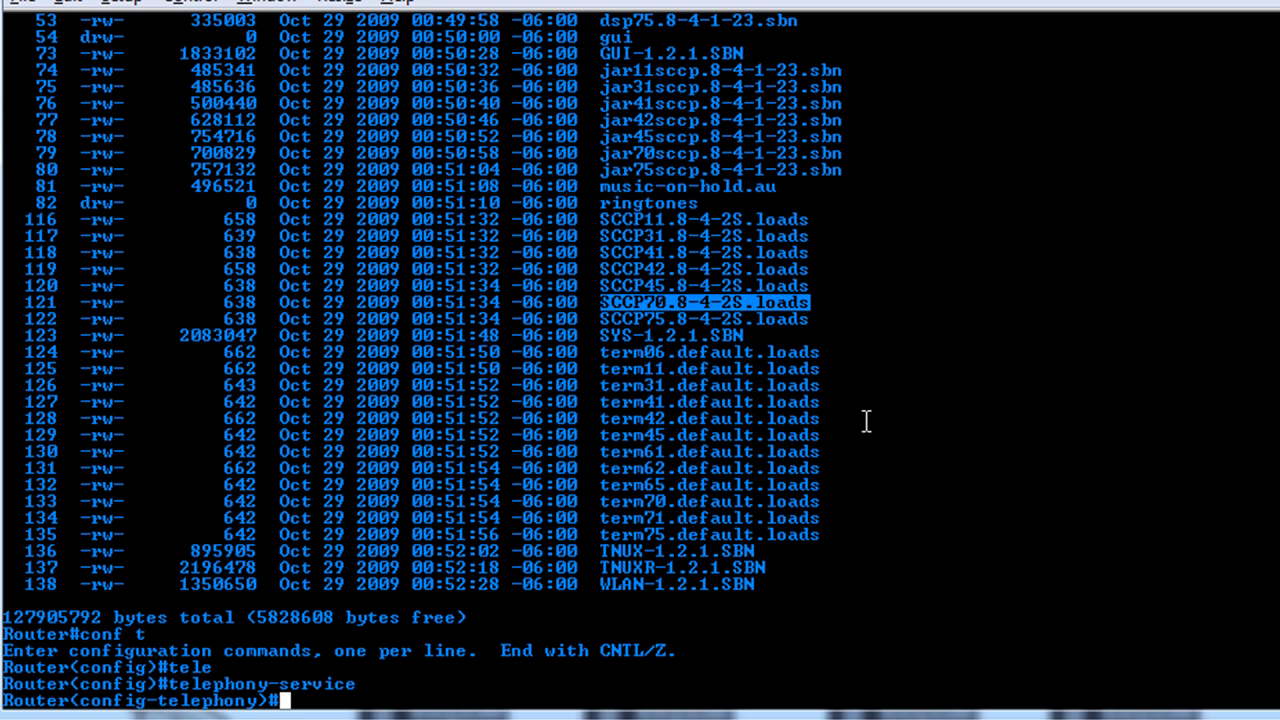
{"action": "type", "text": "load"}
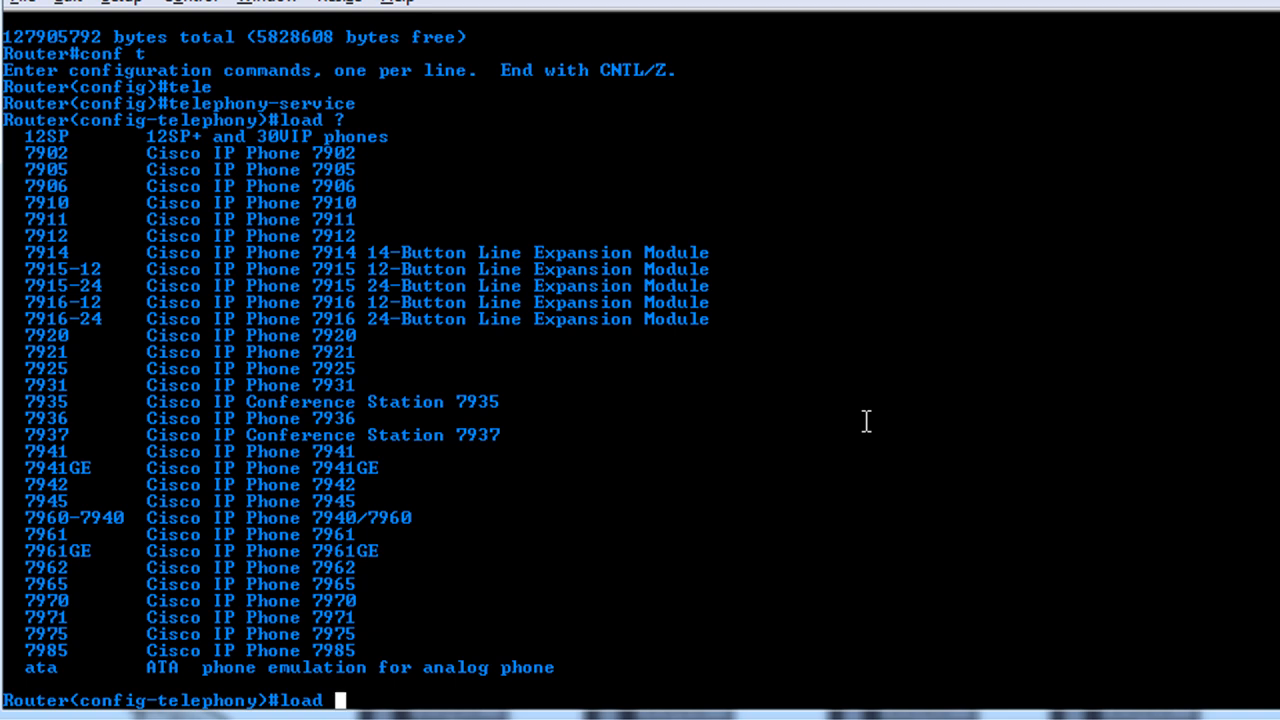
{"action": "type", "text": "7970"}
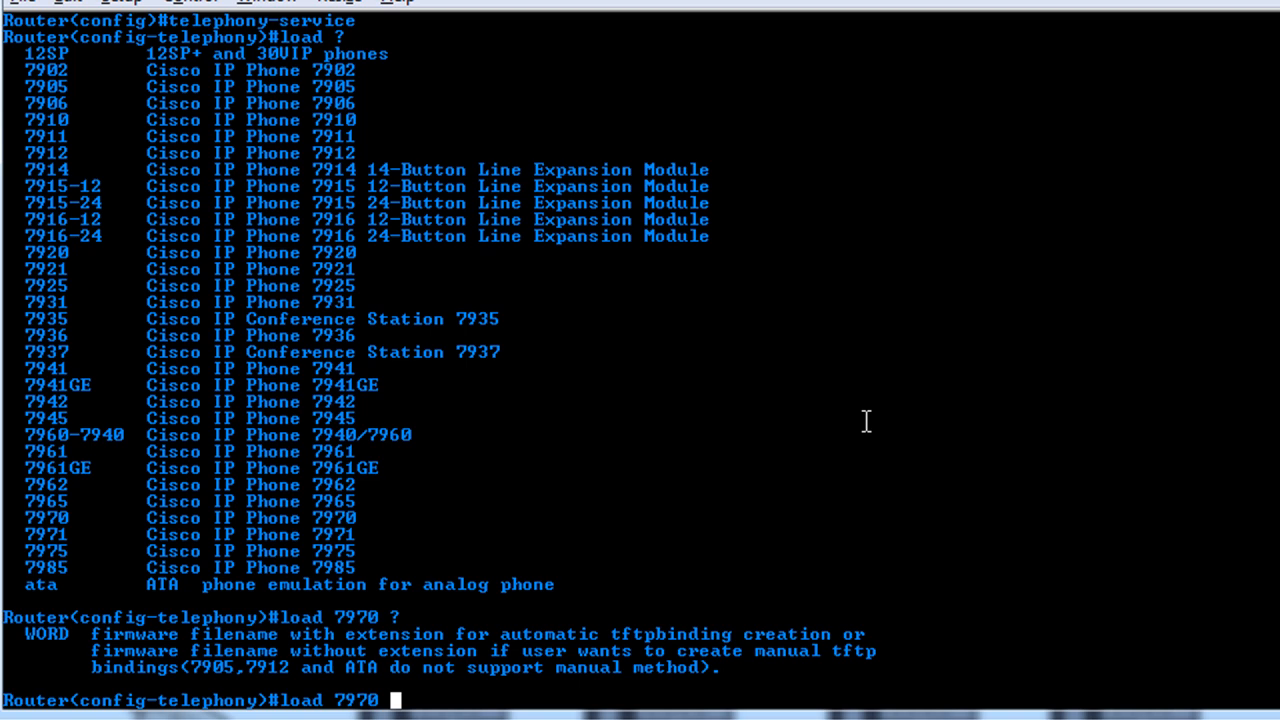
{"action": "type", "text": "SCCP70.8-4-2S.loads"}
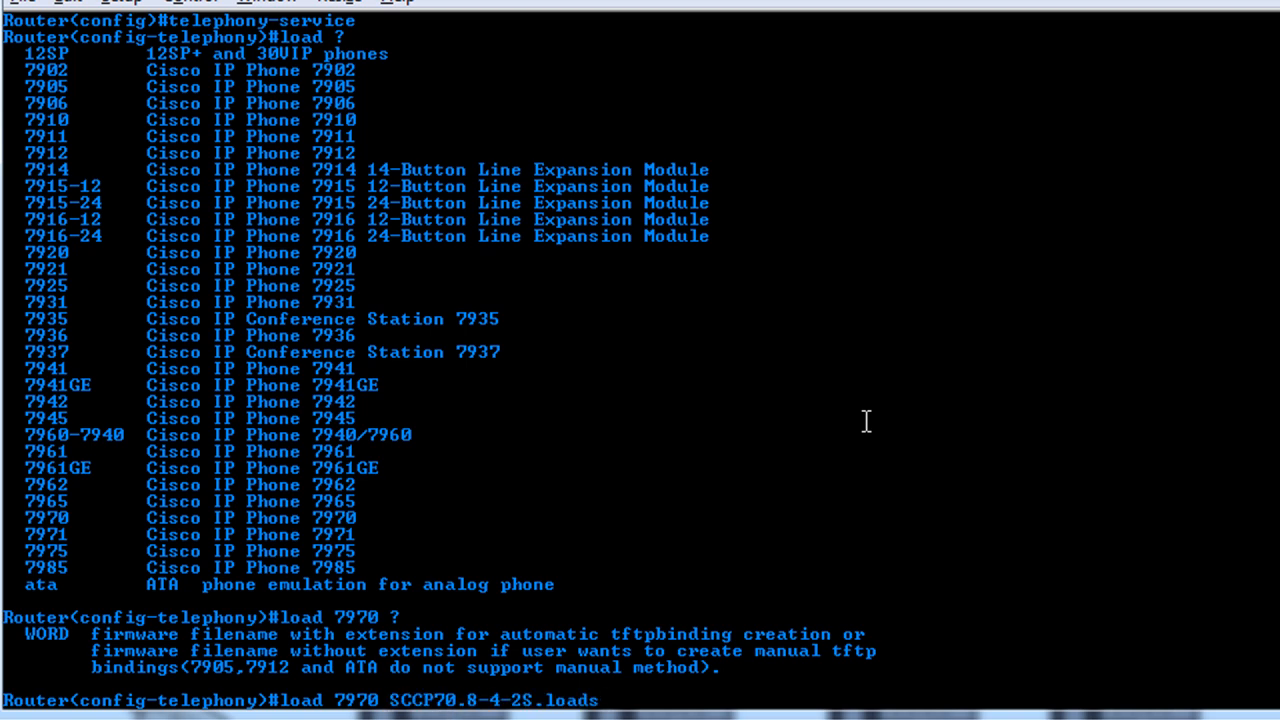
{"action": "key", "text": "Return"}
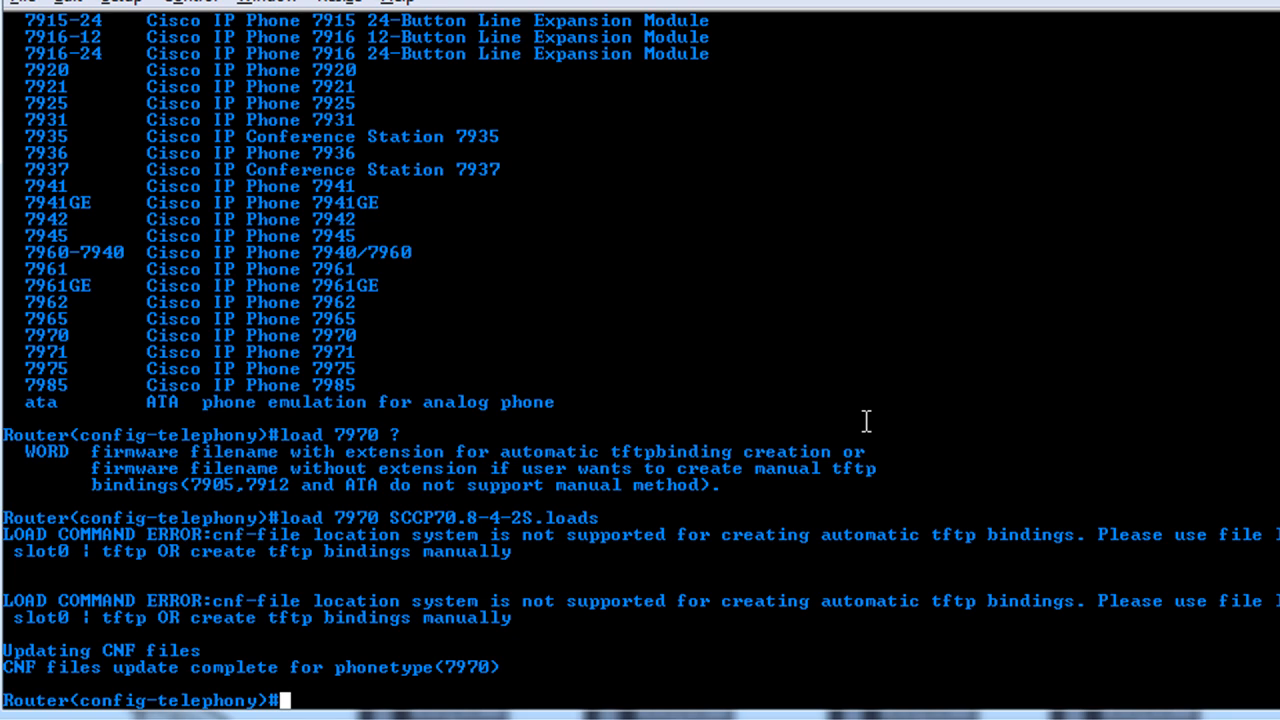
Run create cnf-files to generate phone configs, then exit telephony-service.
{"action": "type", "text": "create"}
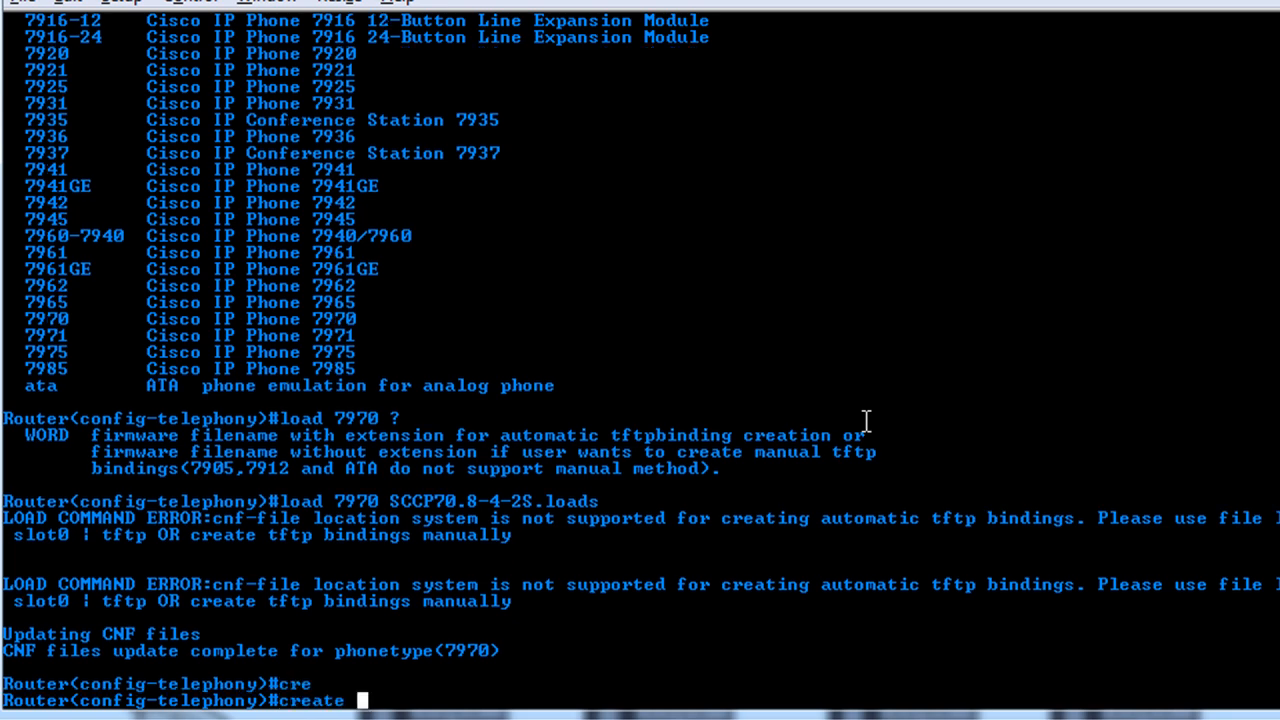
{"action": "key", "text": "Return"}
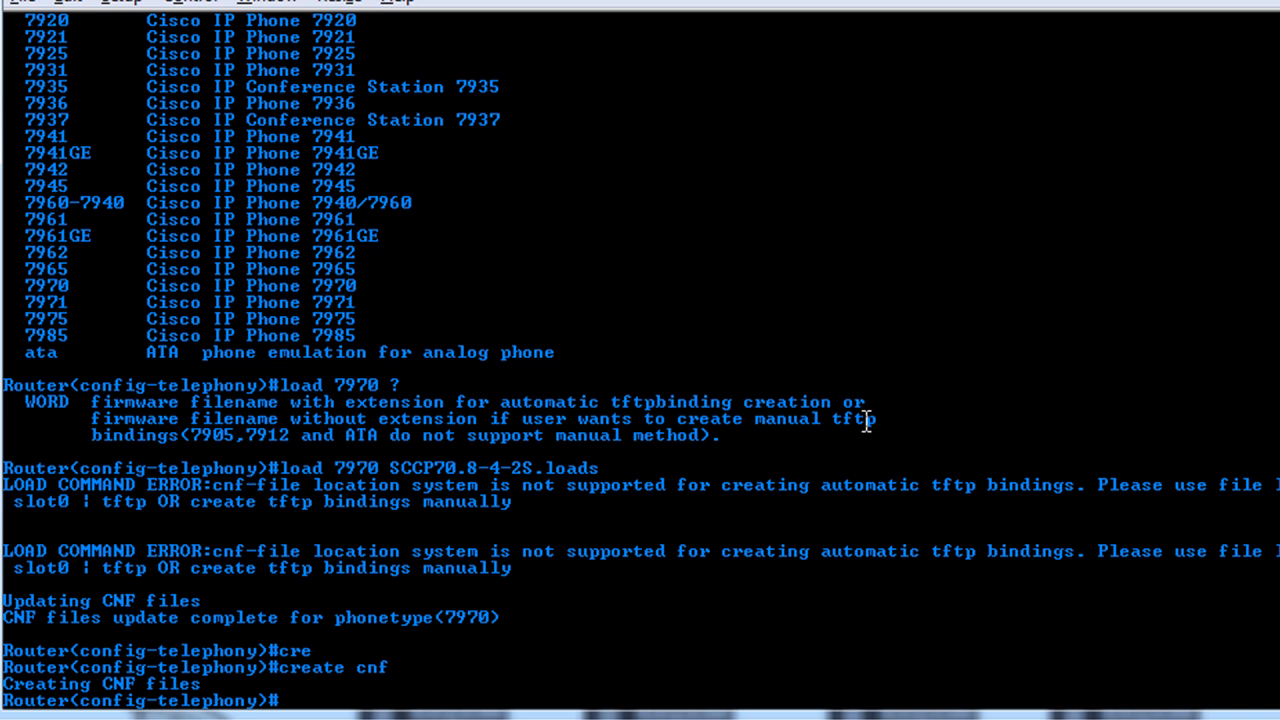
{"action": "type", "text": "exit"}
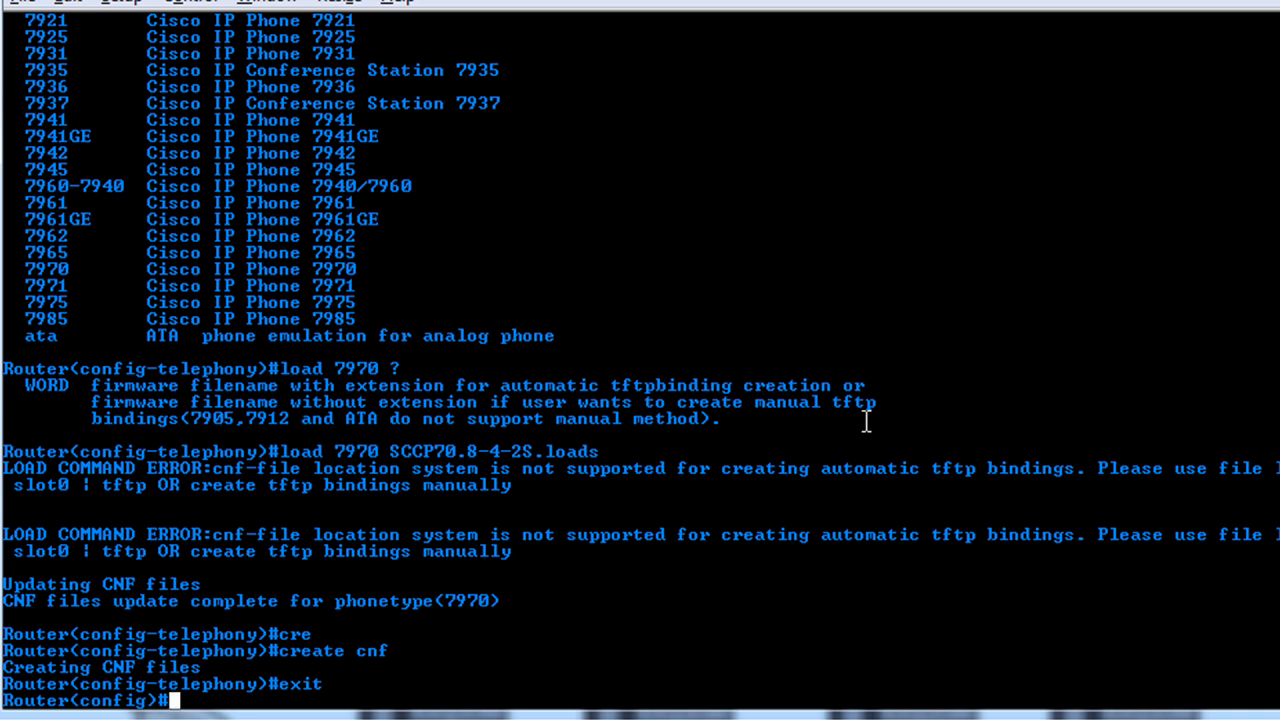
Exclude 10.10.10.1 to 10.10.10.10 from DHCP assignment.
{"action": "type", "text": "ip dhcp excluded-address"}
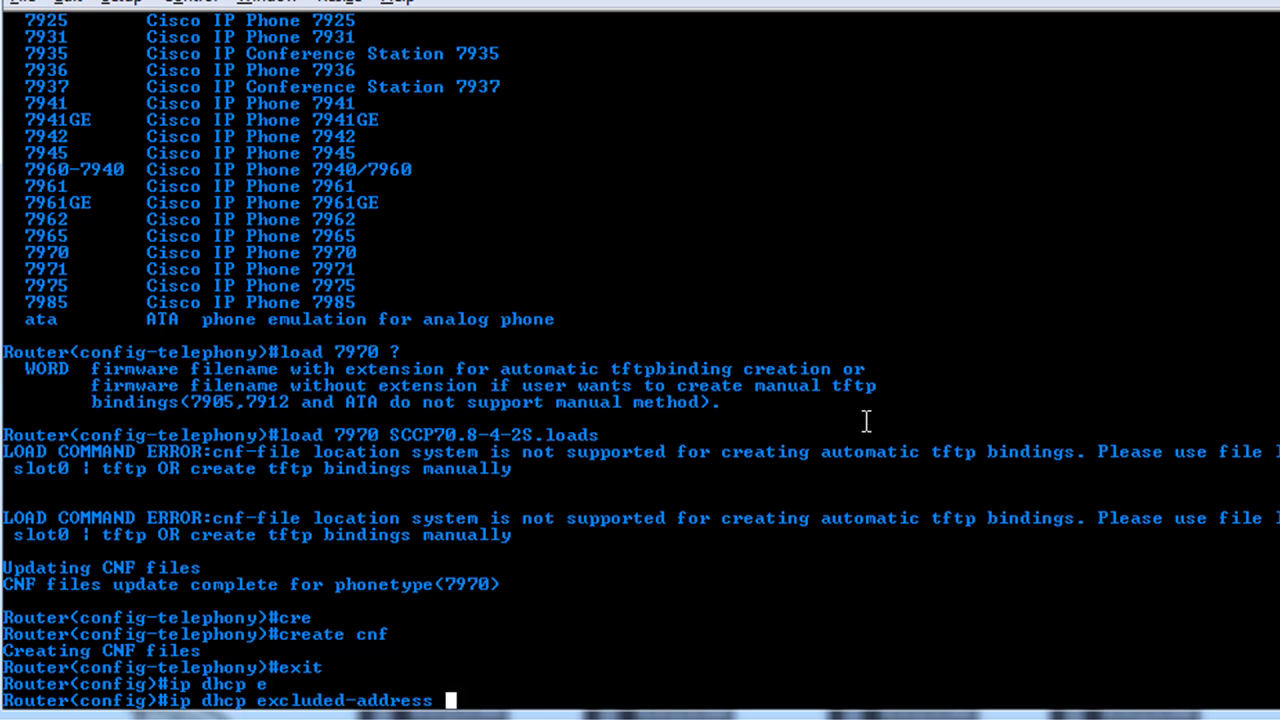
{"action": "type", "text": "10.10.10."}
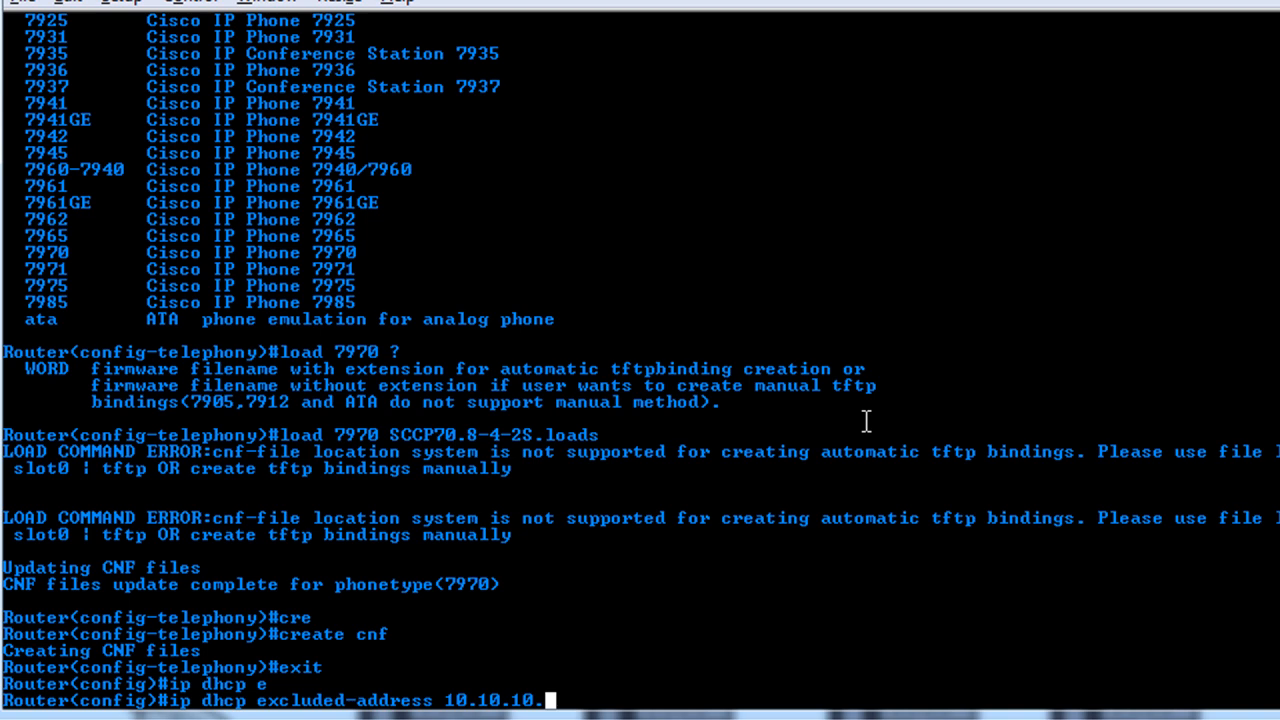
{"action": "type", "text": "1 10."}
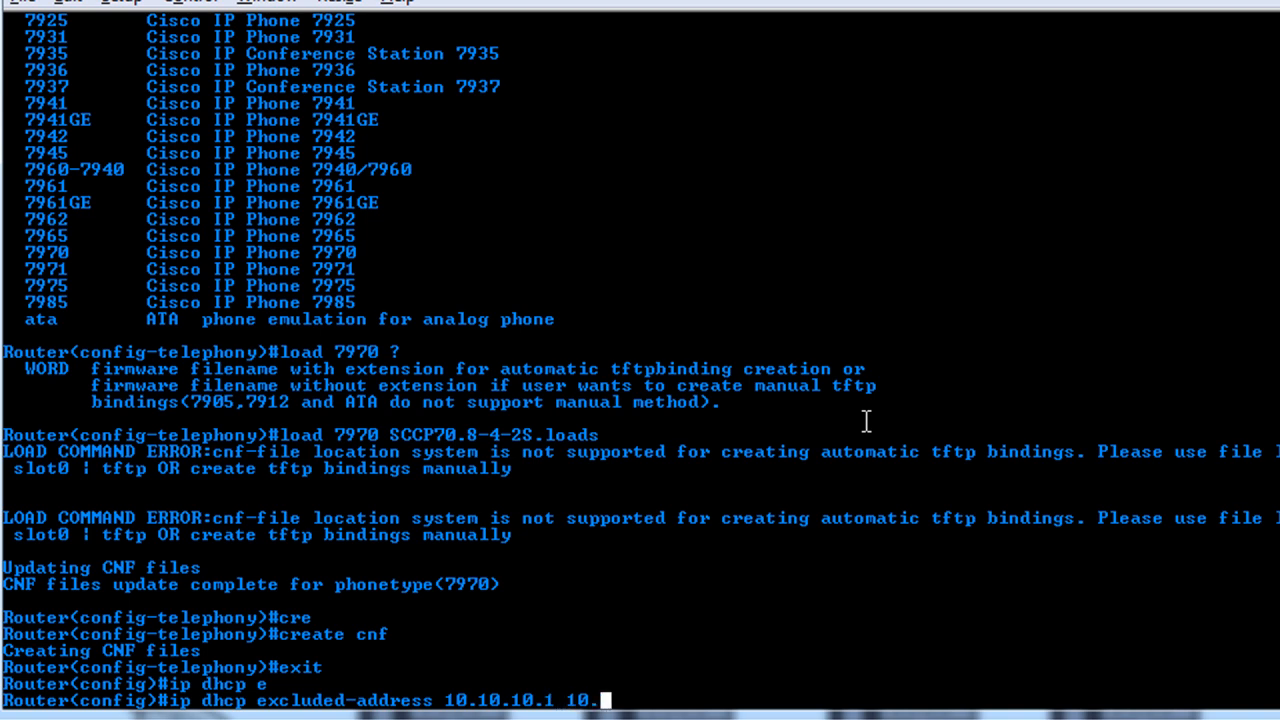
{"action": "key", "text": "Return"}
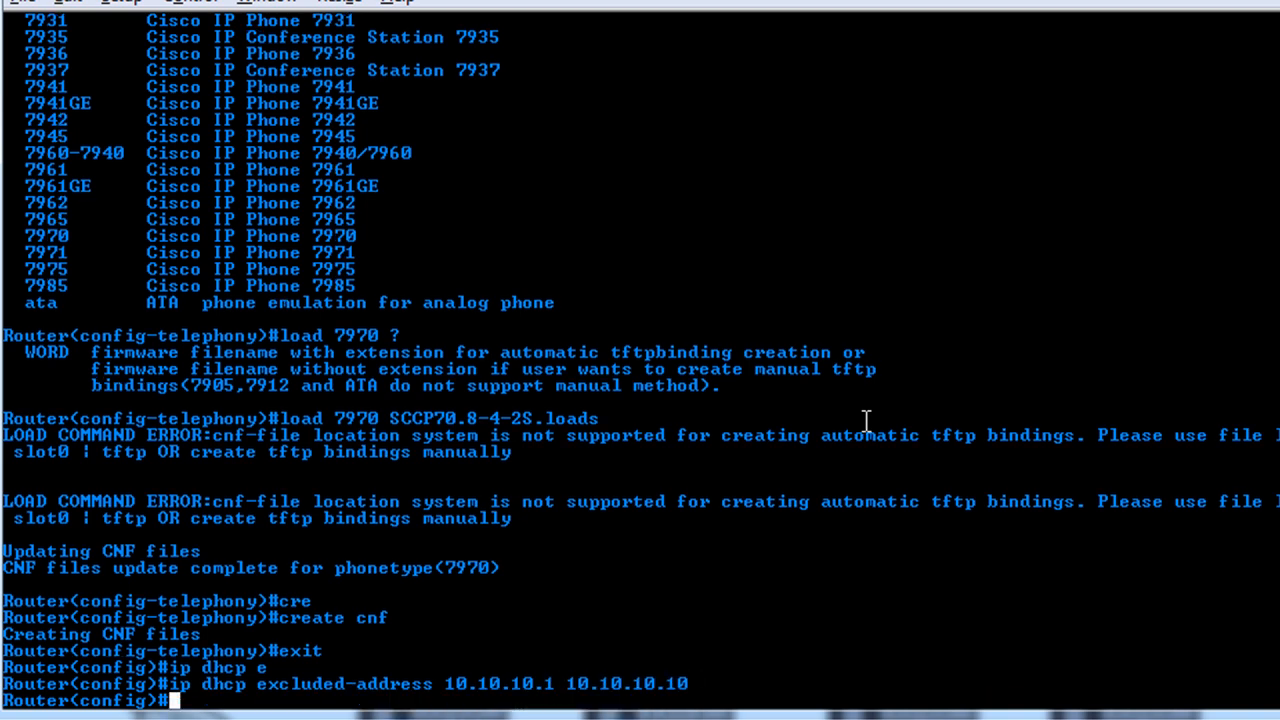
Create DHCP pool PHONES for 10.10.10.0 255.255.255.0 with default-router 10.10.10.1 and option 150.
{"action": "type", "text": "ip dhcp p"}
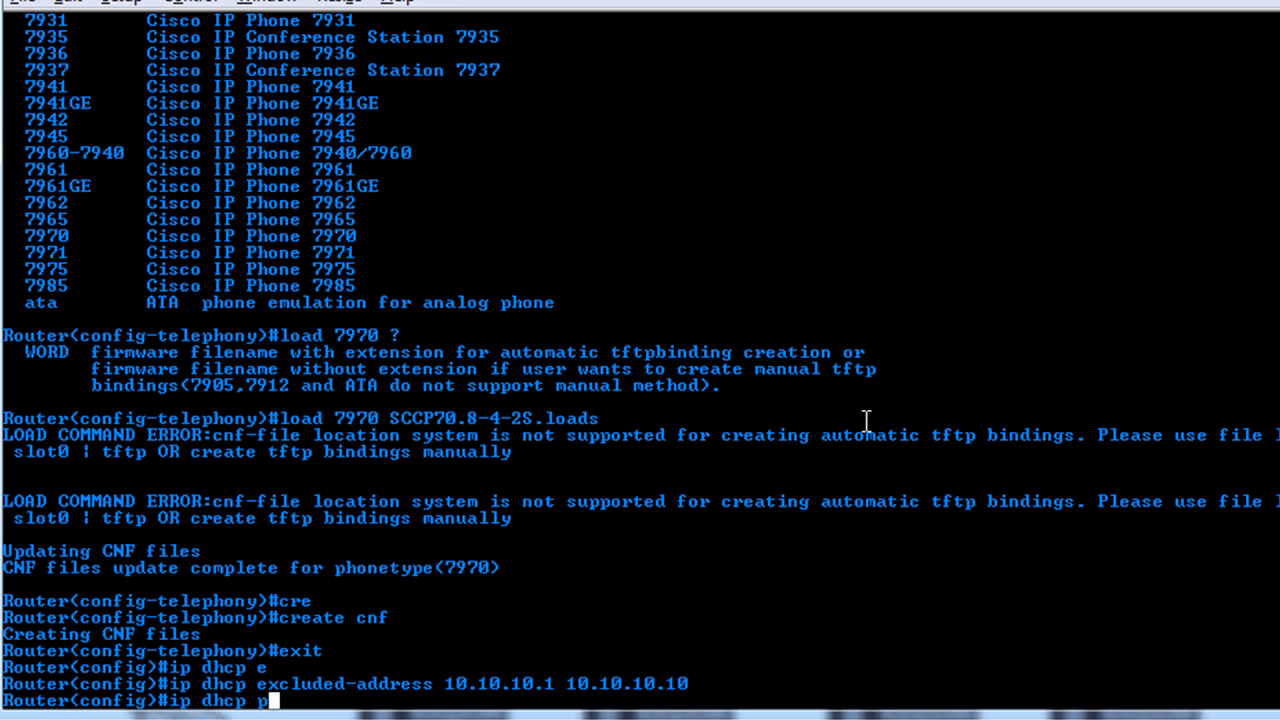
{"action": "type", "text": "lo"}
{"action": "type", "text": "network"}
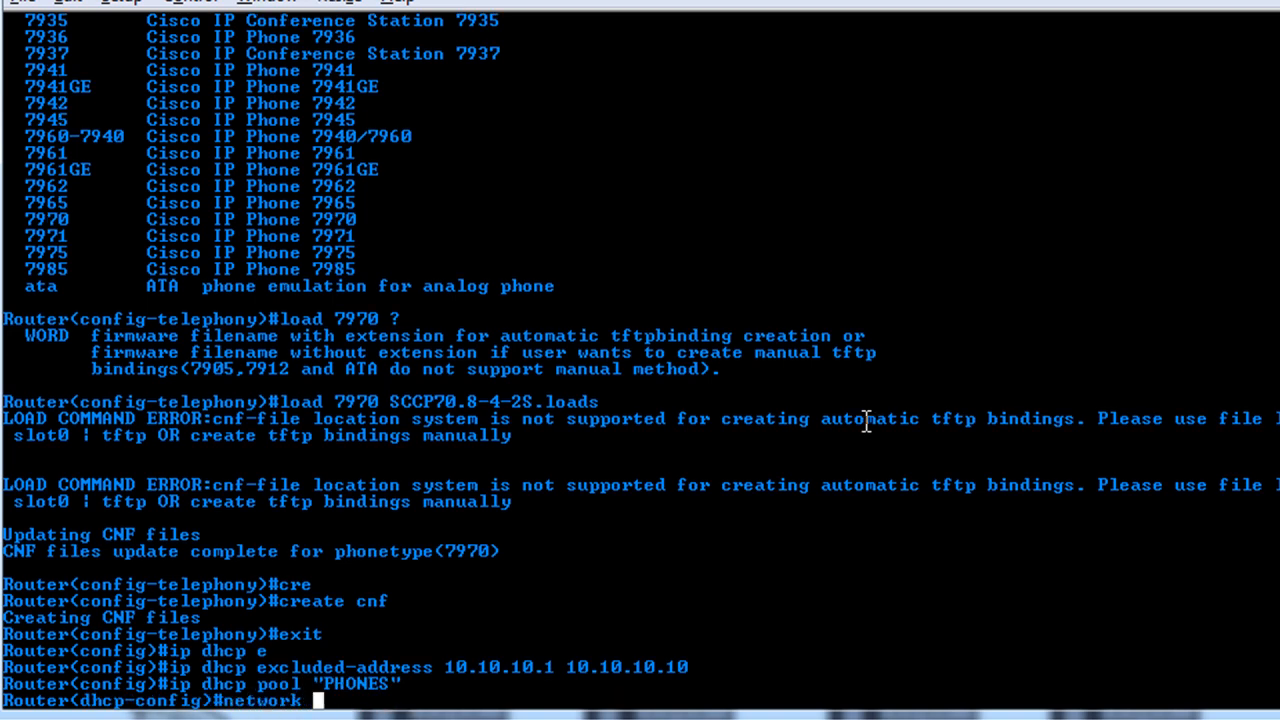
{"action": "type", "text": "10.10.10.0"}
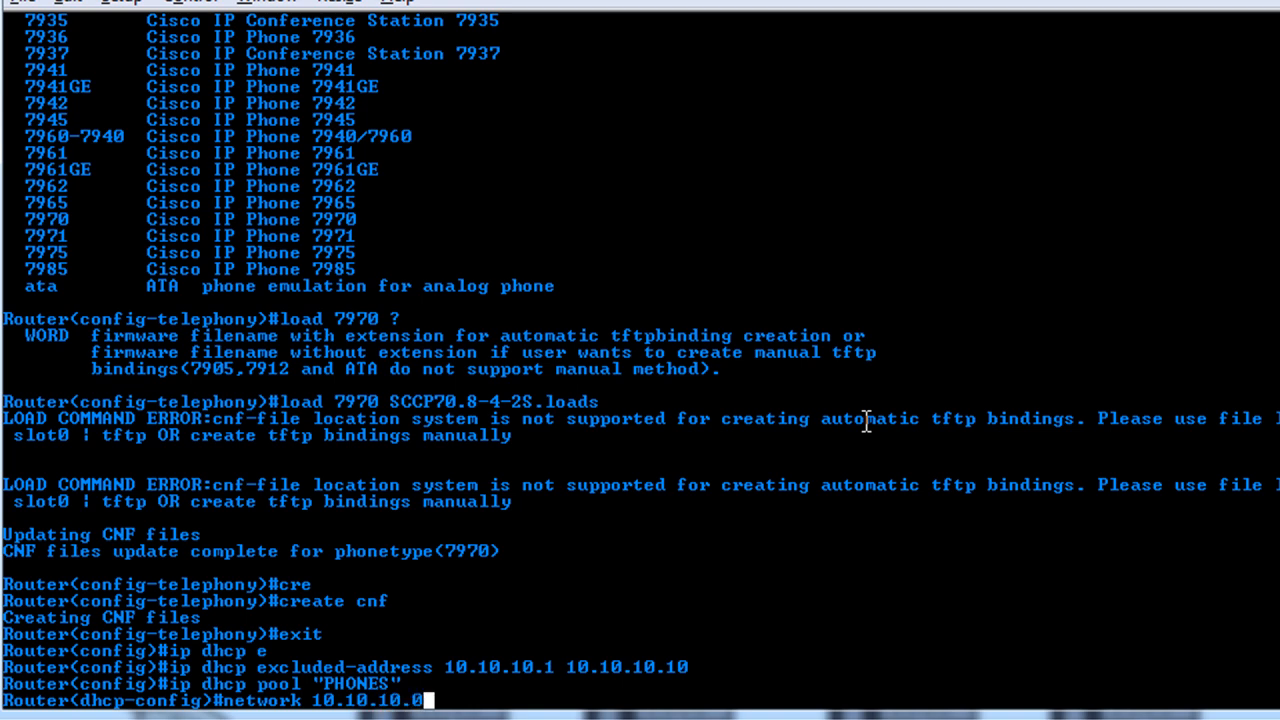
{"action": "type", "text": "255.255.255.0"}
{"action": "type", "text": "default-router"}
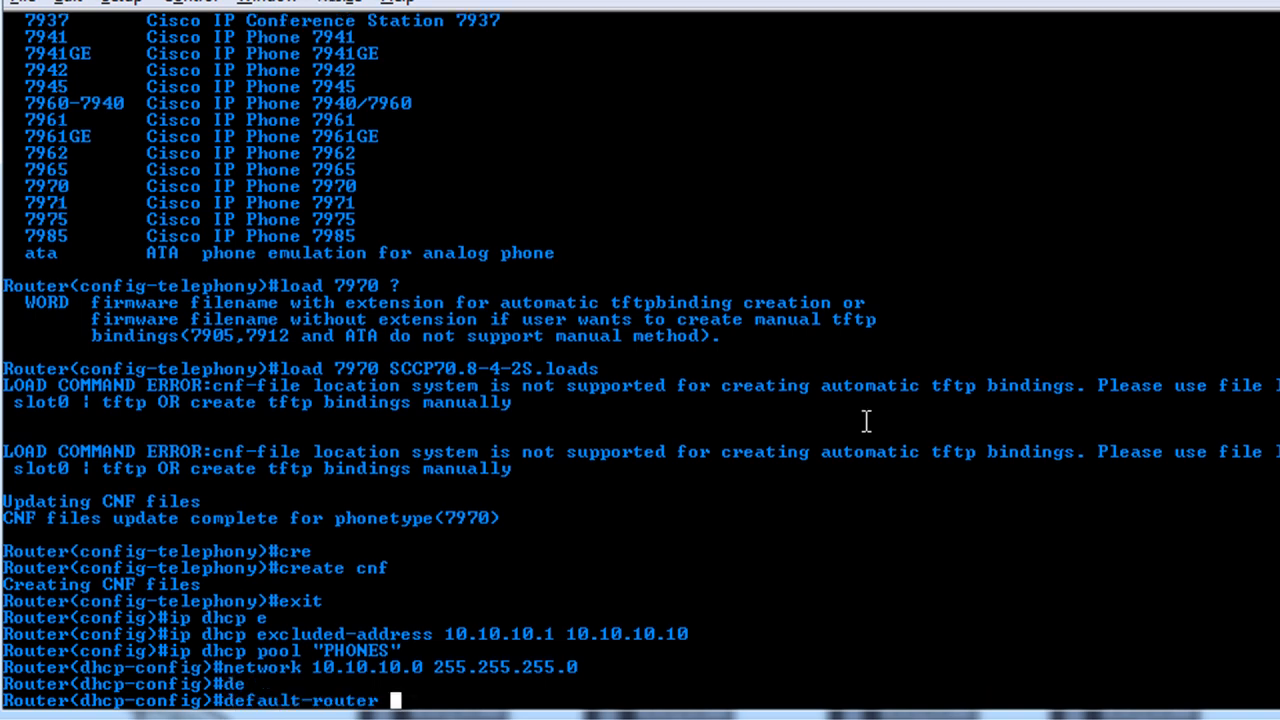
{"action": "type", "text": "10.10.10.1"}
{"action": "type", "text": "op"}
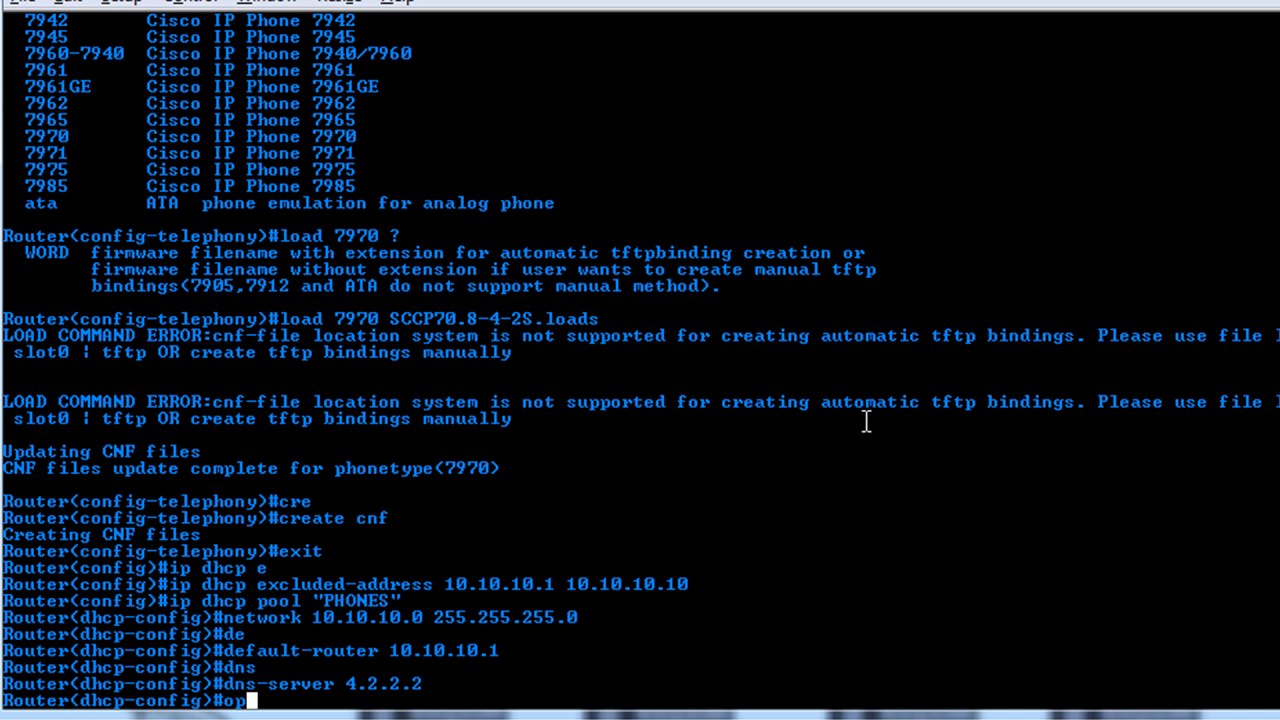
{"action": "type", "text": "tion 150 i"}
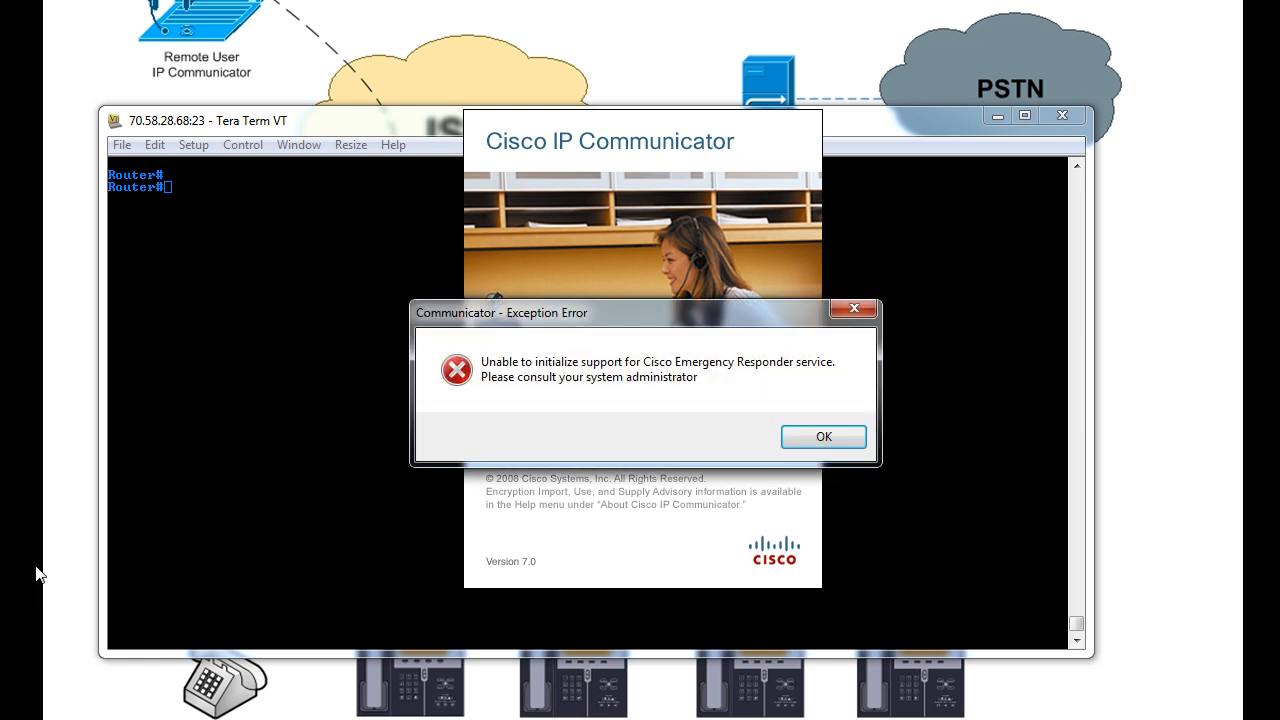
{"action": "mouse_move", "coordinate": [824, 436]}
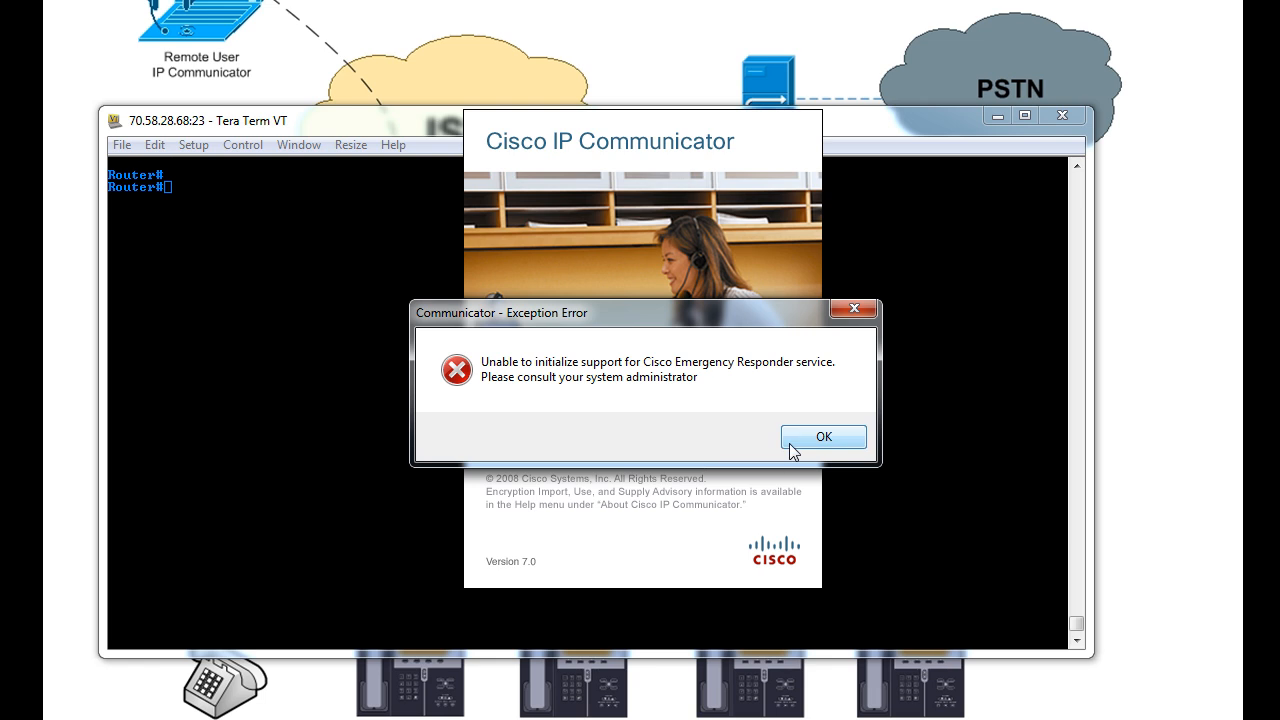
Dismiss the Emergency Responder exception error so IP Communicator registers with CME.
{"action": "left_click", "coordinate": [824, 436]}
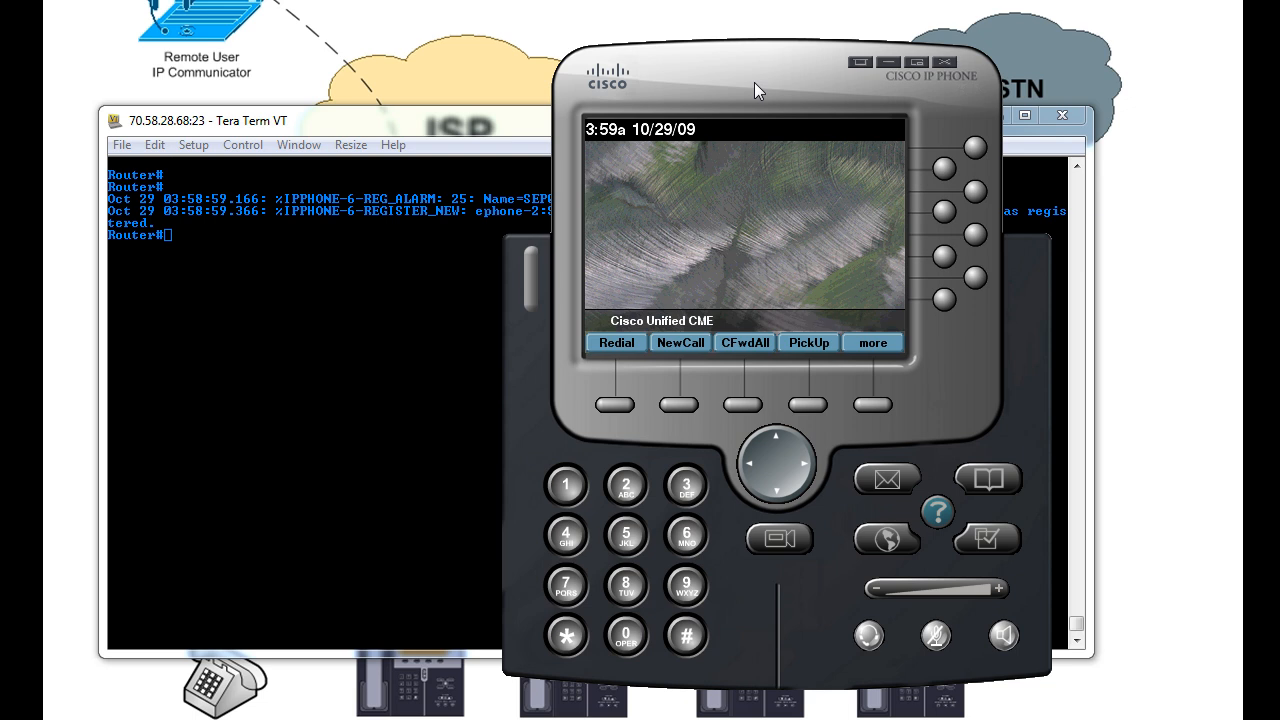
{"action": "mouse_move", "coordinate": [944, 168]}
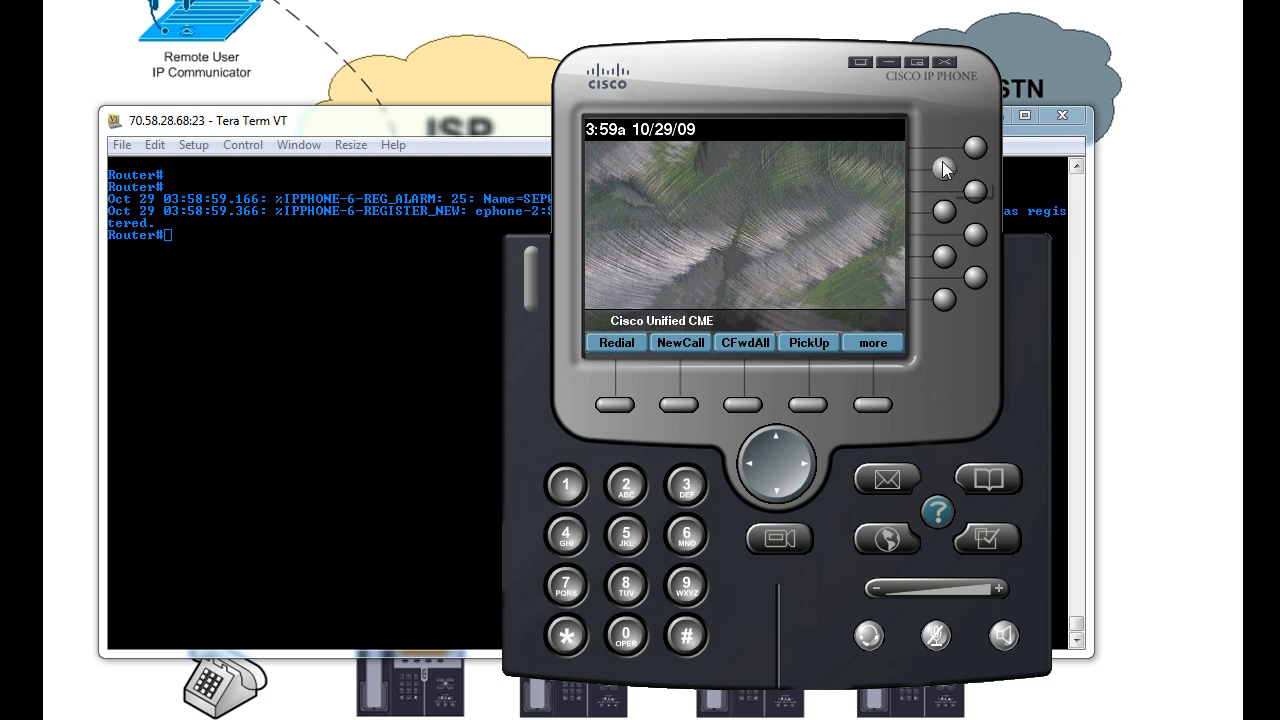
{"action": "mouse_move", "coordinate": [960, 228]}
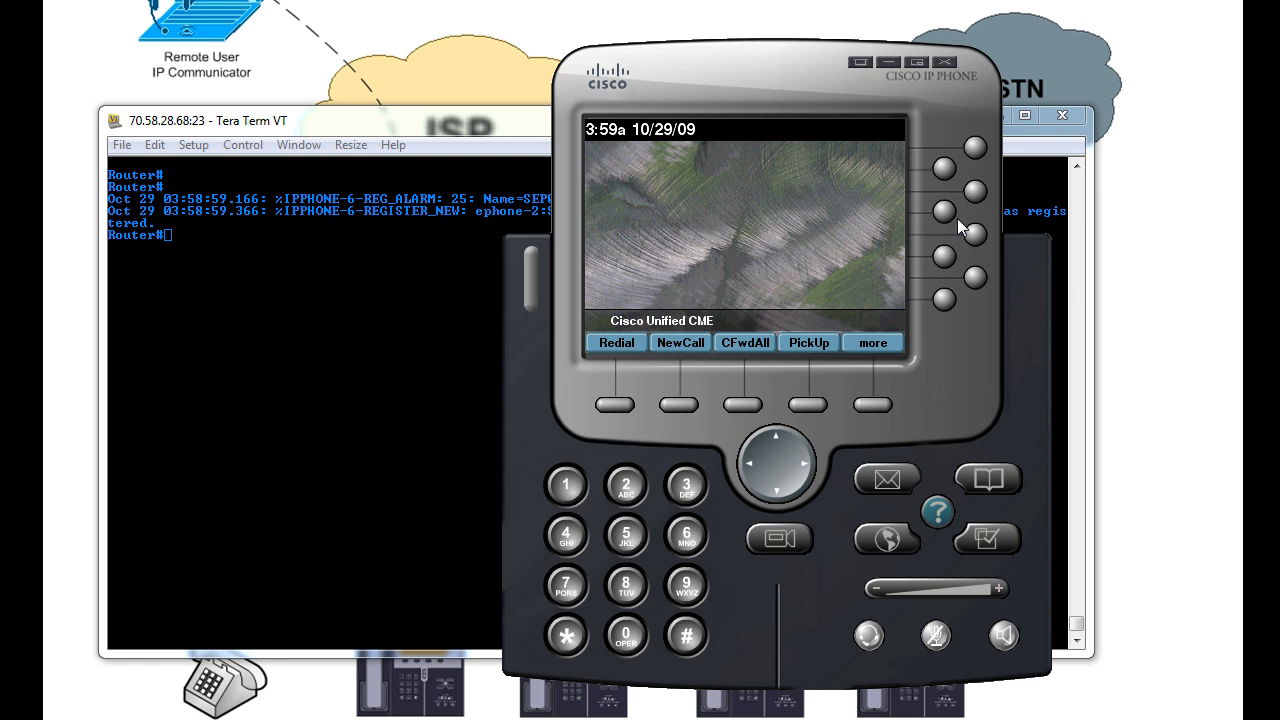
{"action": "mouse_move", "coordinate": [436, 402]}
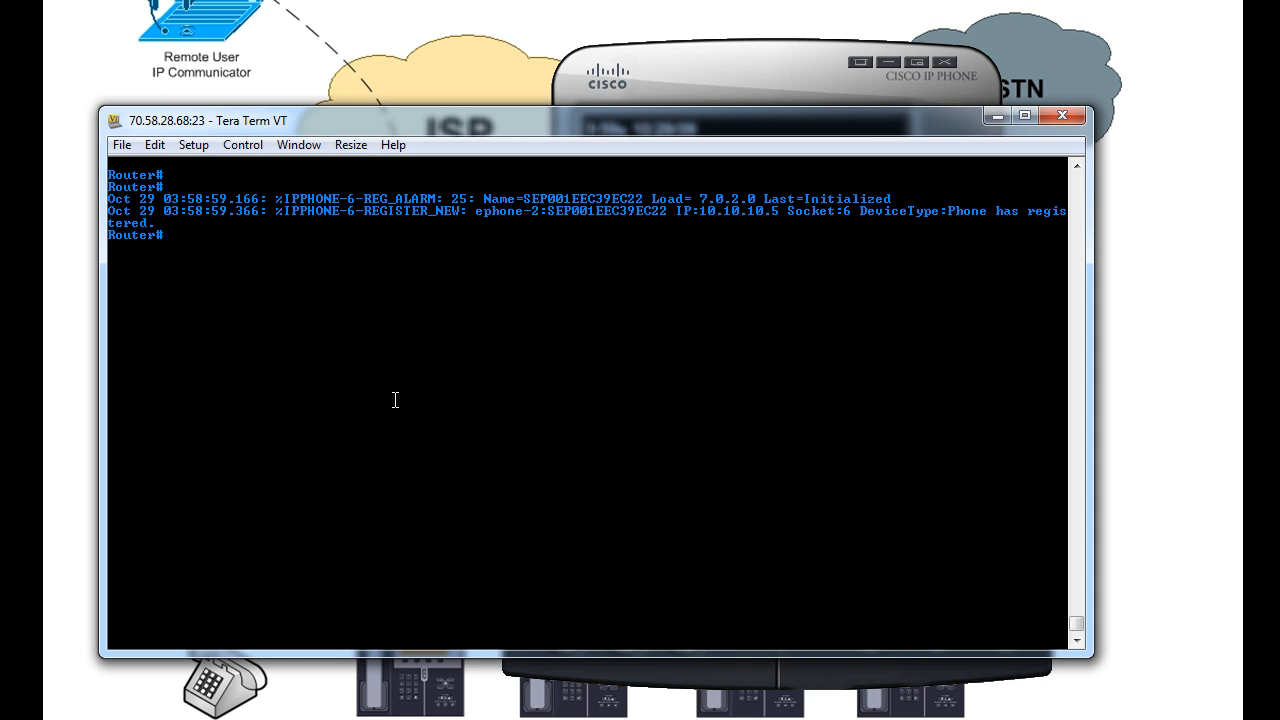
{"action": "mouse_move", "coordinate": [728, 80]}
{"action": "type", "text": "conf t"}
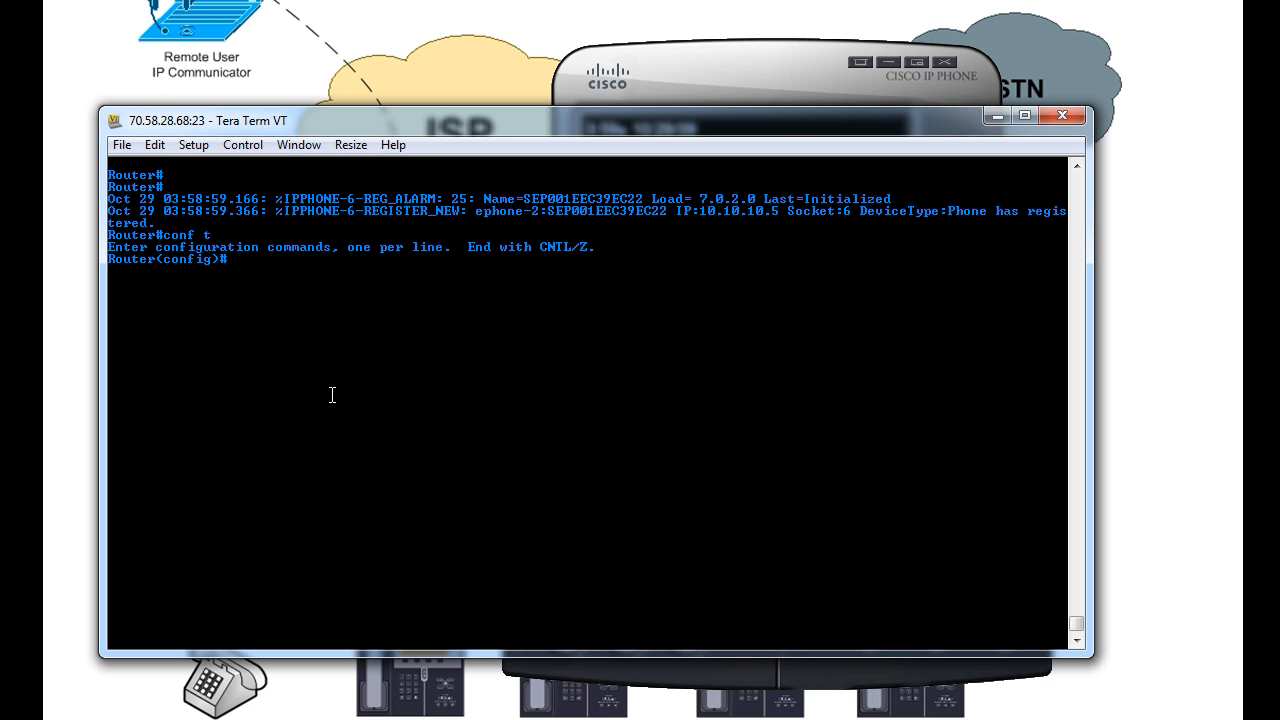
Check ephone-dn help, then create ephone-dn 1 as dual-line.
{"action": "type", "text": "ephone"}
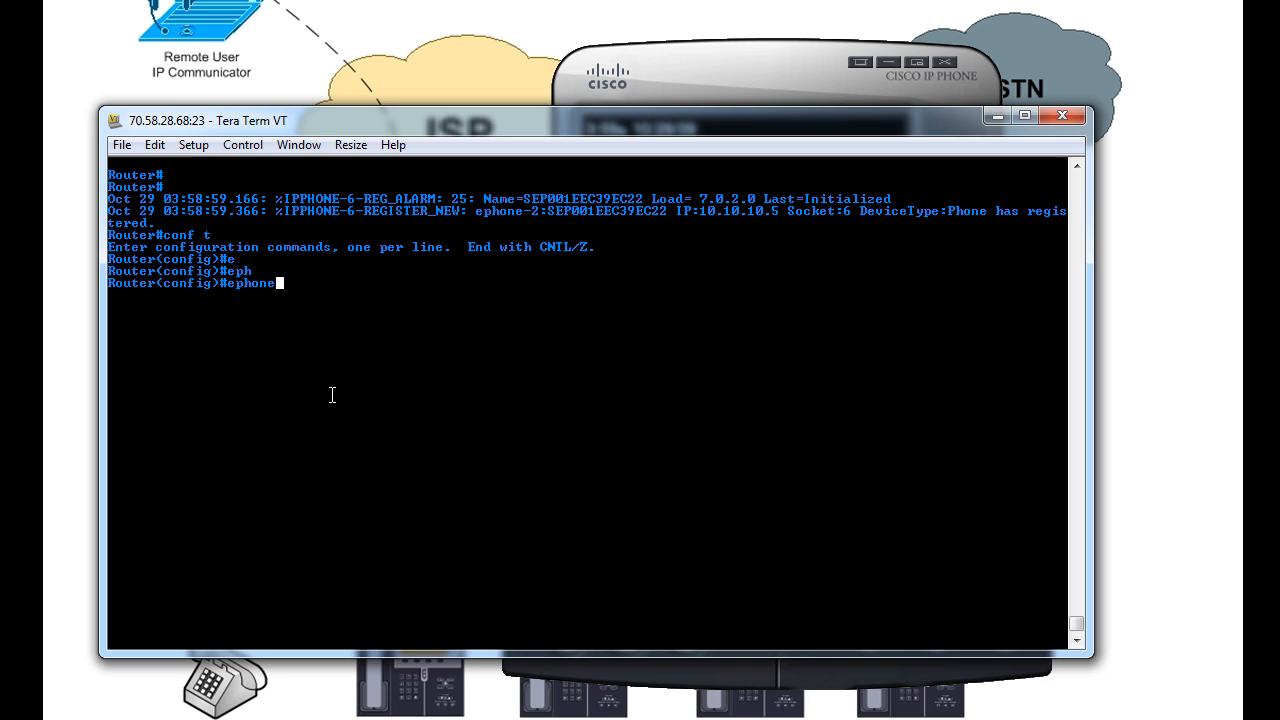
{"action": "type", "text": "-dn"}
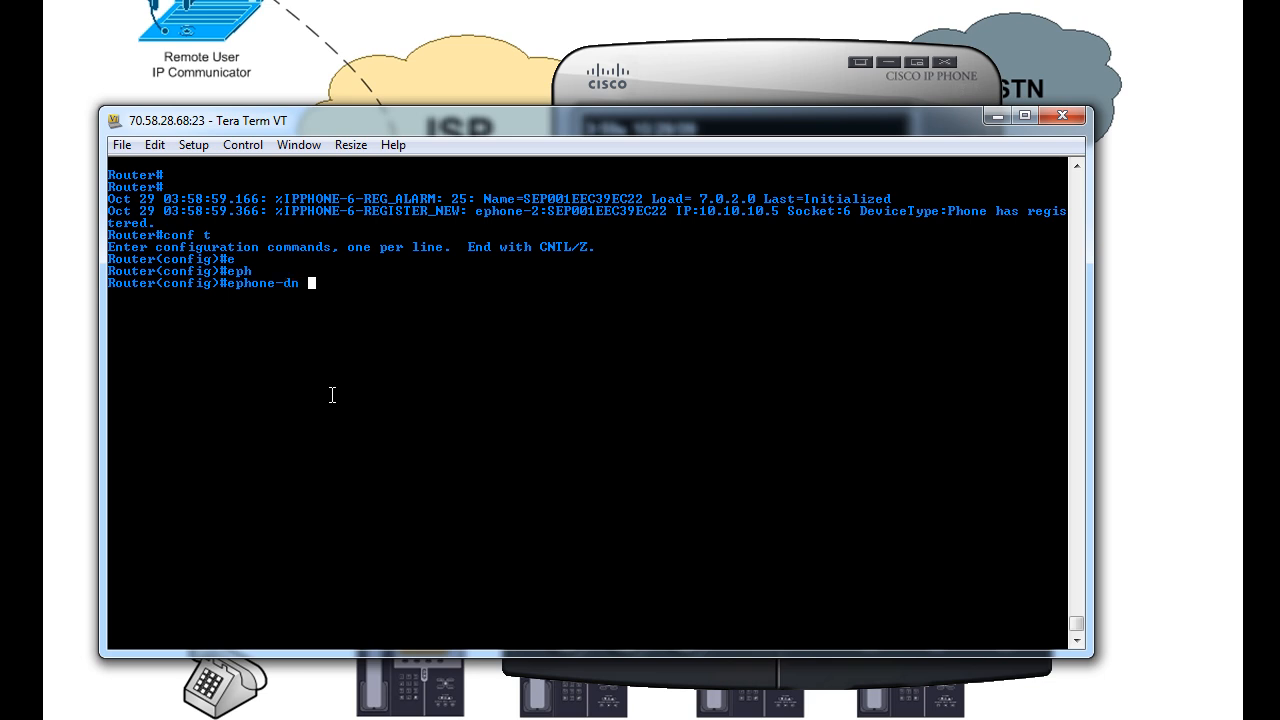
{"action": "type", "text": "?"}
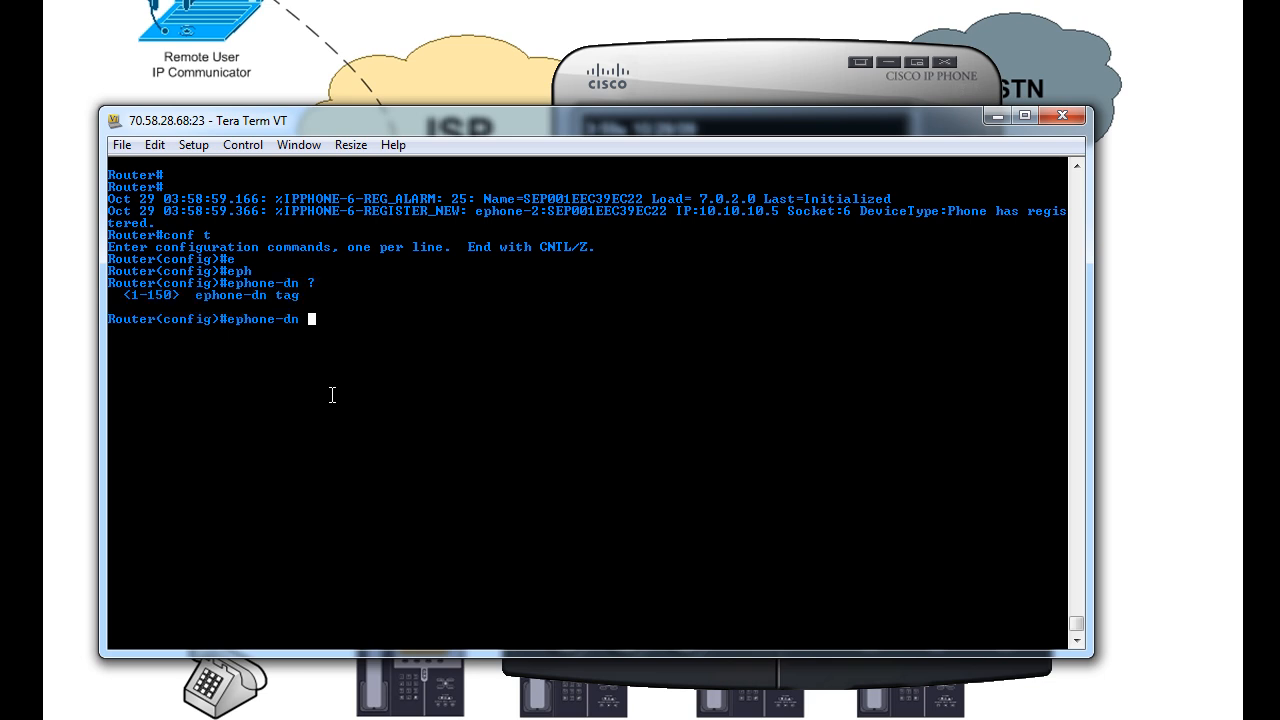
{"action": "type", "text": "1 ?"}
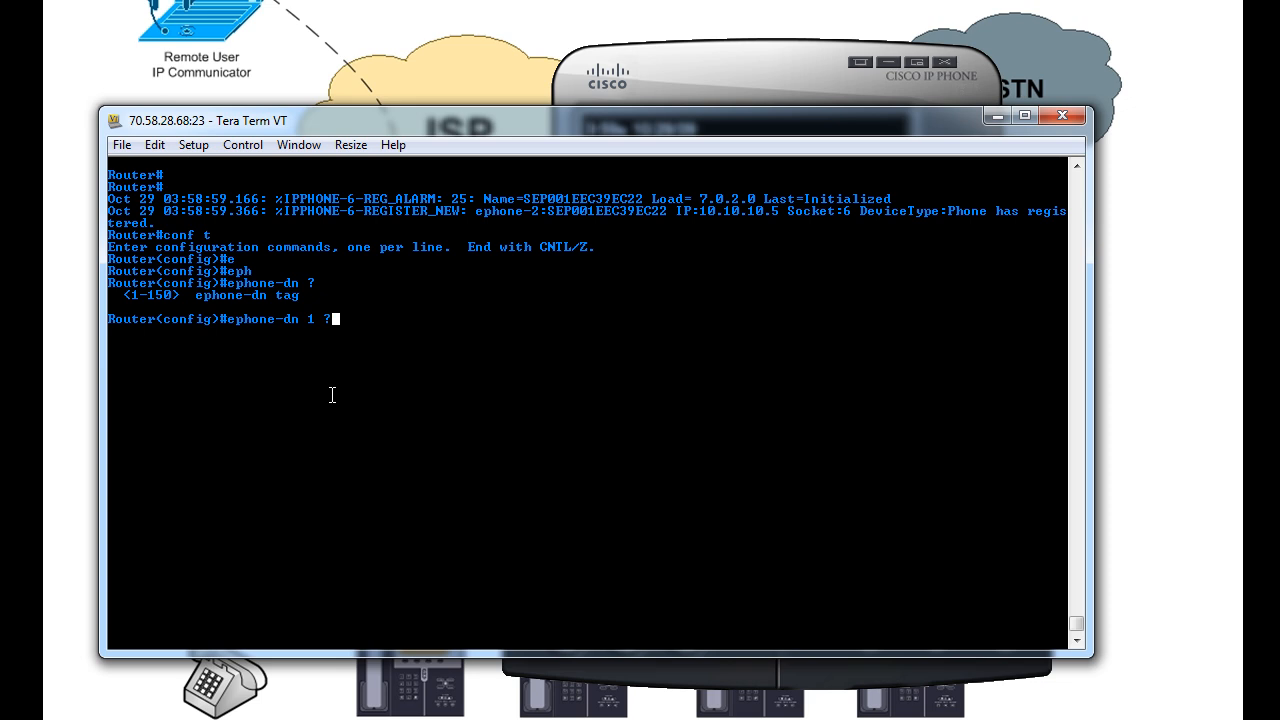
{"action": "type", "text": "dual-line"}
{"action": "key", "text": "Return"}
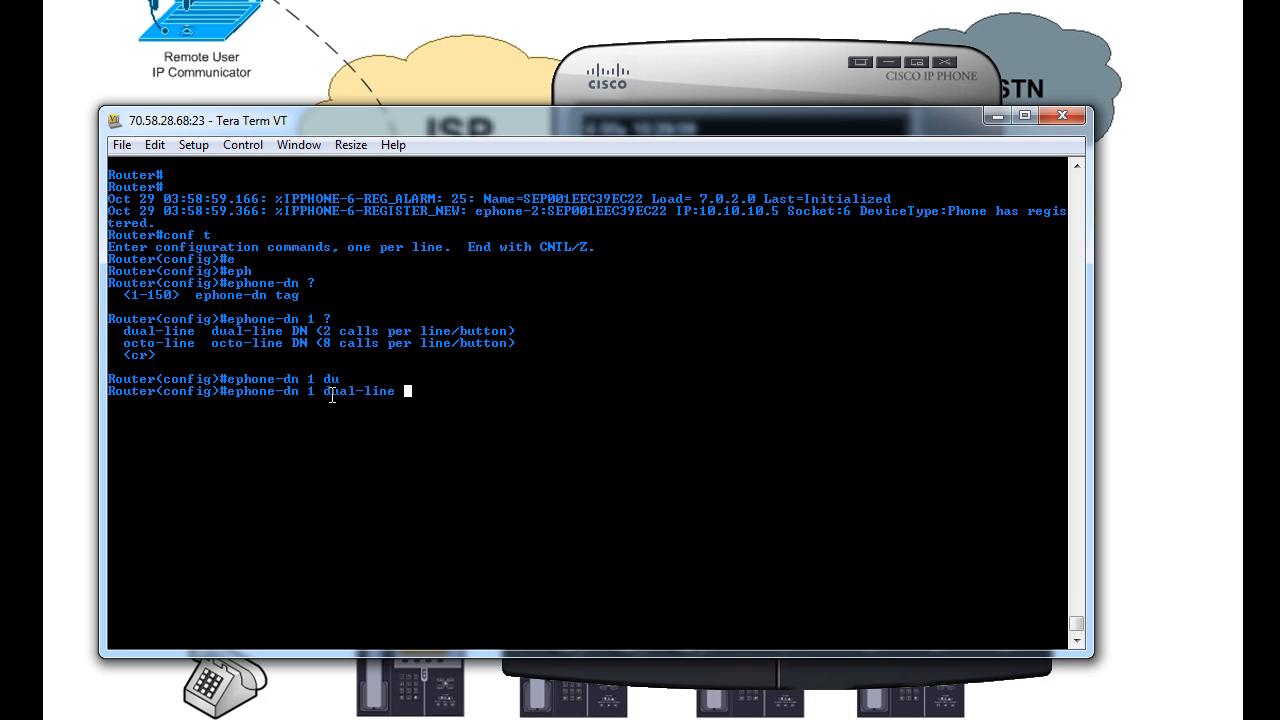
{"action": "key", "text": "Return"}
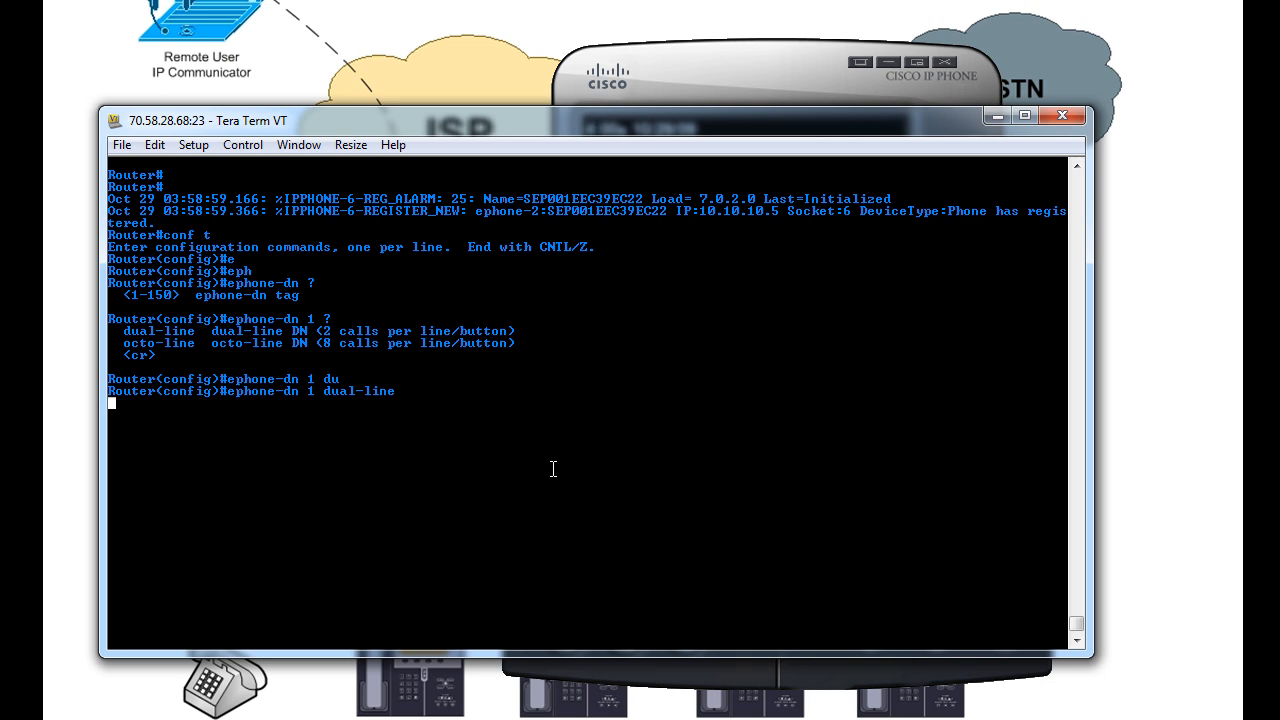
Give ephone-dn 1 number 1001 and create dual-line ephone-dn 2 with number 1002.
{"action": "key", "text": "Return"}
{"action": "type", "text": "number"}
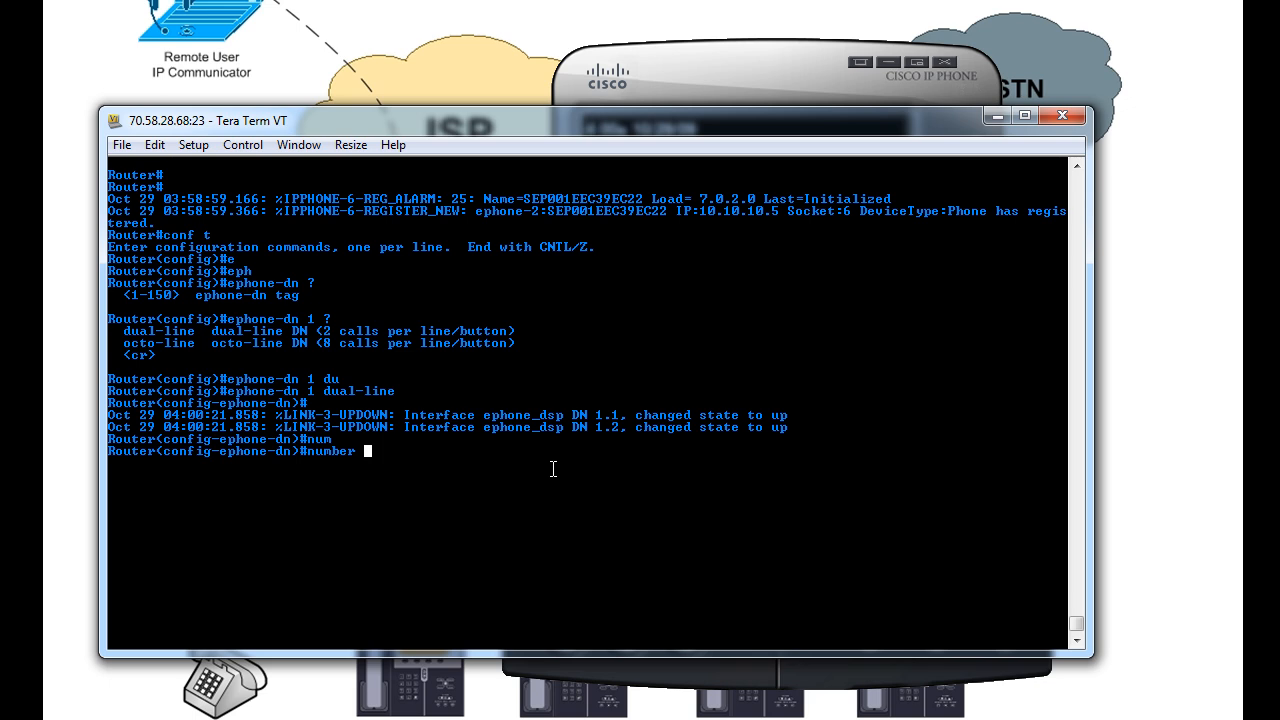
{"action": "type", "text": "1001"}
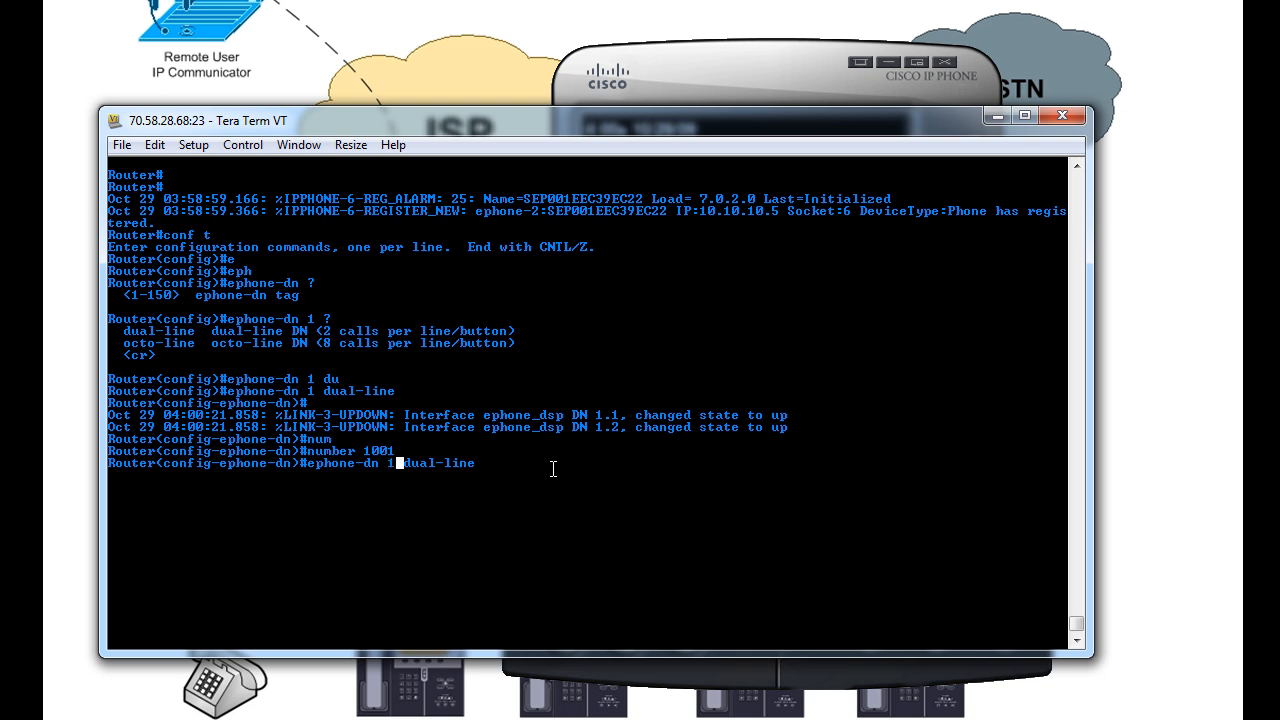
{"action": "key", "text": "Return"}
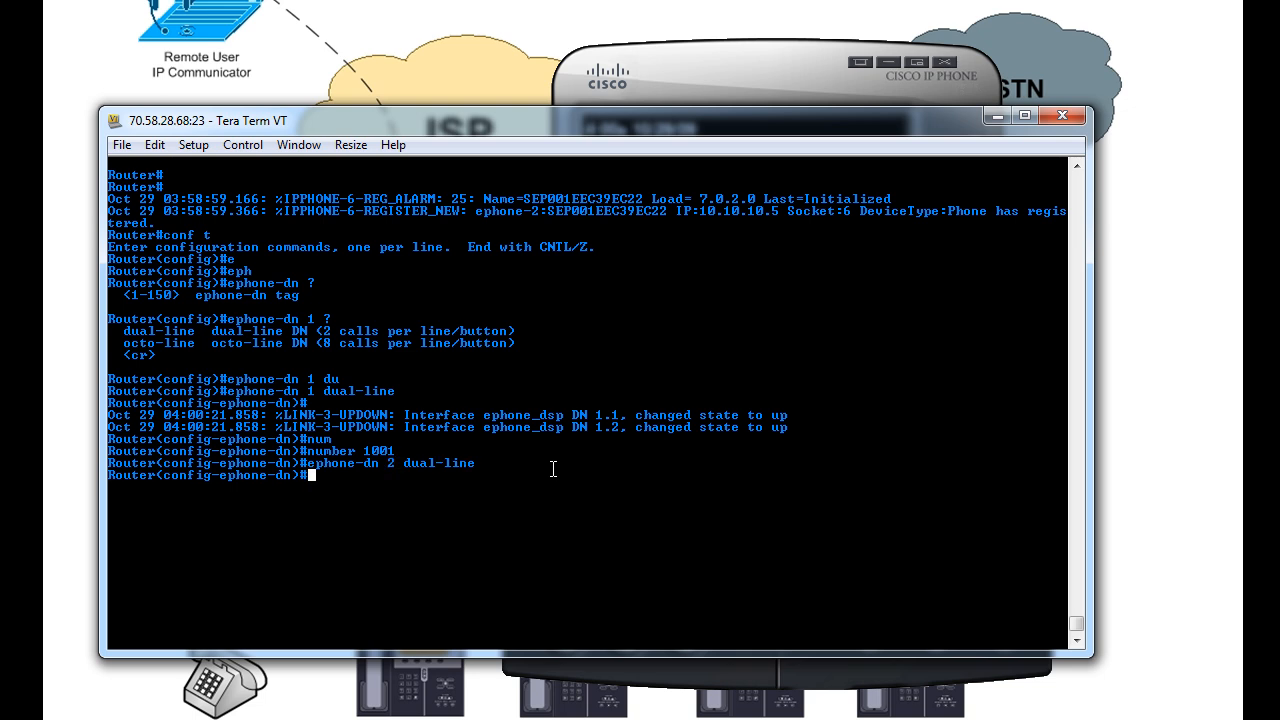
{"action": "type", "text": "number 1002"}
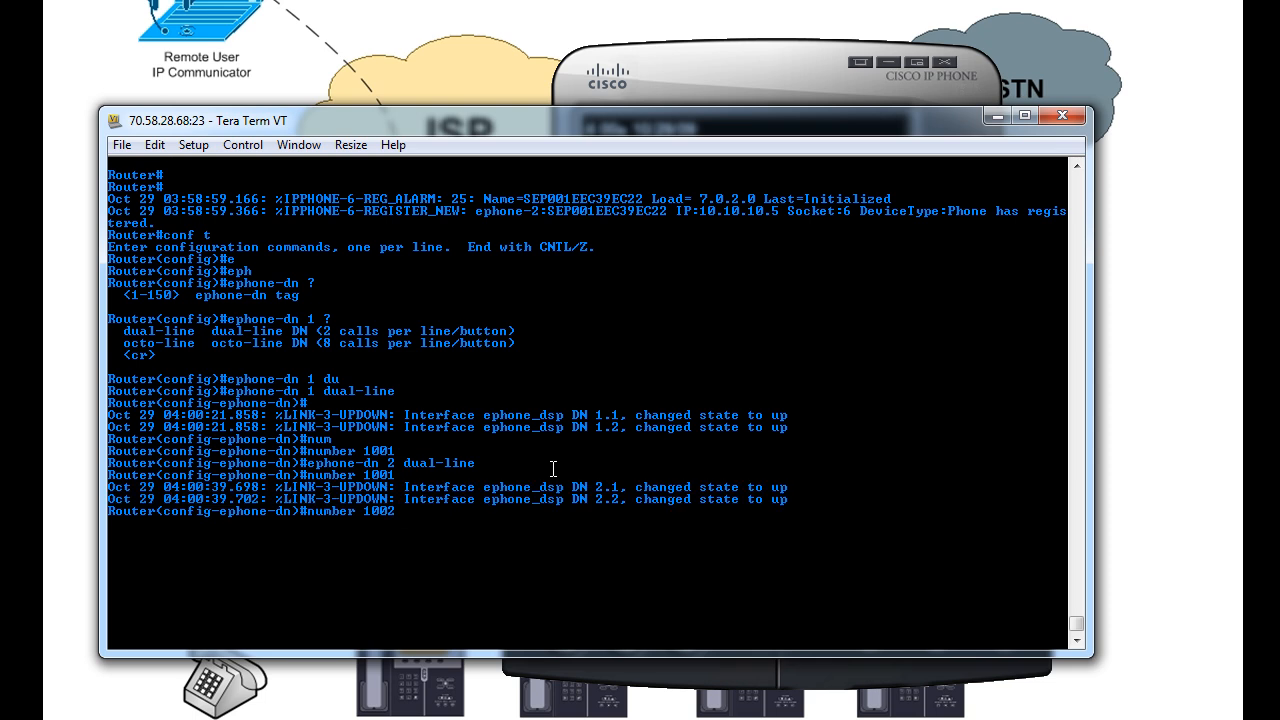
{"action": "type", "text": "ephone-dn 2 dual-line"}
{"action": "type", "text": "number 1003"}
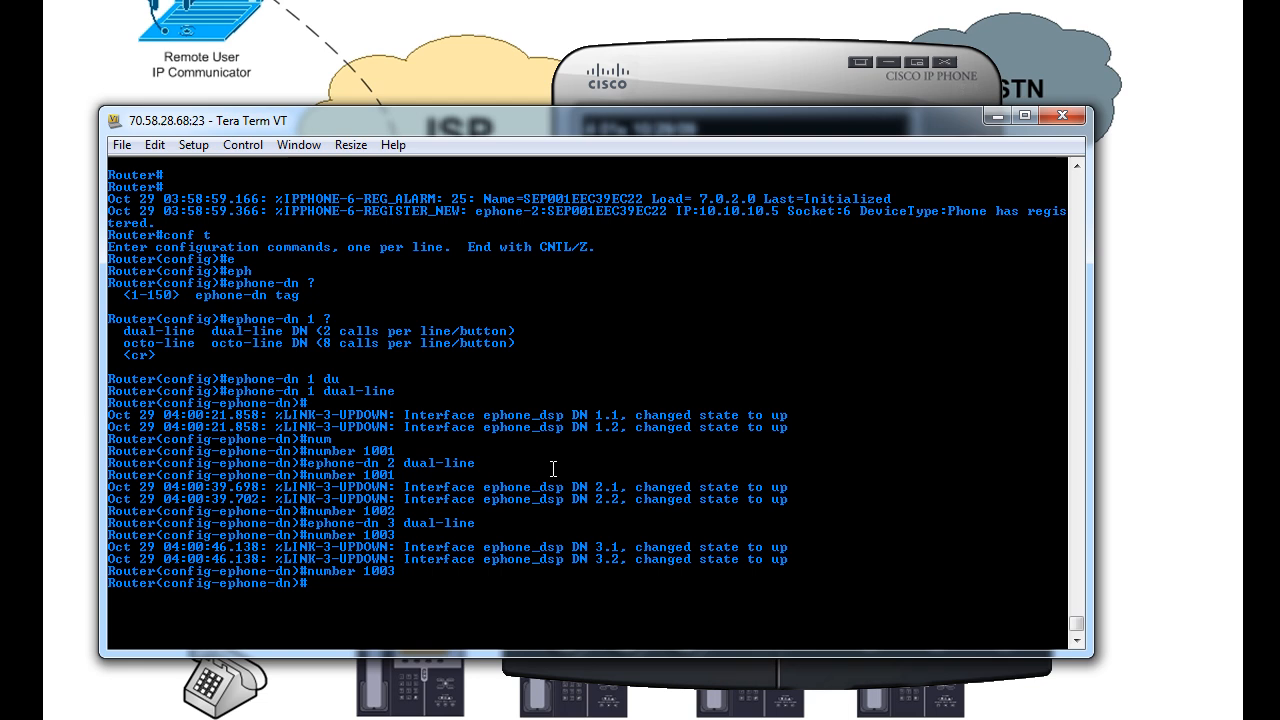
Run do show ephone, page through all ephones, and pick up a MAC address from the listing.
{"action": "type", "text": "do"}
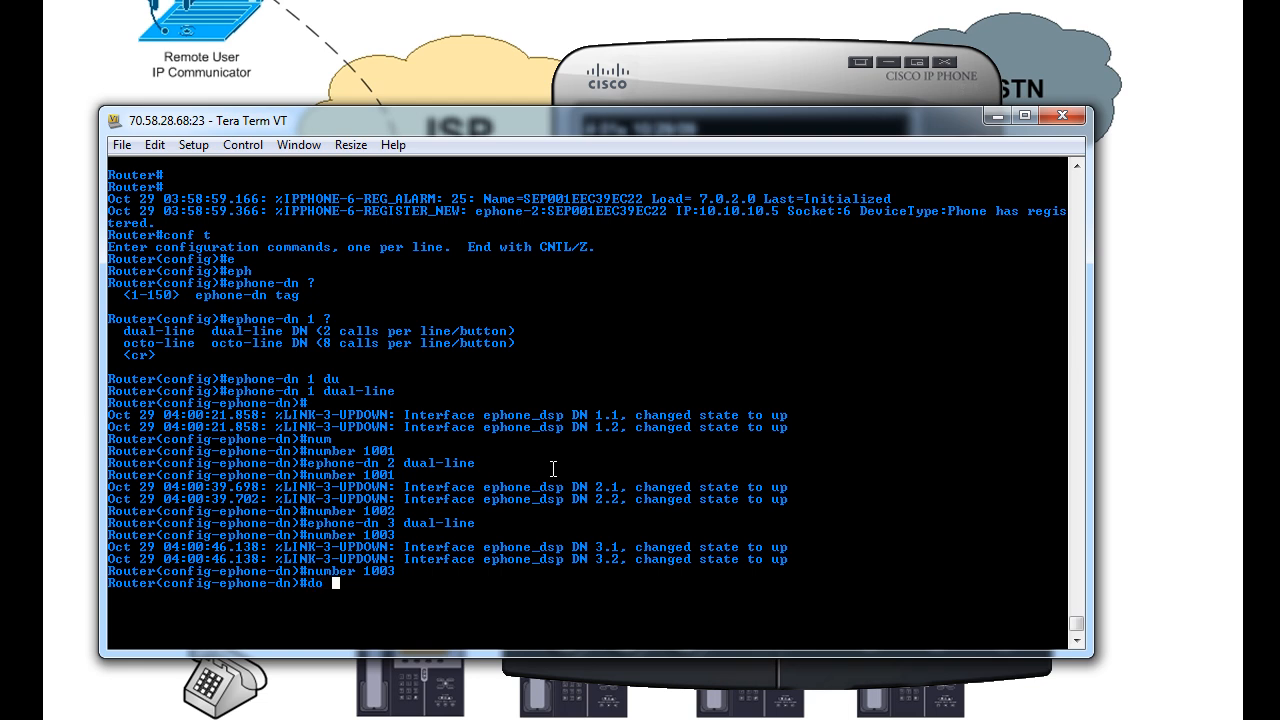
{"action": "type", "text": "show epho"}
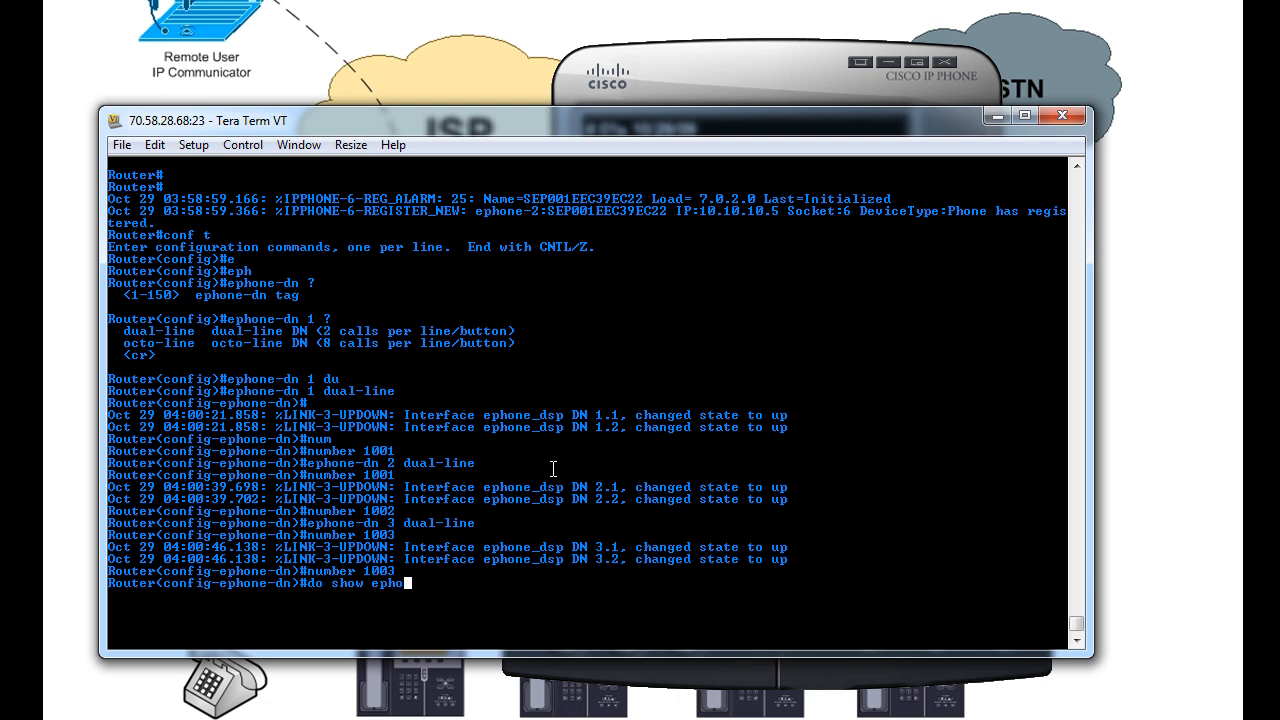
{"action": "key", "text": "Return"}
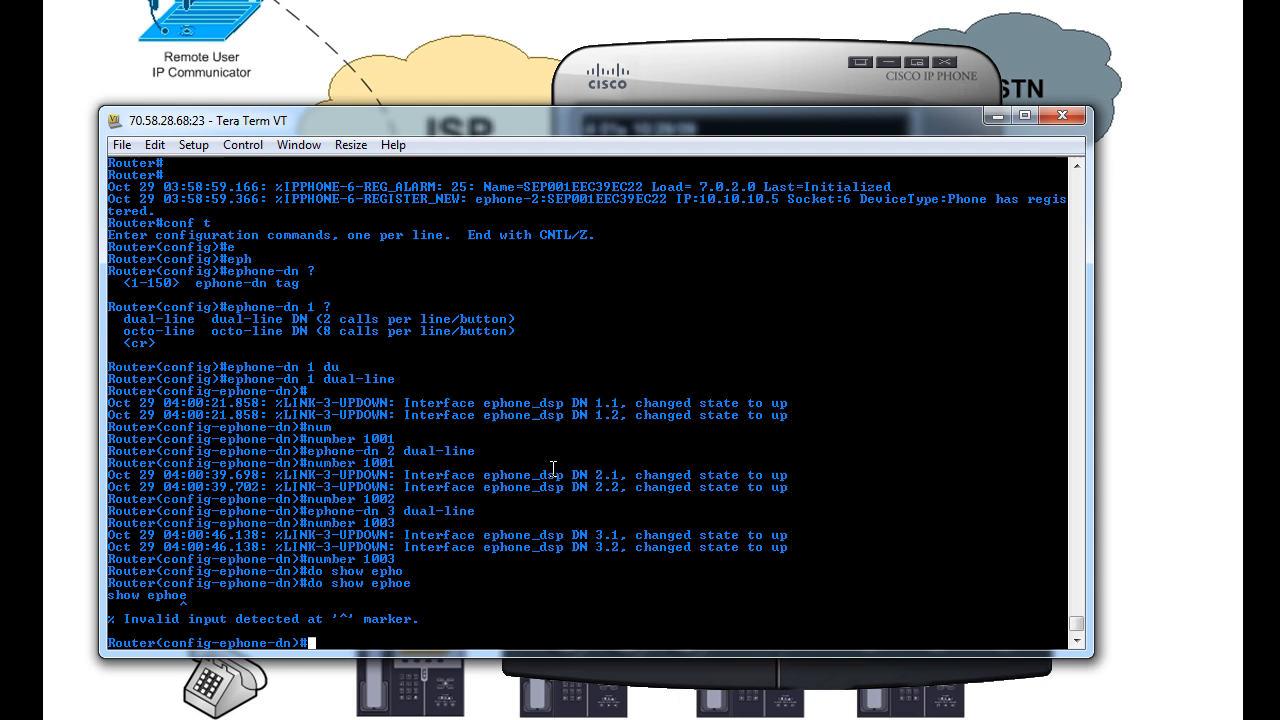
{"action": "type", "text": "do"}
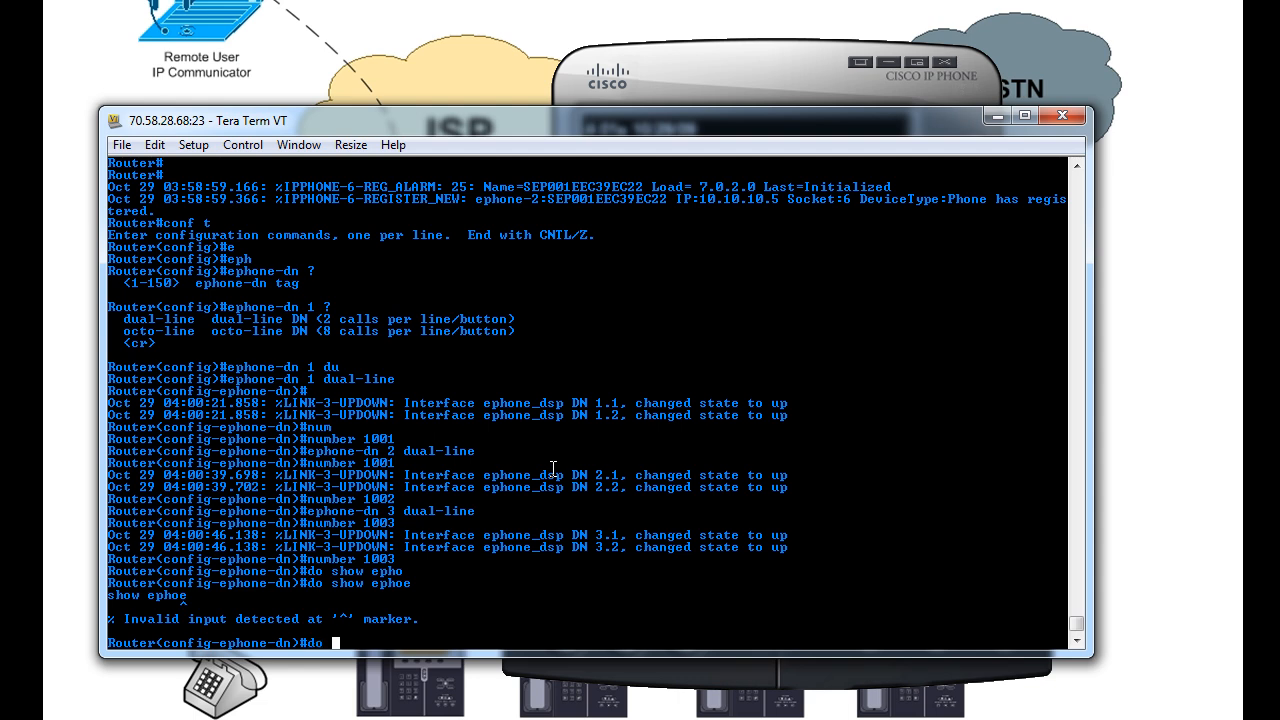
{"action": "type", "text": "show ep"}
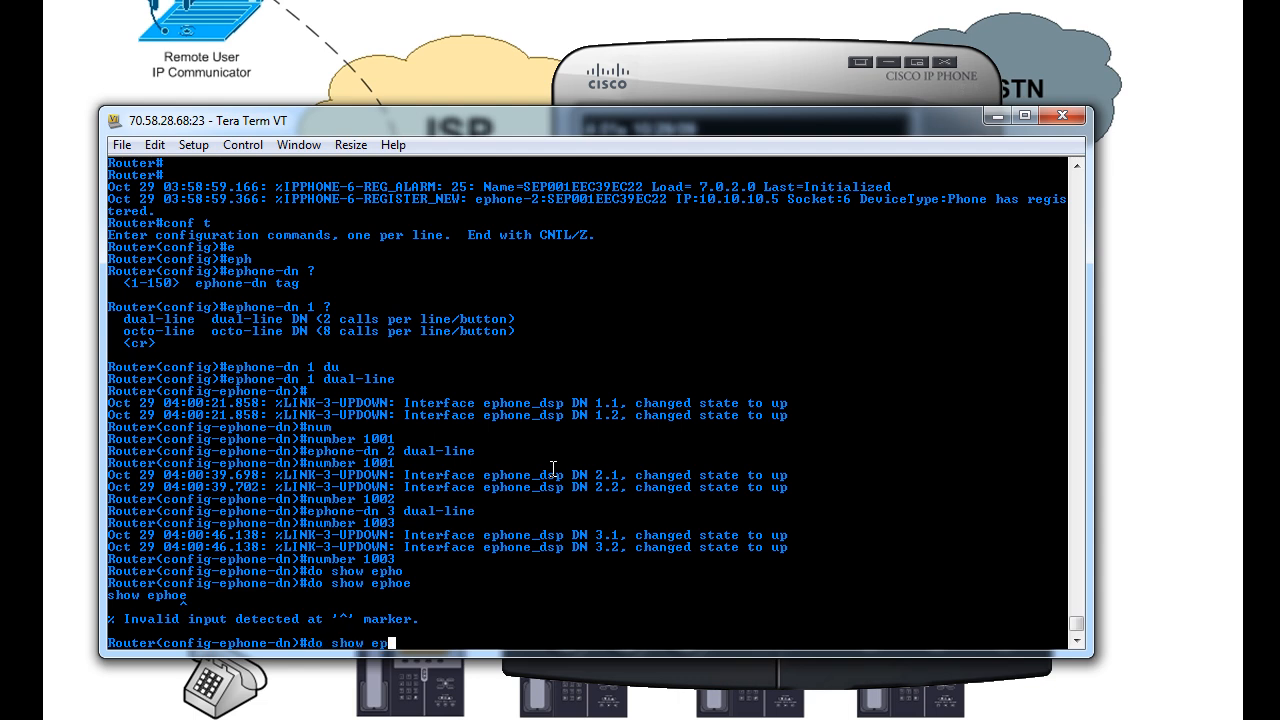
{"action": "key", "text": "Return"}
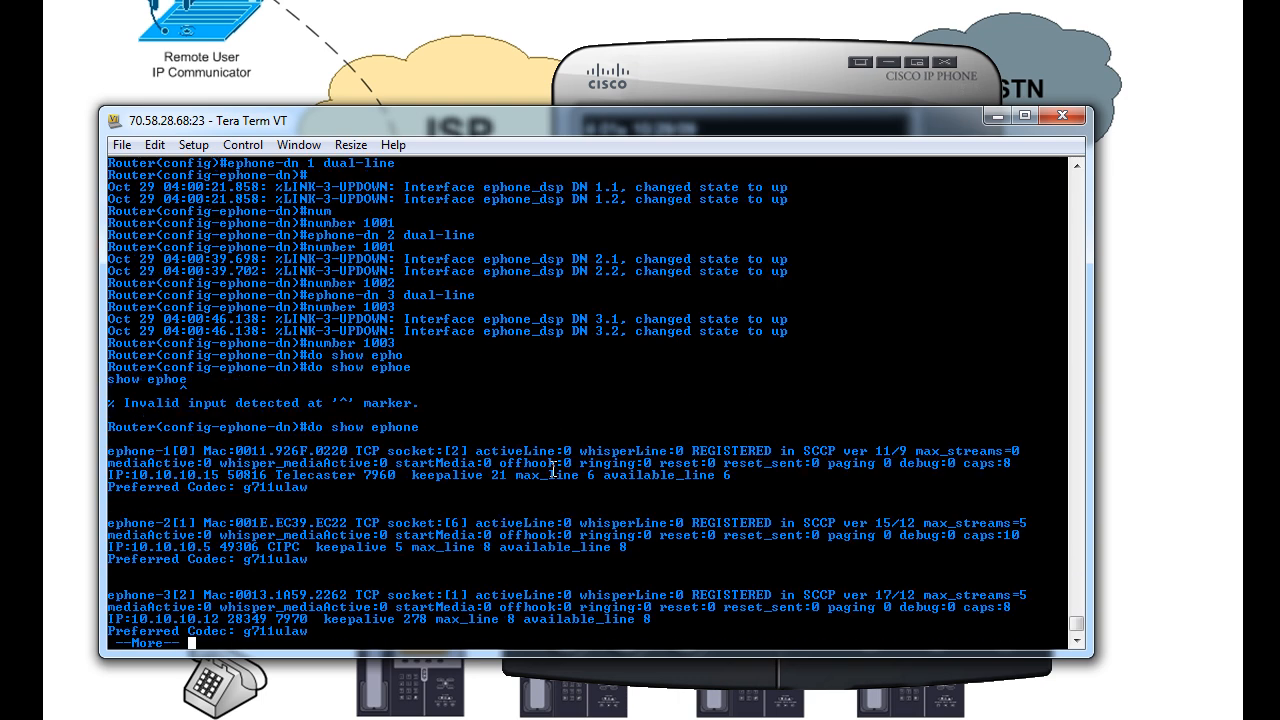
{"action": "key", "text": "space"}
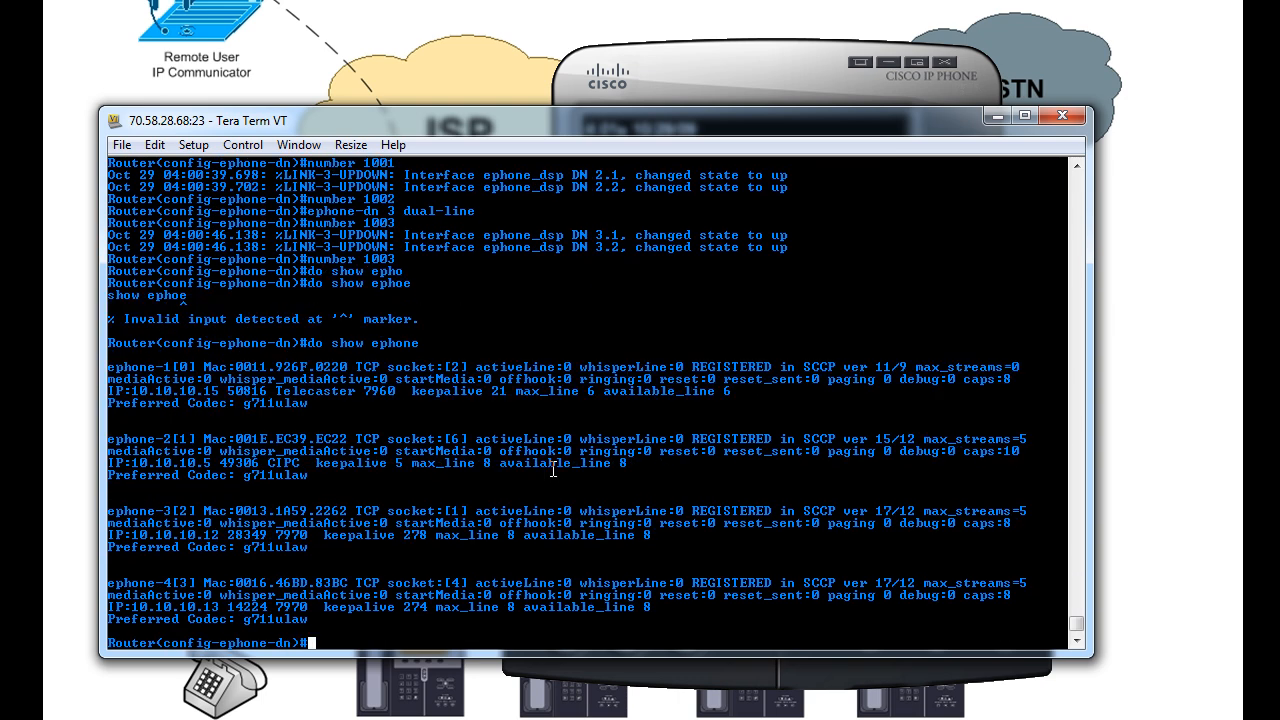
{"action": "mouse_move", "coordinate": [210, 400]}
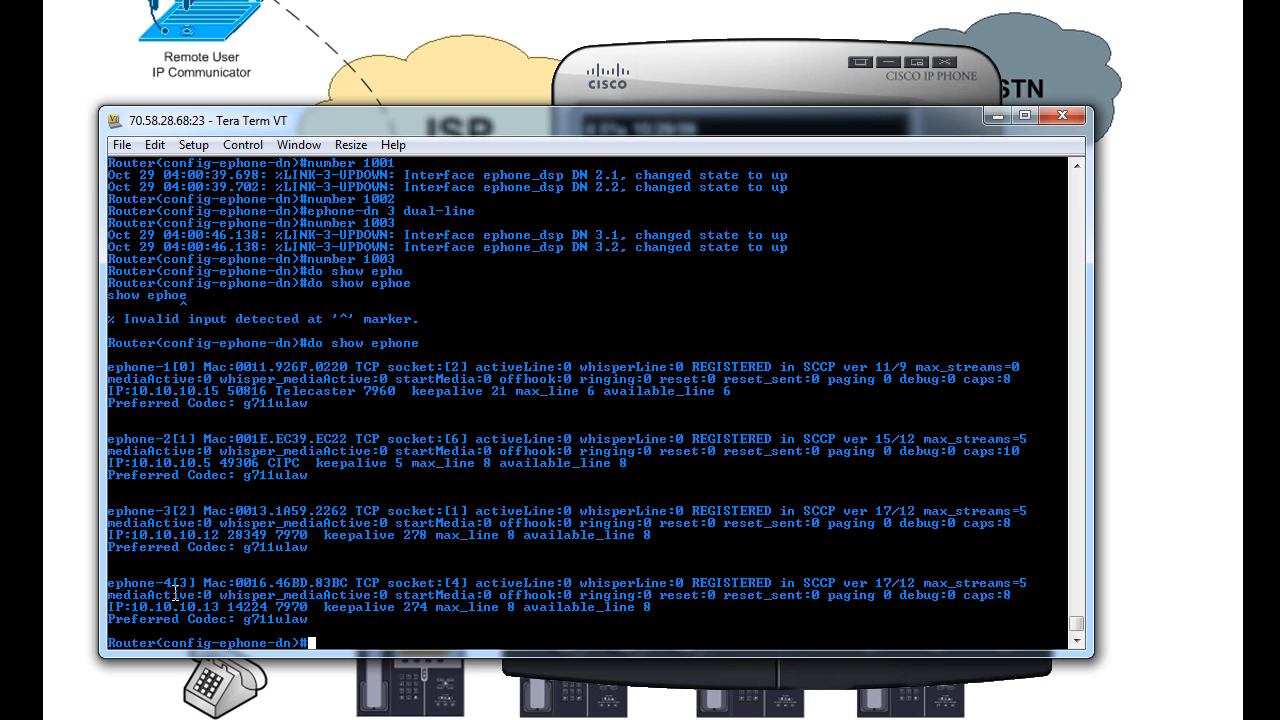
{"action": "mouse_move", "coordinate": [320, 392]}
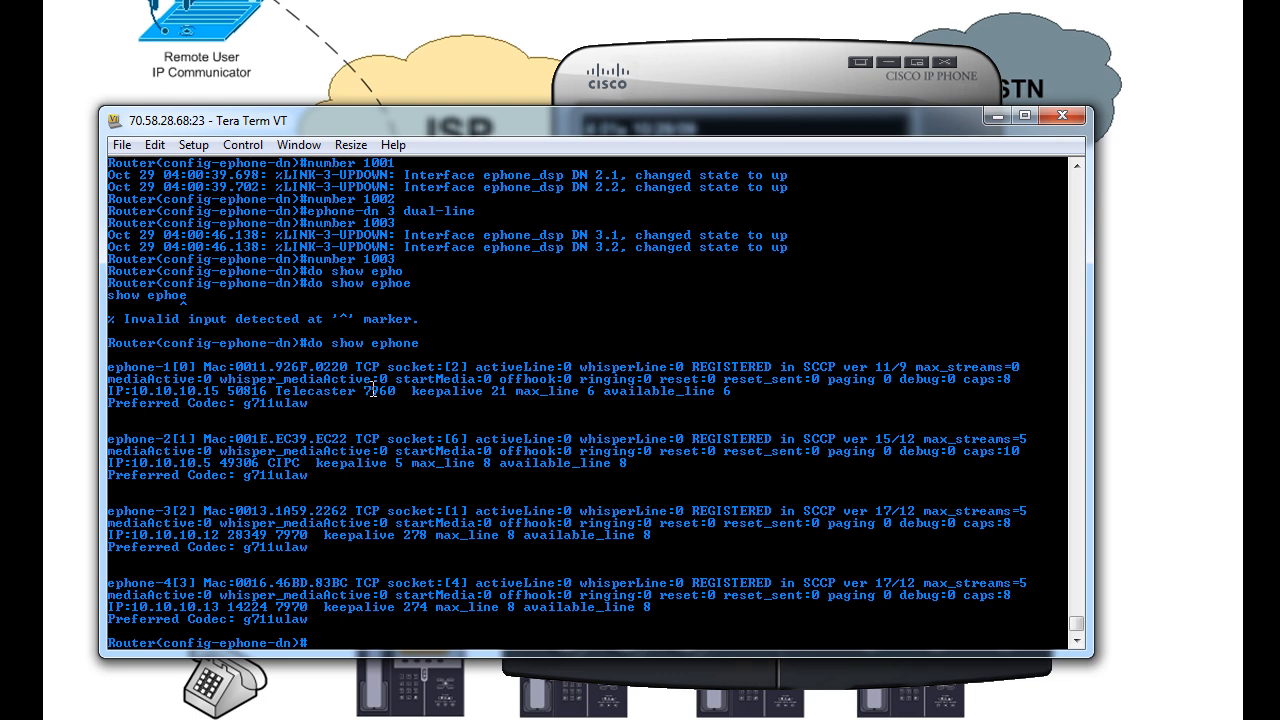
{"action": "mouse_move", "coordinate": [272, 460]}
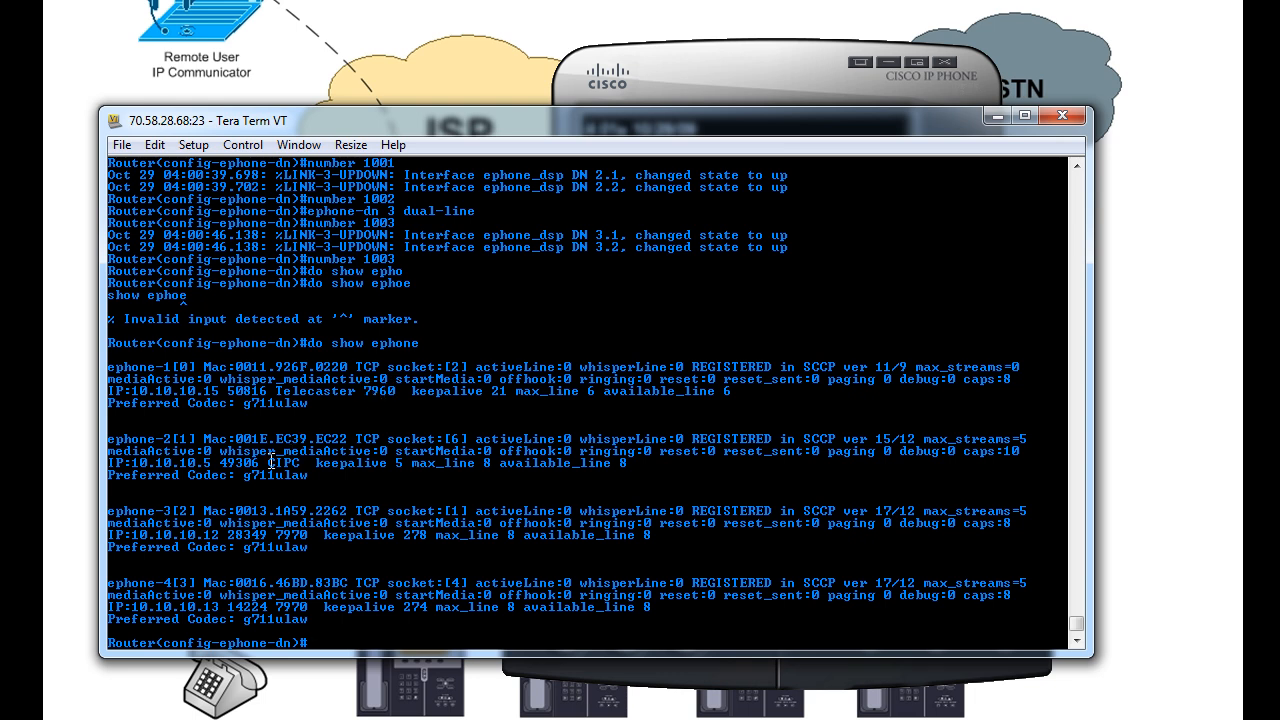
{"action": "double_click", "coordinate": [284, 464]}
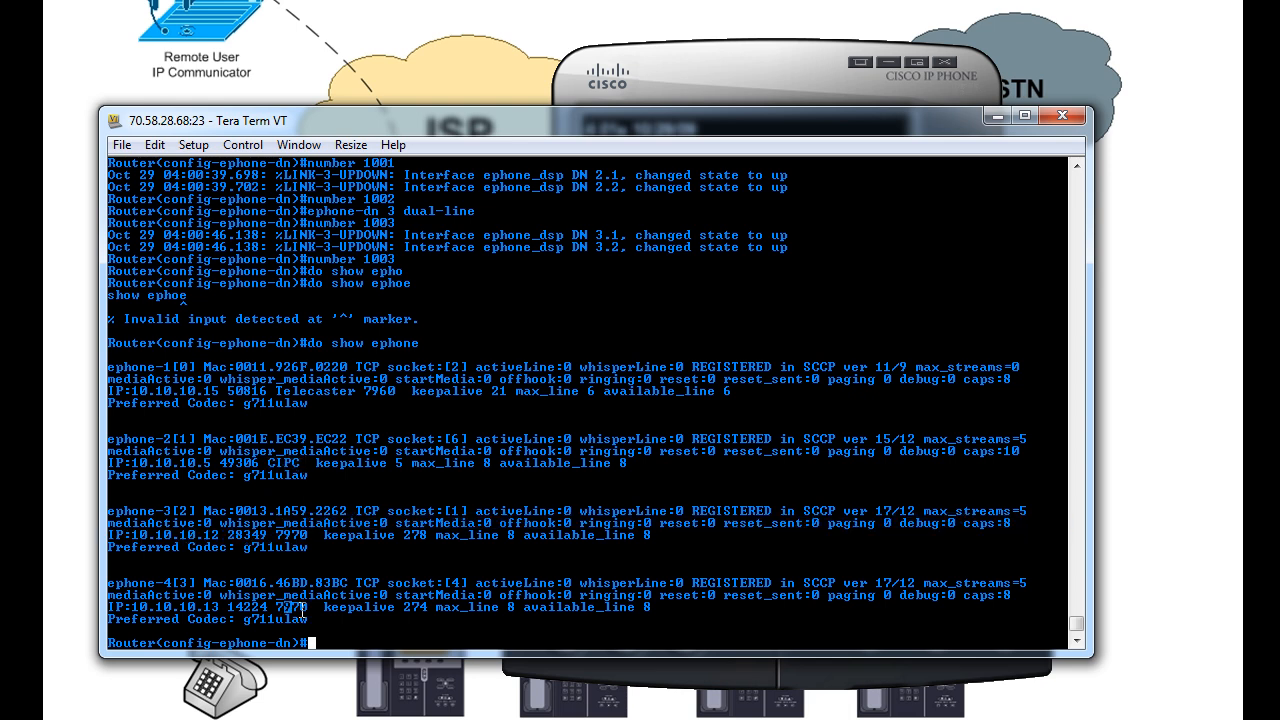
{"action": "mouse_move", "coordinate": [352, 560]}
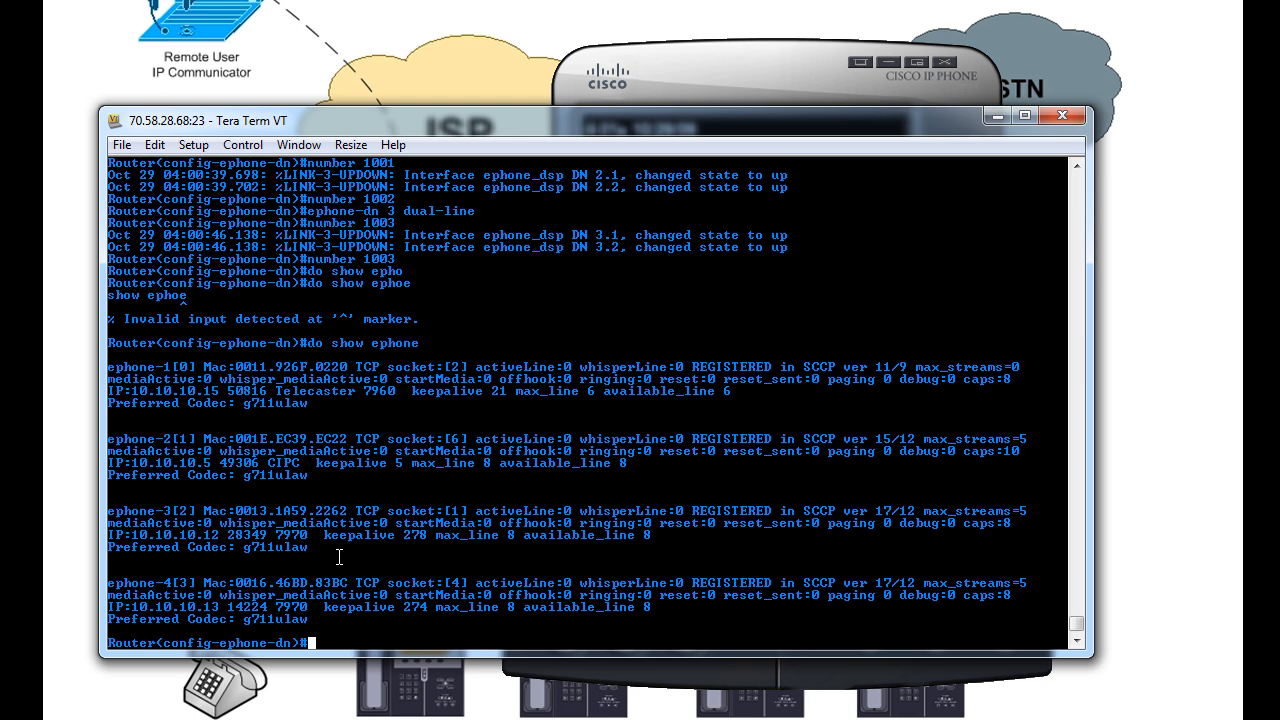
{"action": "mouse_move", "coordinate": [296, 564]}
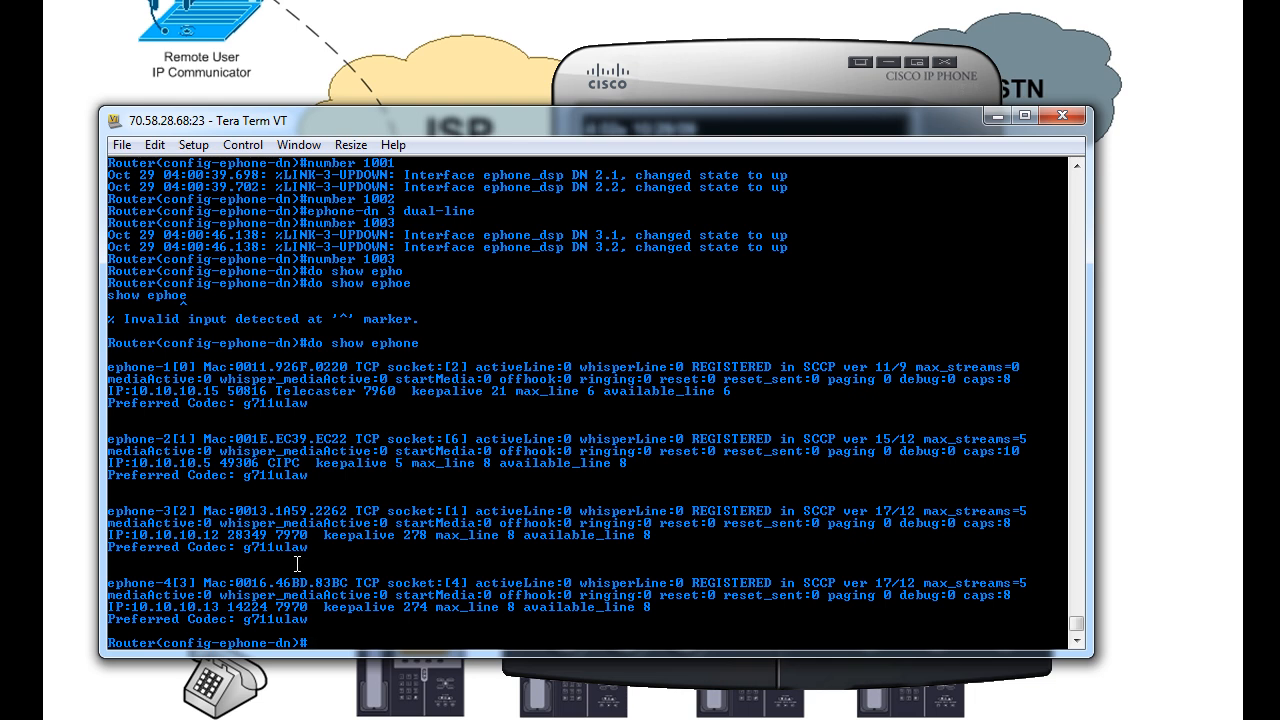
{"action": "mouse_move", "coordinate": [306, 444]}
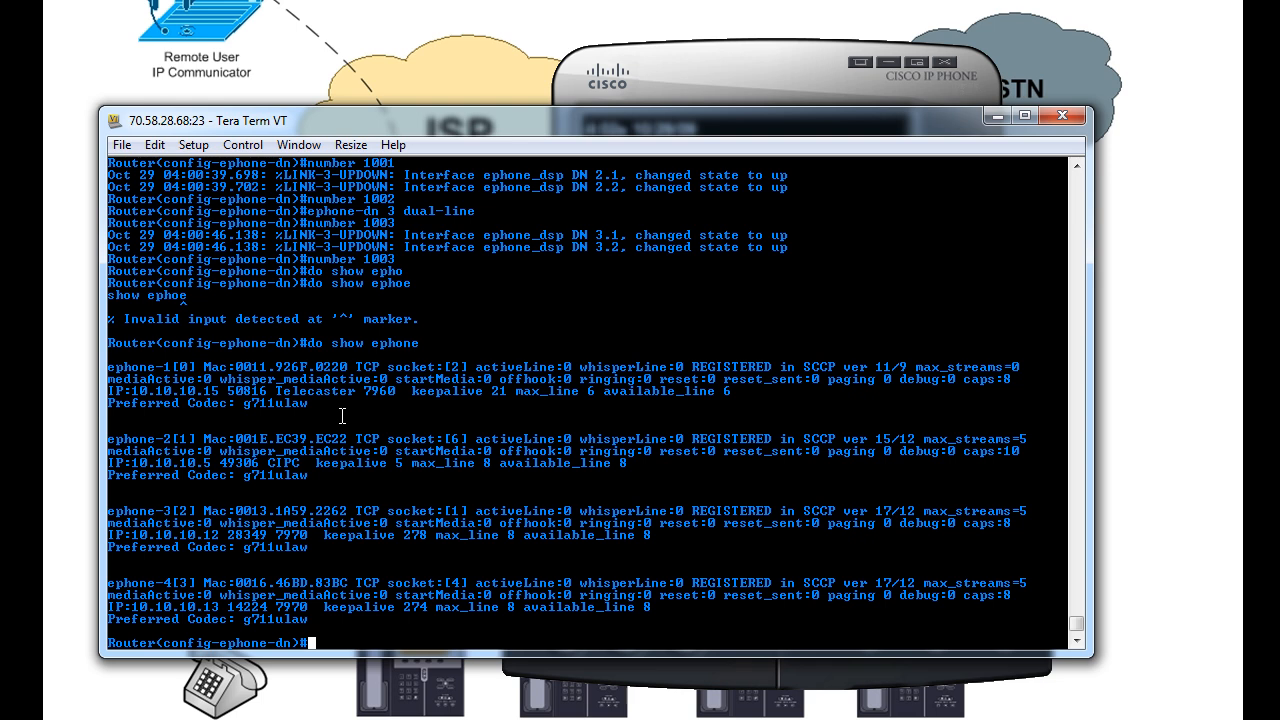
Exit to config, enter ephone 2 and bind mac-address 001E.EC39.EC22.
{"action": "type", "text": "exit"}
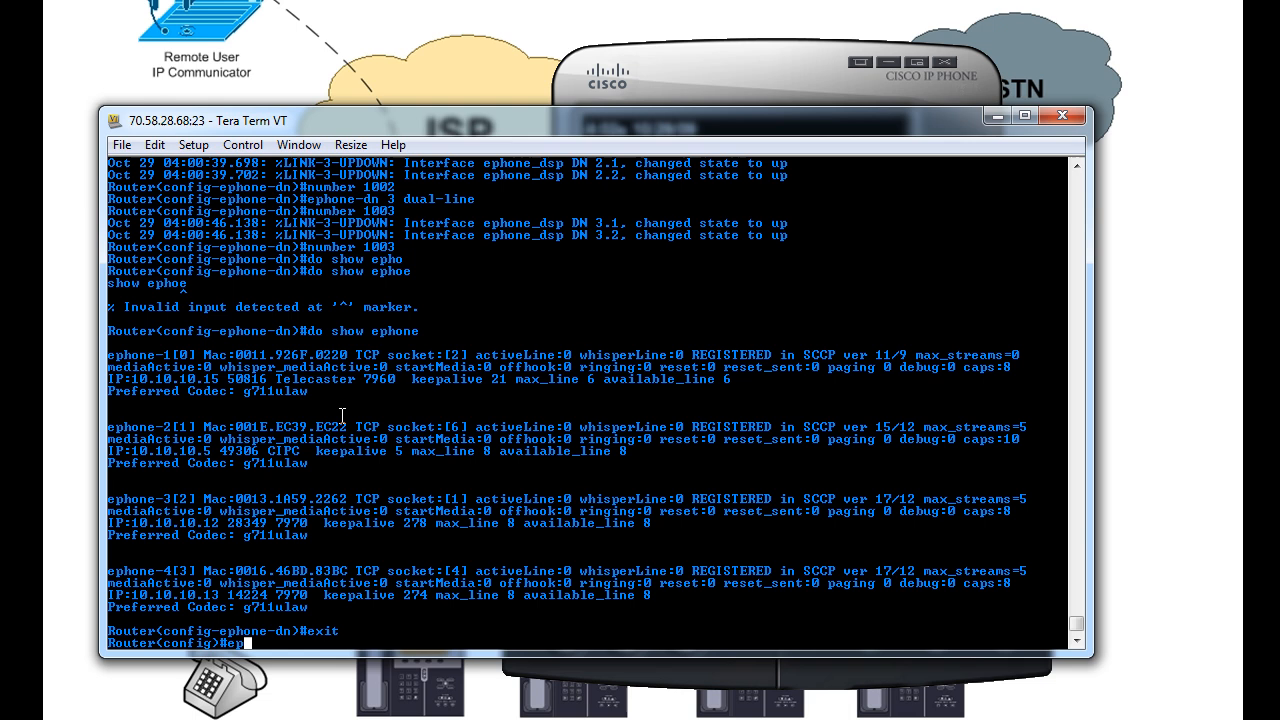
{"action": "type", "text": "ephone 2"}
{"action": "type", "text": "mac-address"}
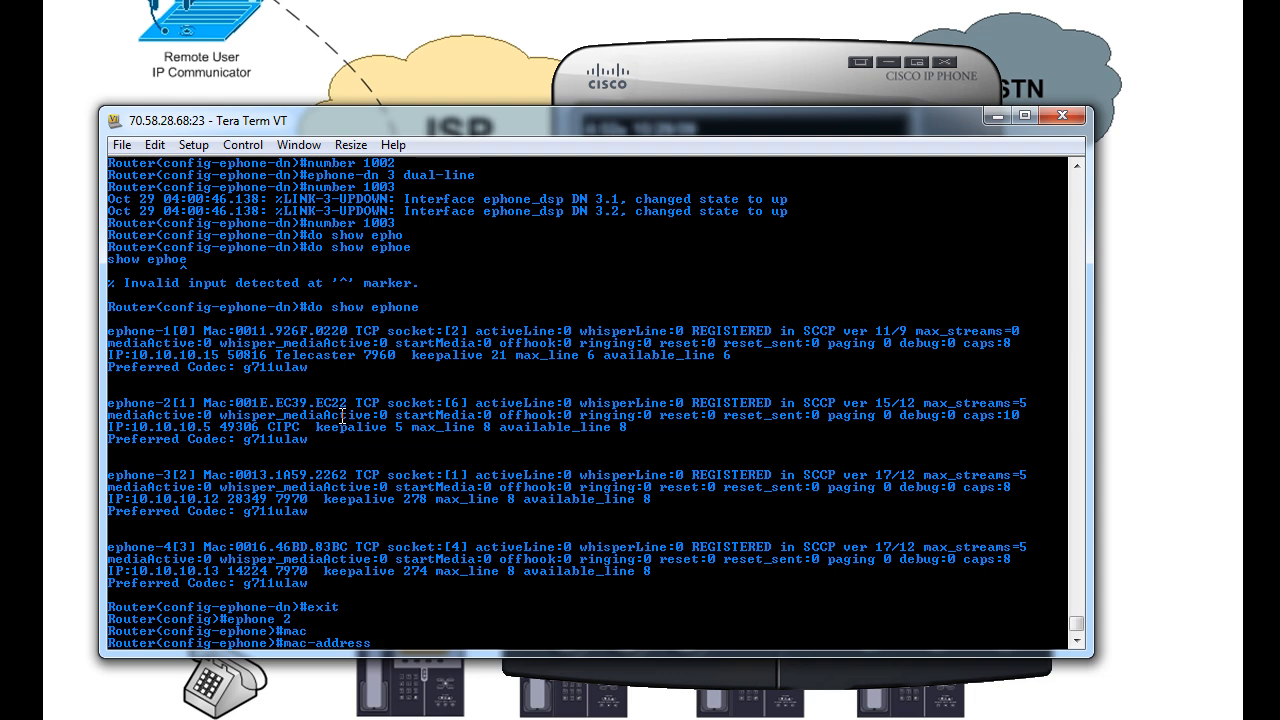
{"action": "type", "text": "001E.EC39.EC22"}
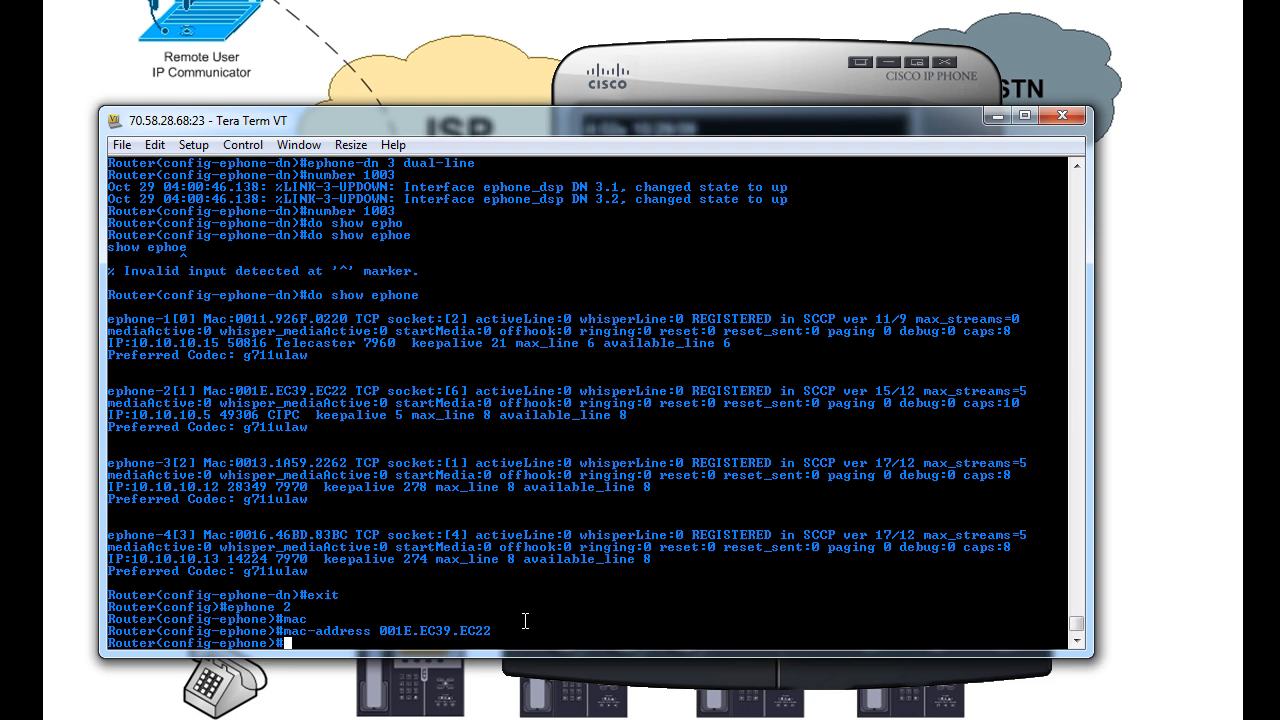
Assign ephone 2 buttons 1:1 and 2:2 to directory numbers 1 and 2.
{"action": "type", "text": "button 1"}
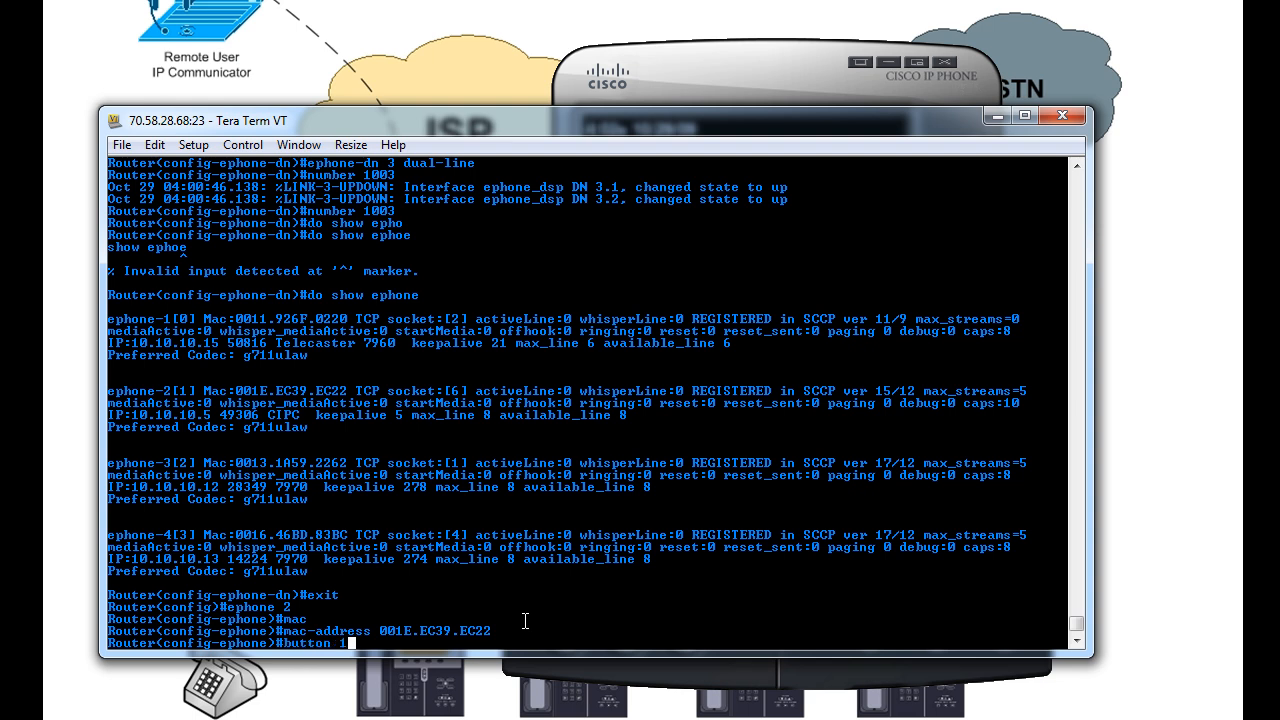
{"action": "type", "text": "1:1"}
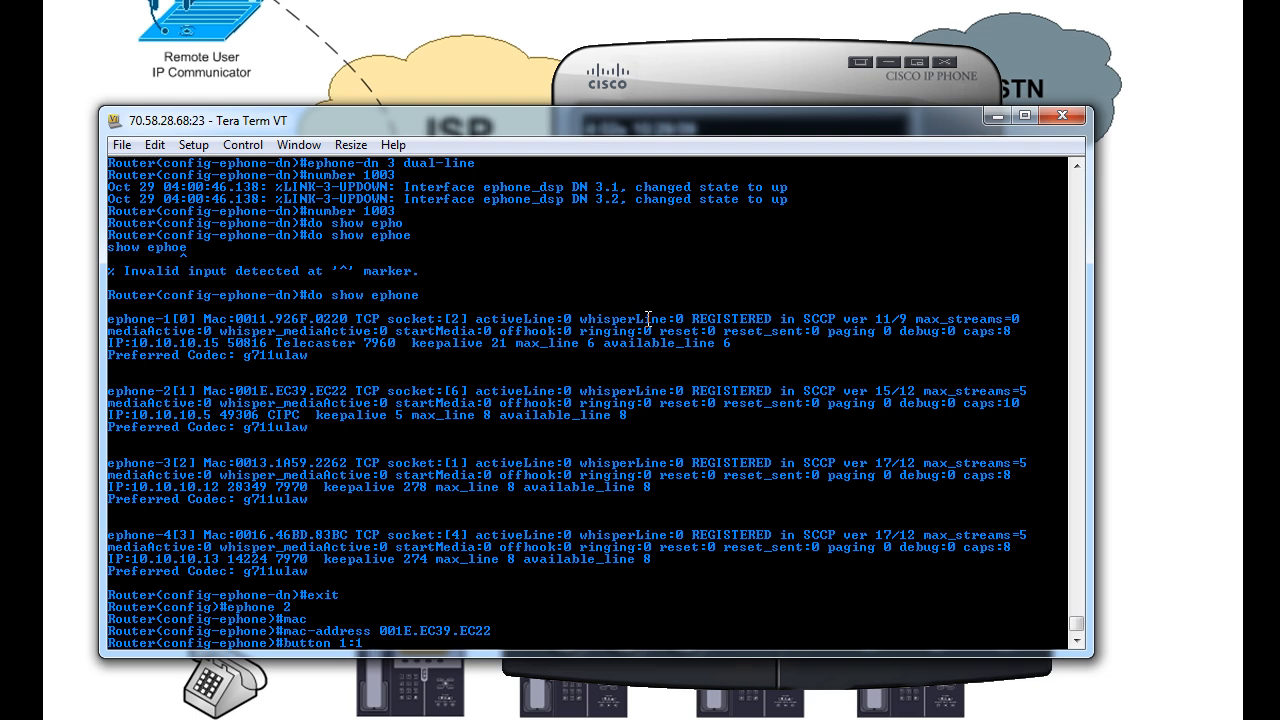
{"action": "type", "text": "2"}
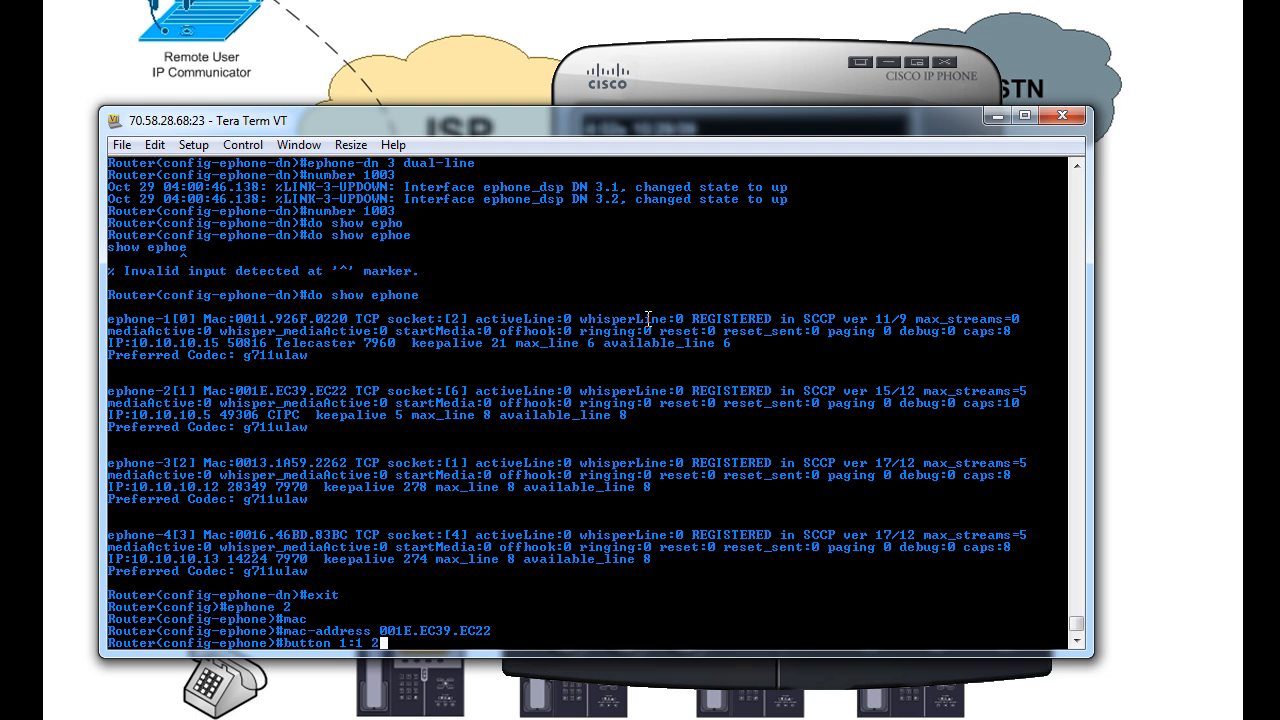
{"action": "type", "text": ":"}
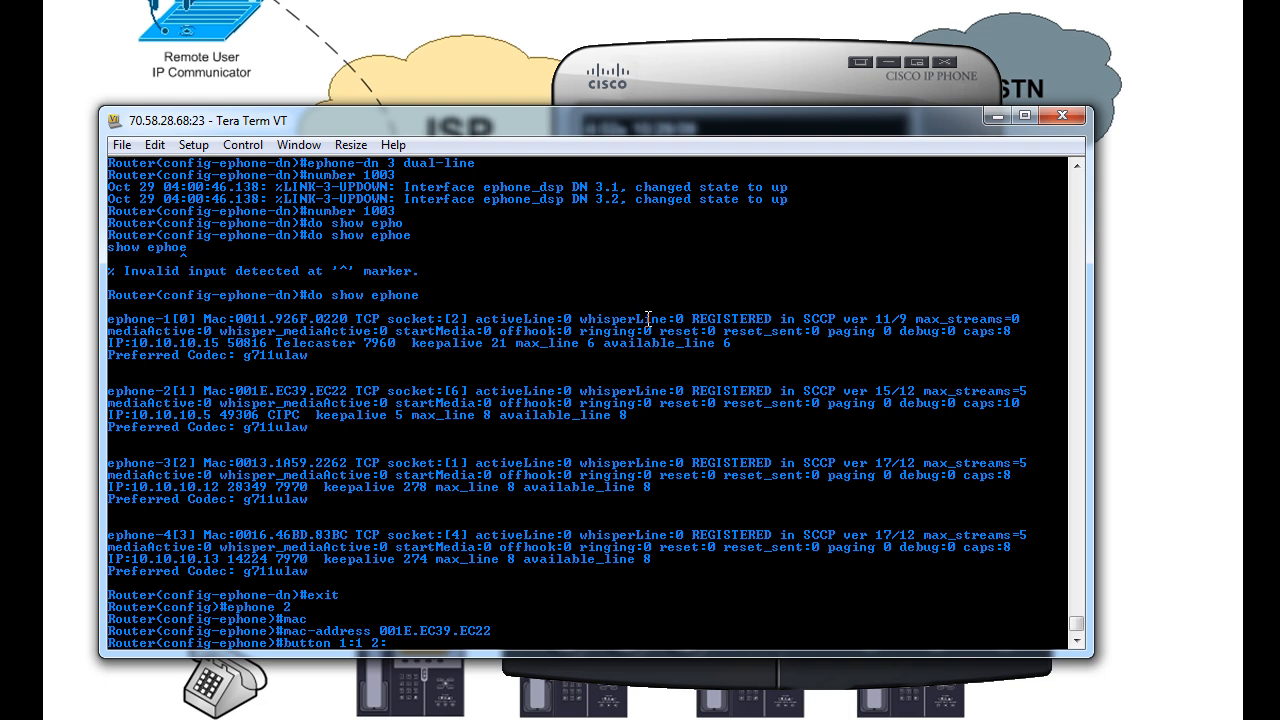
{"action": "type", "text": "2"}
{"action": "type", "text": "restart"}
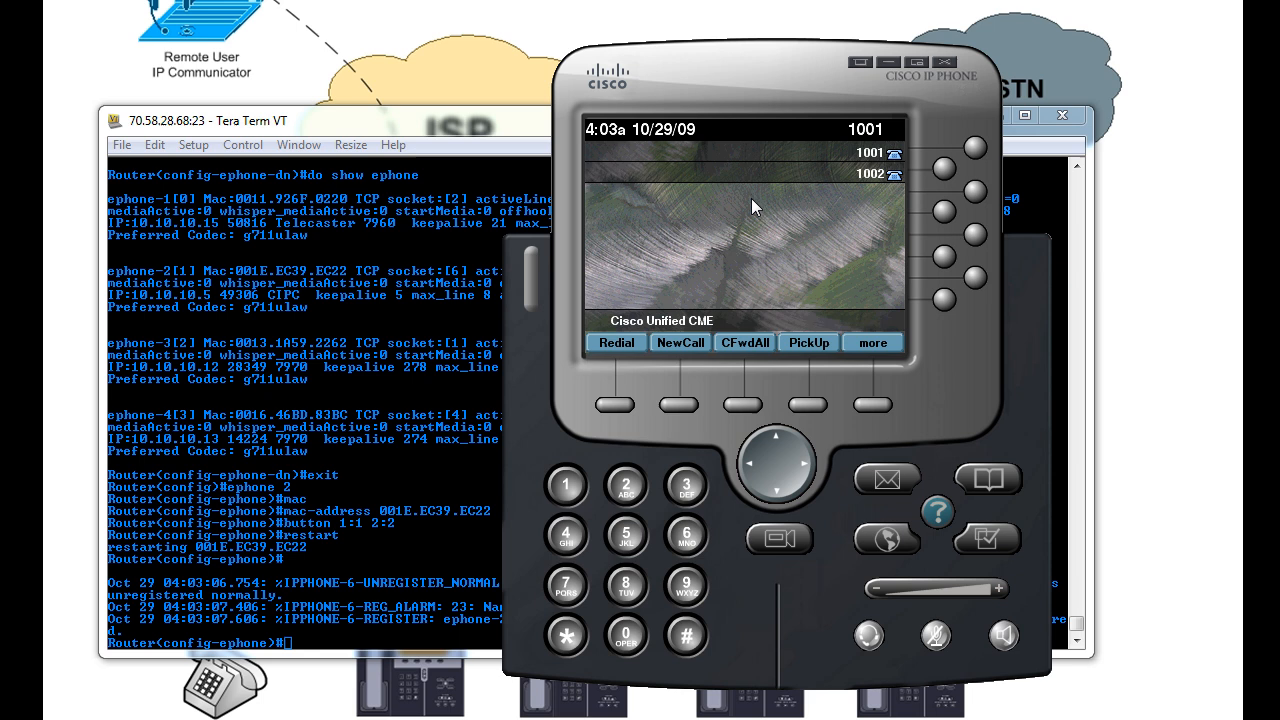
{"action": "mouse_move", "coordinate": [890, 156]}
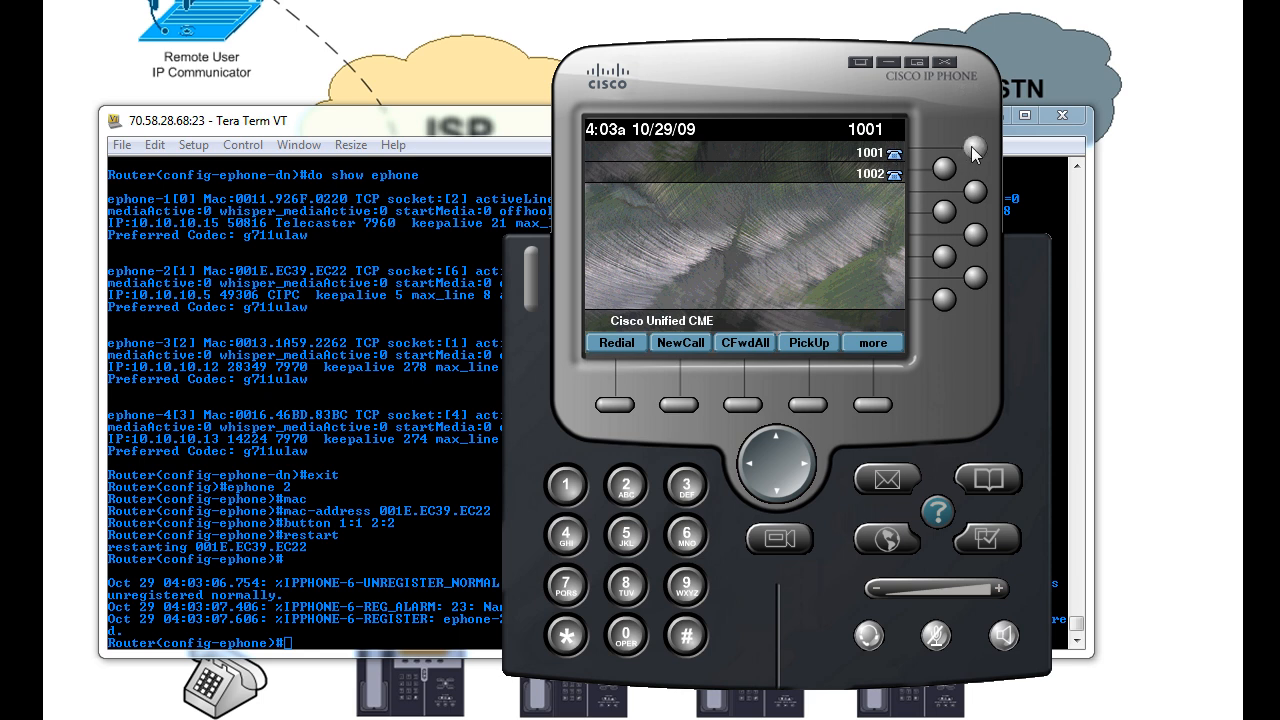
{"action": "mouse_move", "coordinate": [980, 148]}
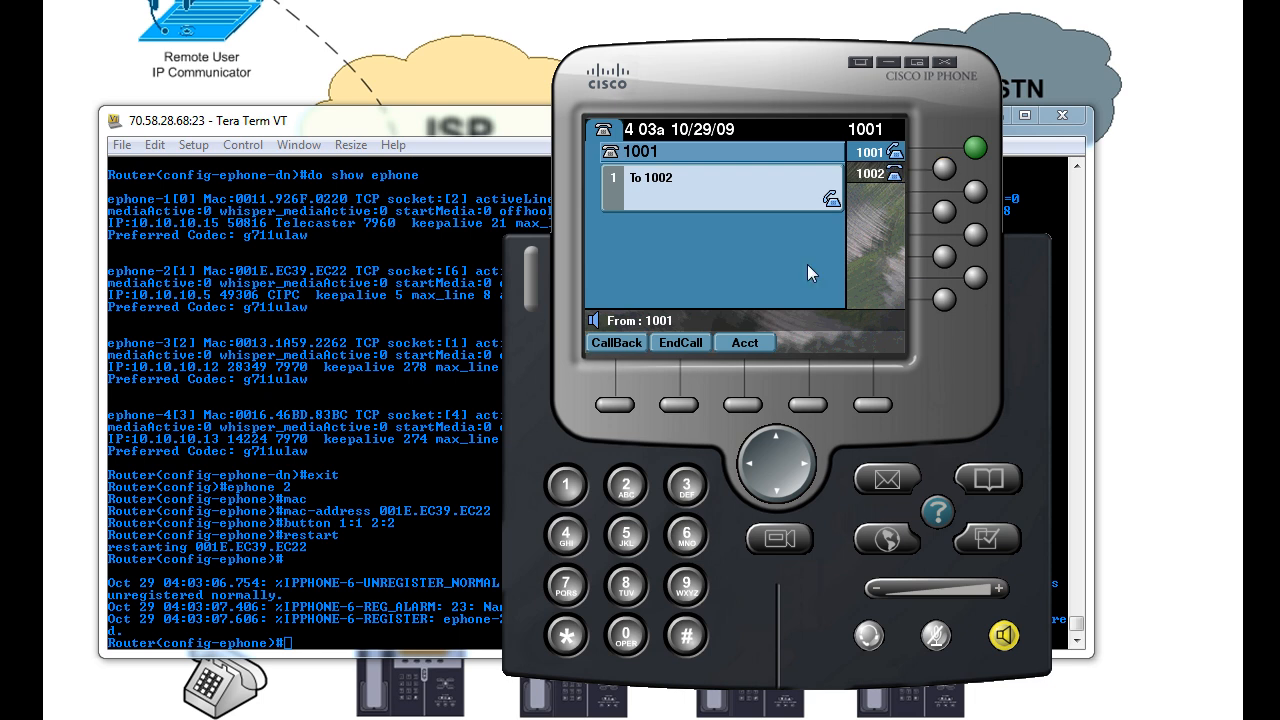
{"action": "mouse_move", "coordinate": [692, 352]}
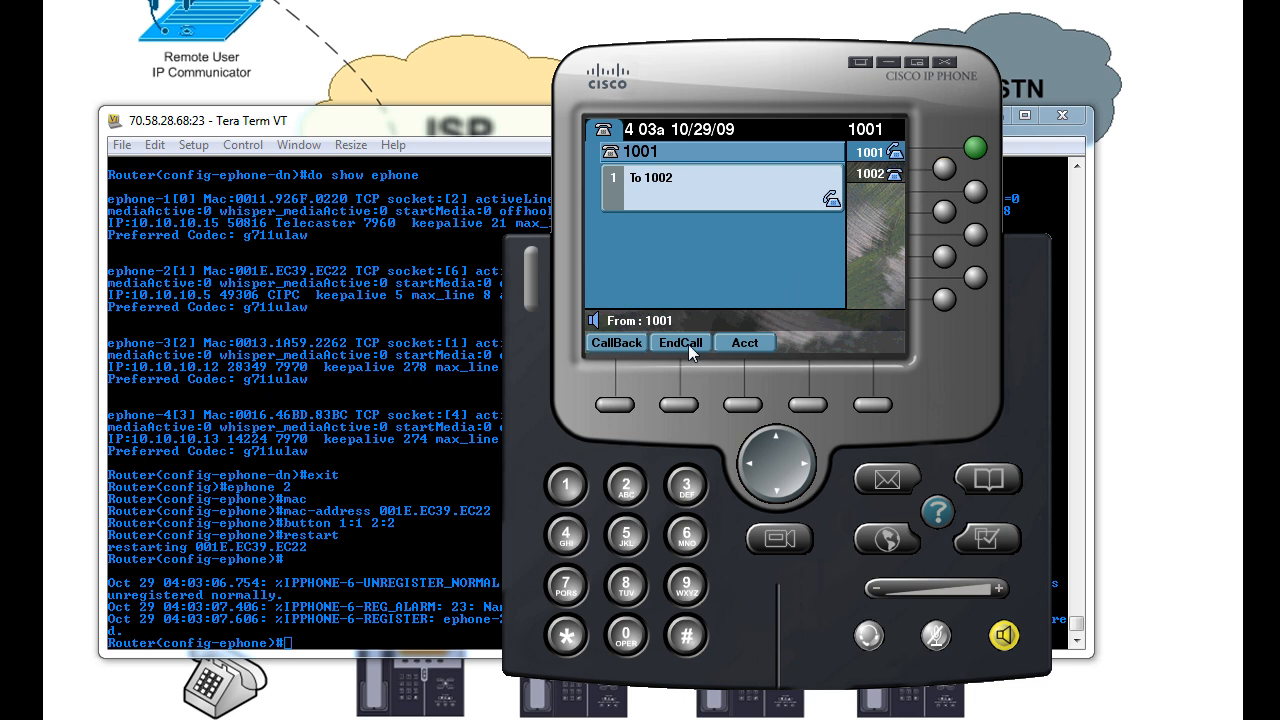
Hang up the test call from 1001 to 1002 with the EndCall softkey.
{"action": "left_click", "coordinate": [680, 342]}
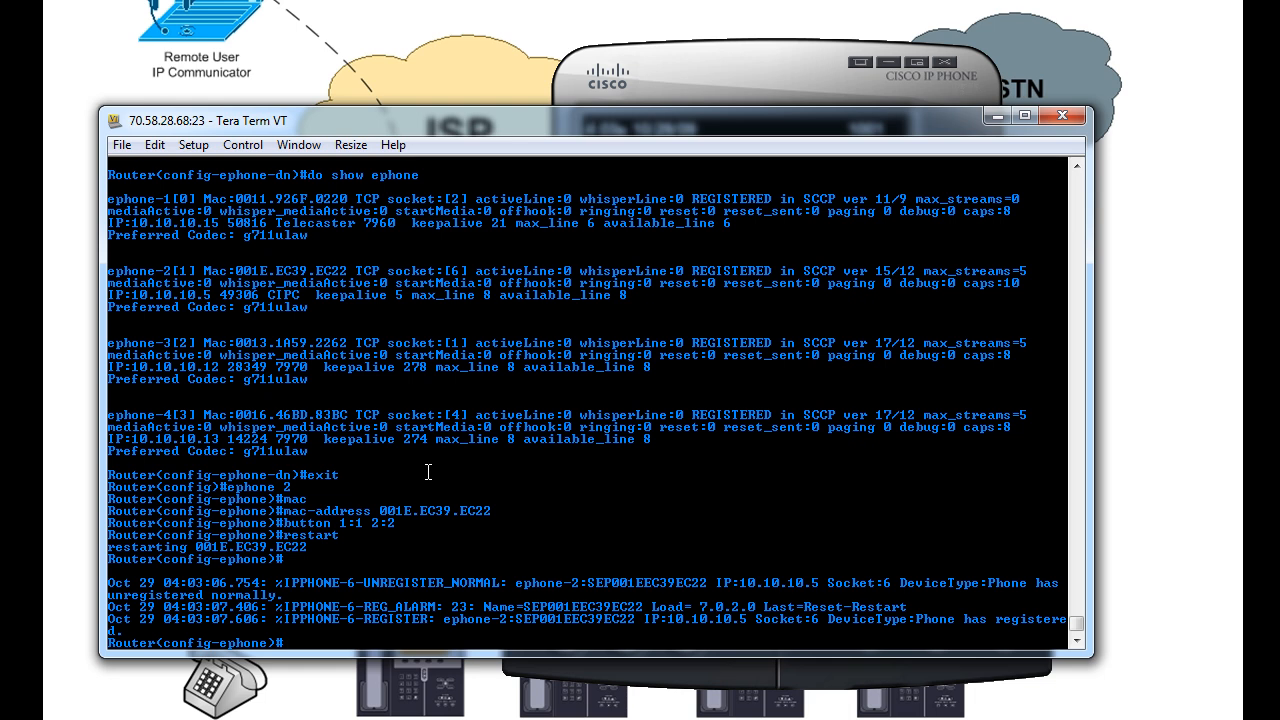
Configure ephone 2 button 3 as a monitor line for extension 3 (button 3m3).
{"action": "type", "text": "button"}
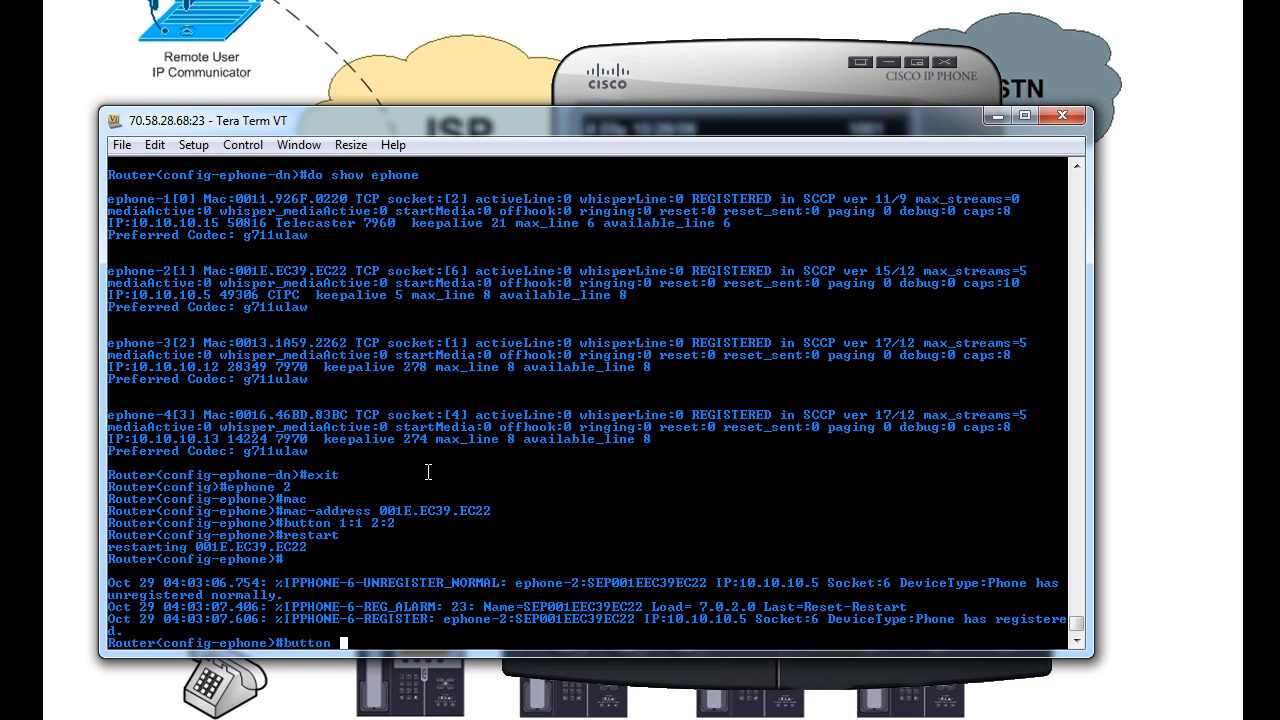
{"action": "type", "text": "3m"}
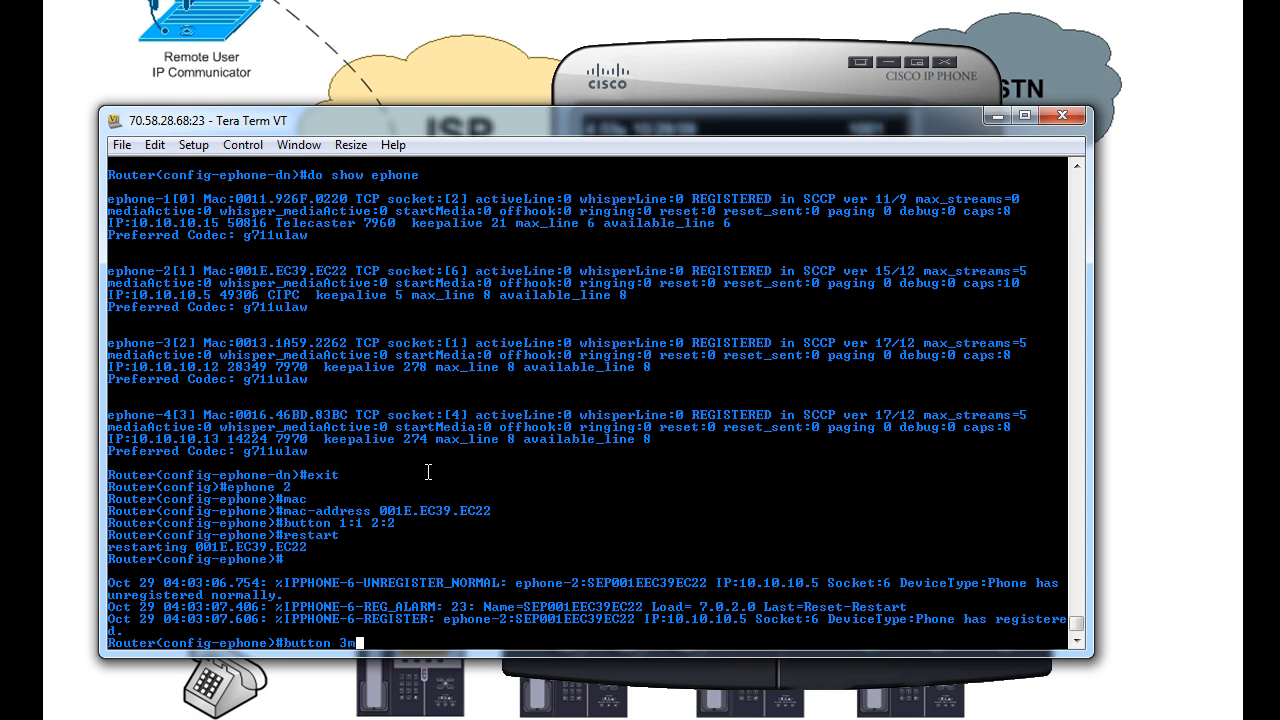
{"action": "type", "text": "3"}
{"action": "type", "text": "restart"}
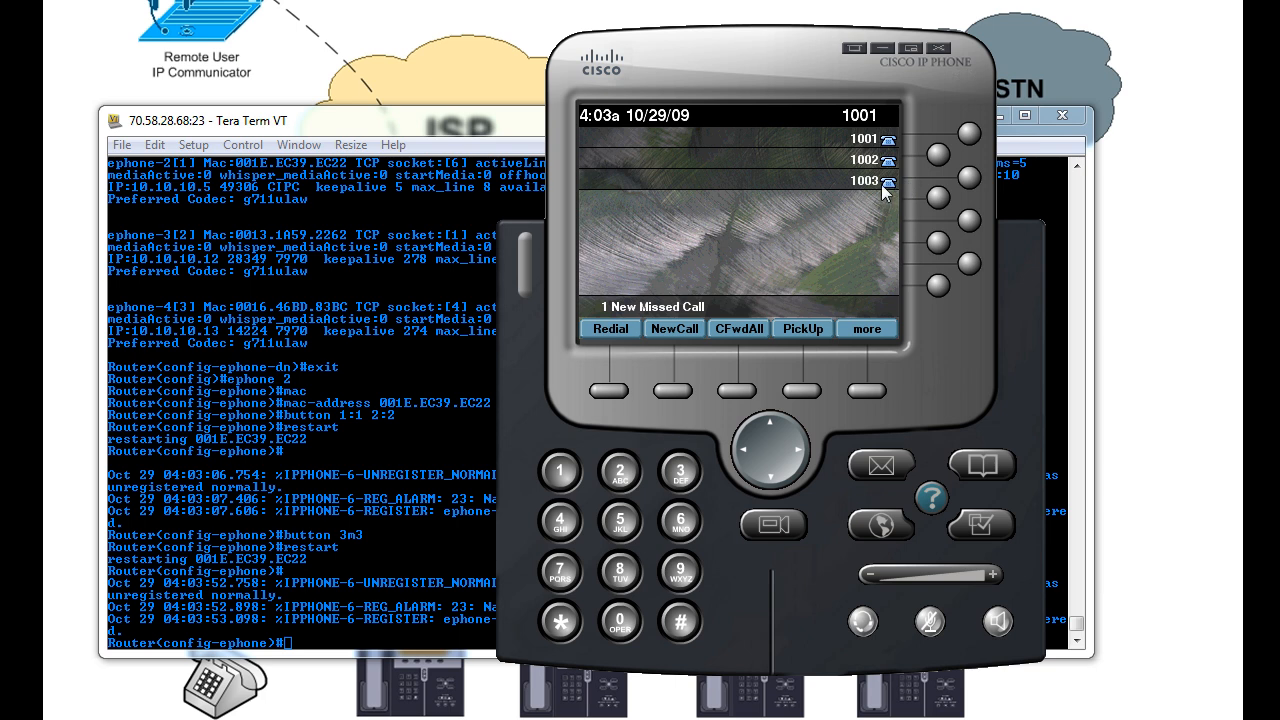
{"action": "mouse_move", "coordinate": [956, 182]}
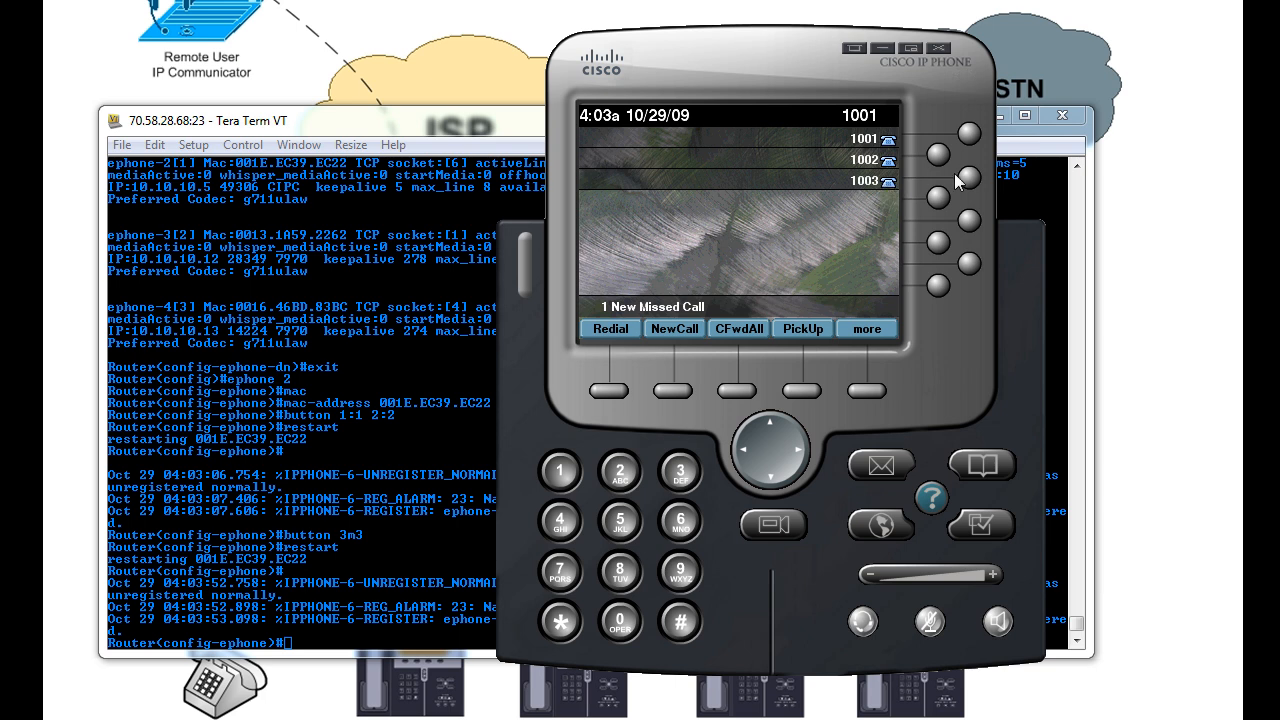
{"action": "mouse_move", "coordinate": [964, 178]}
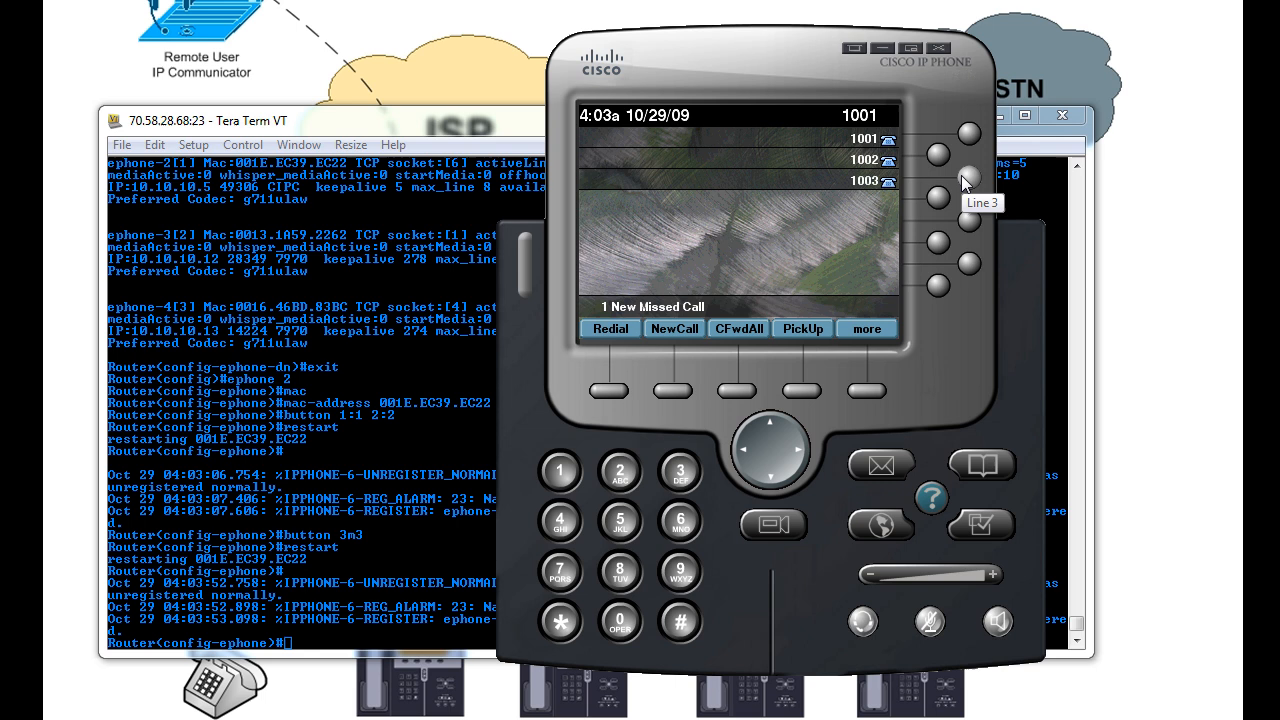
Dial extension 1003 from 1001, see it come back Busy, and end the call.
{"action": "left_click", "coordinate": [970, 136]}
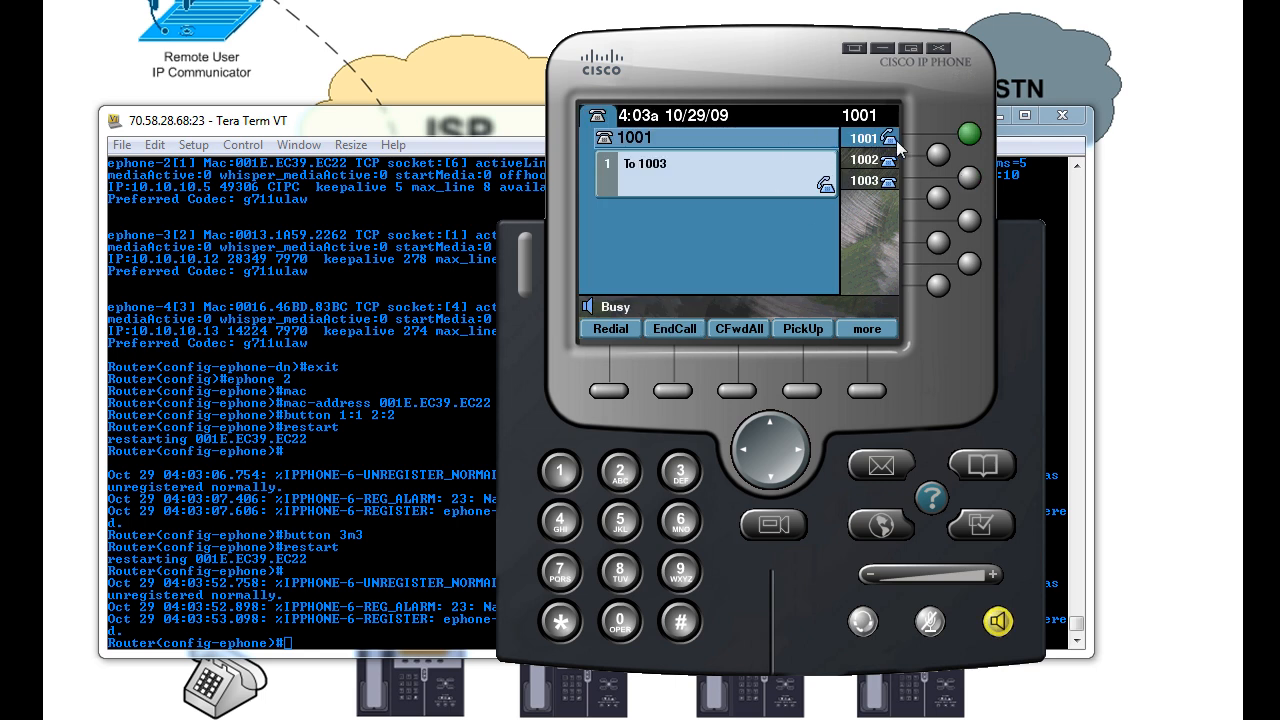
{"action": "mouse_move", "coordinate": [612, 328]}
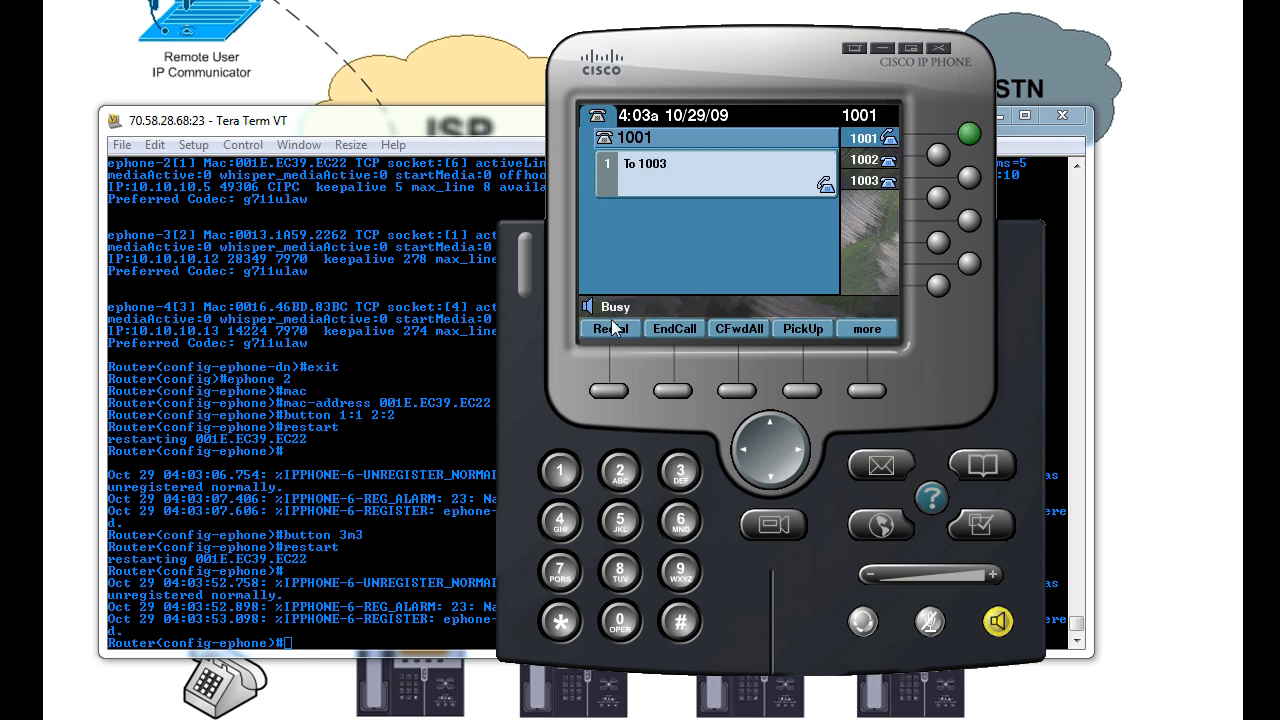
{"action": "left_click", "coordinate": [672, 328]}
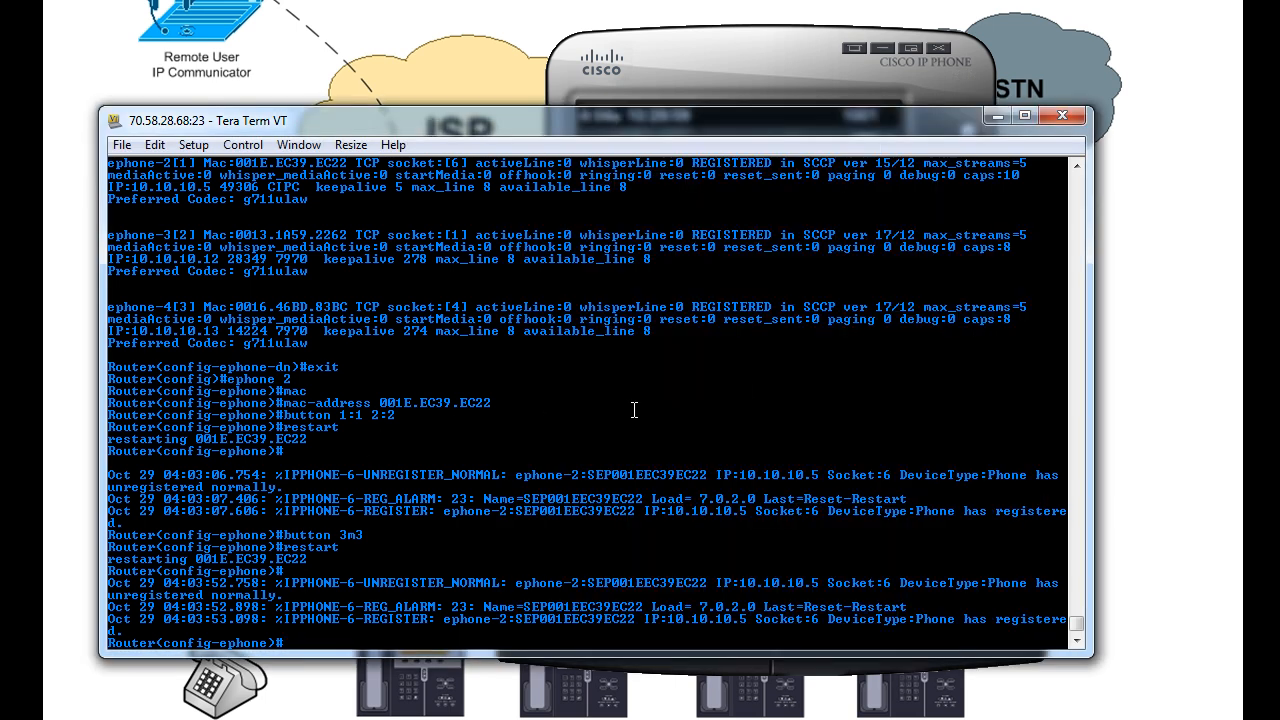
{"action": "mouse_move", "coordinate": [236, 304]}
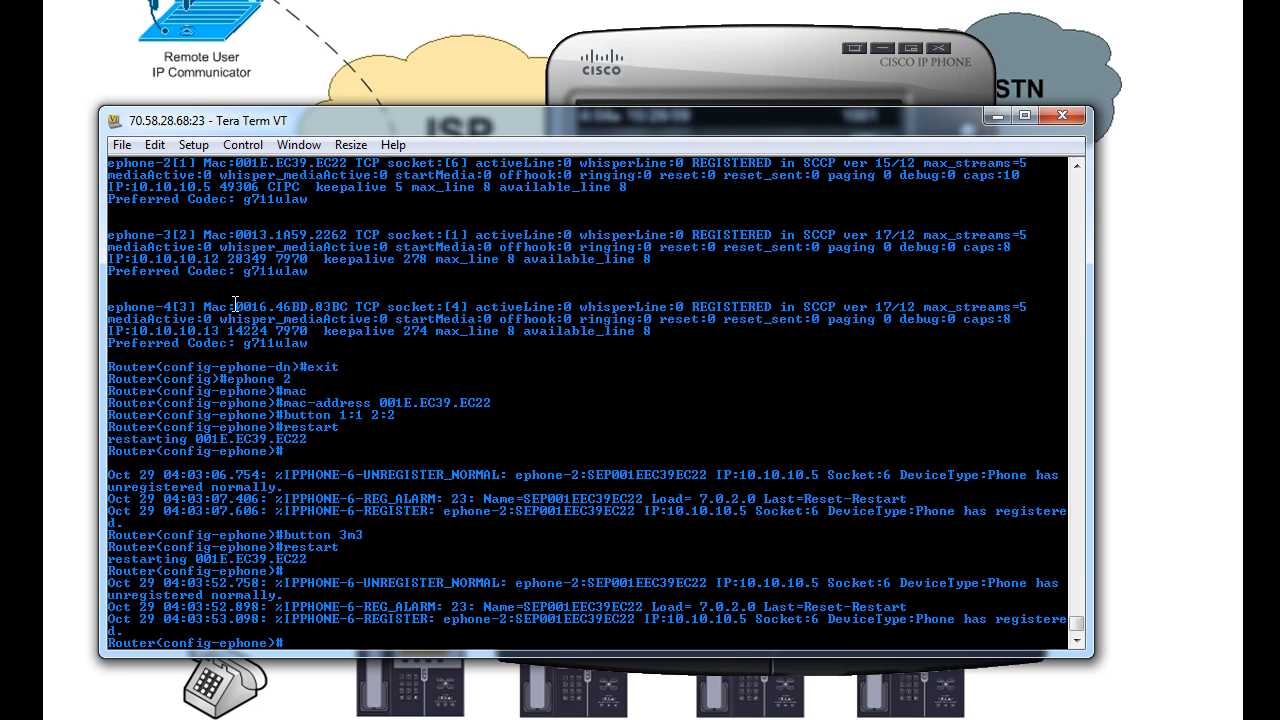
Bind ephone 4 to MAC 0016.46BD.83BC with button 1:3 and restart it.
{"action": "double_click", "coordinate": [290, 306]}
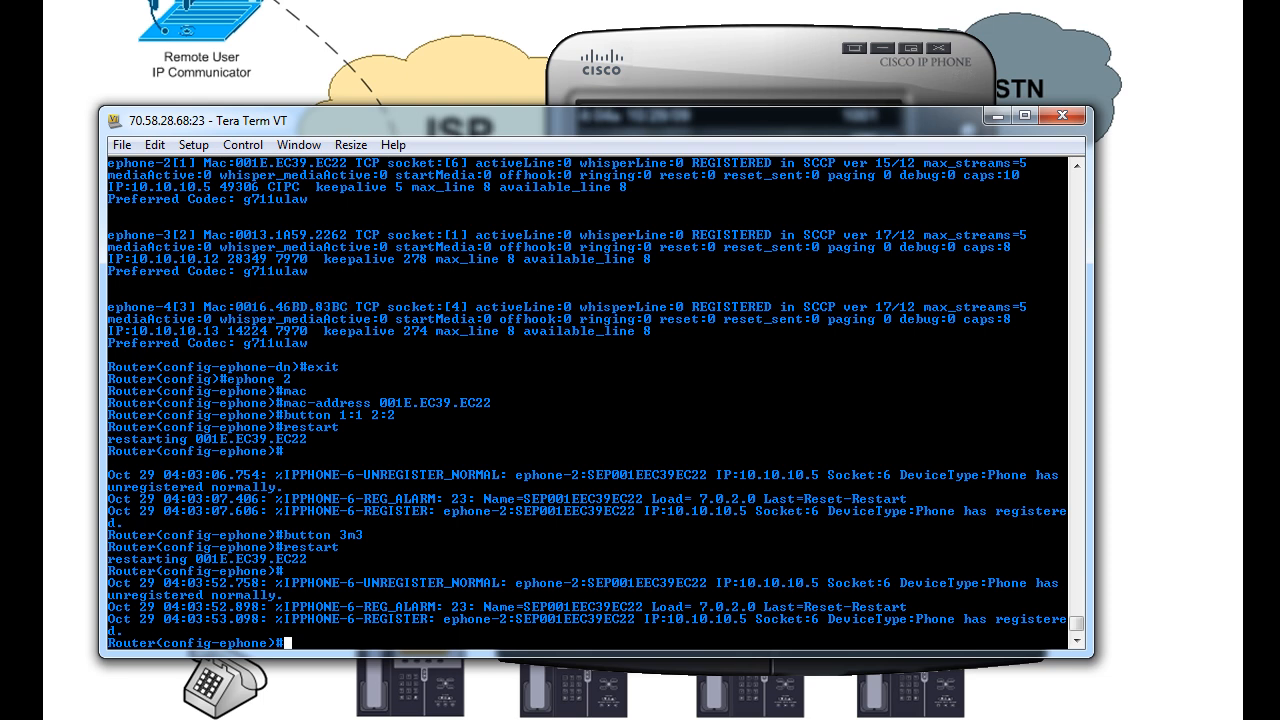
{"action": "type", "text": "ephone 4"}
{"action": "type", "text": "button 1:3"}
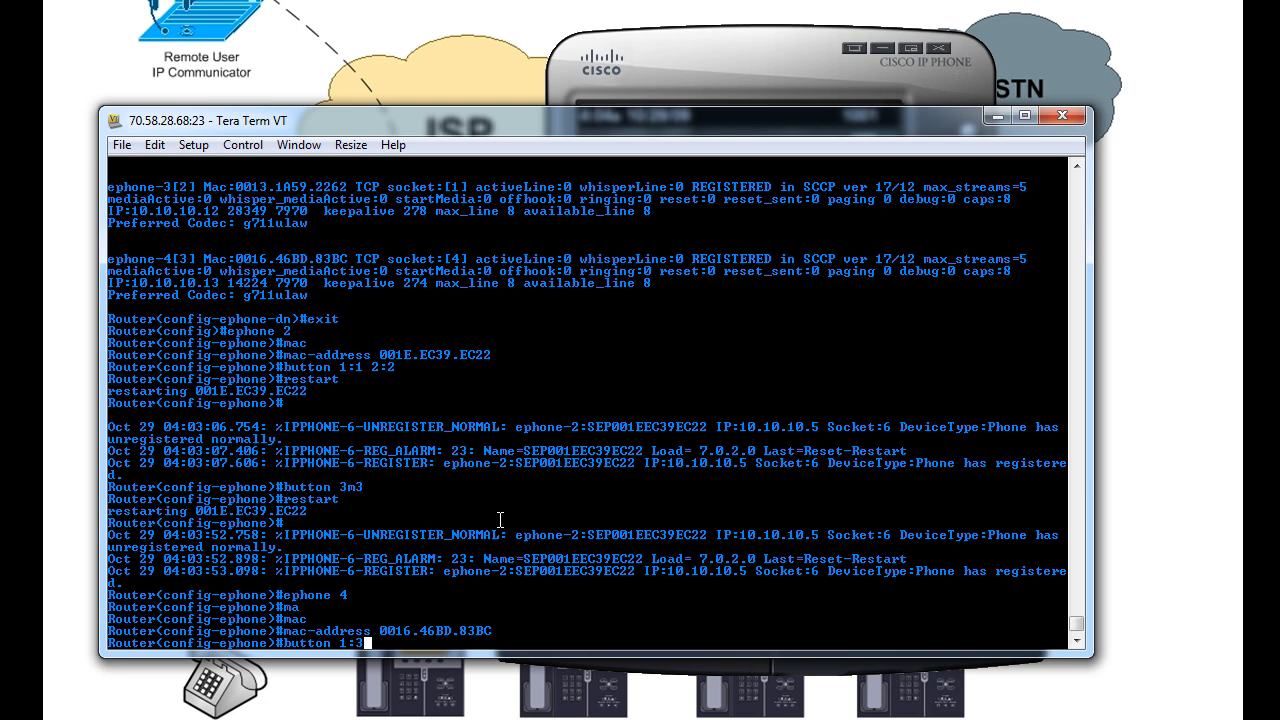
{"action": "type", "text": "restart"}
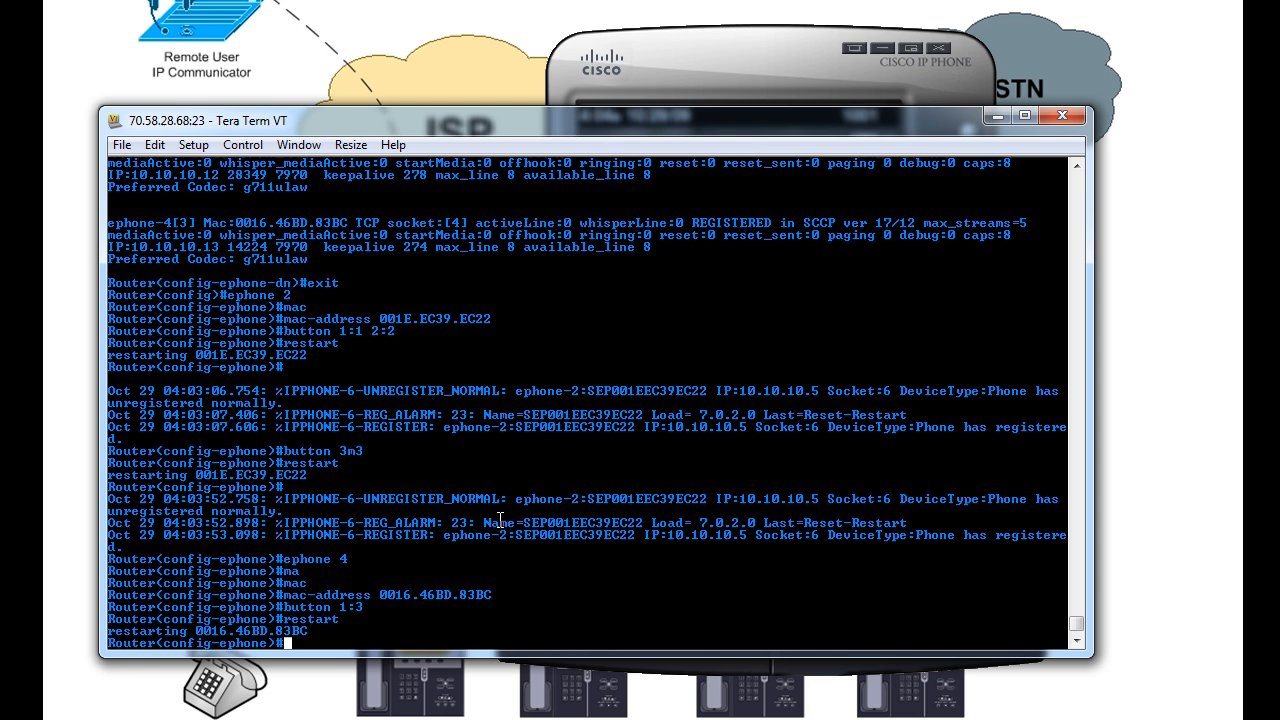
{"action": "scroll", "scroll_direction": "down", "scroll_amount": 3}
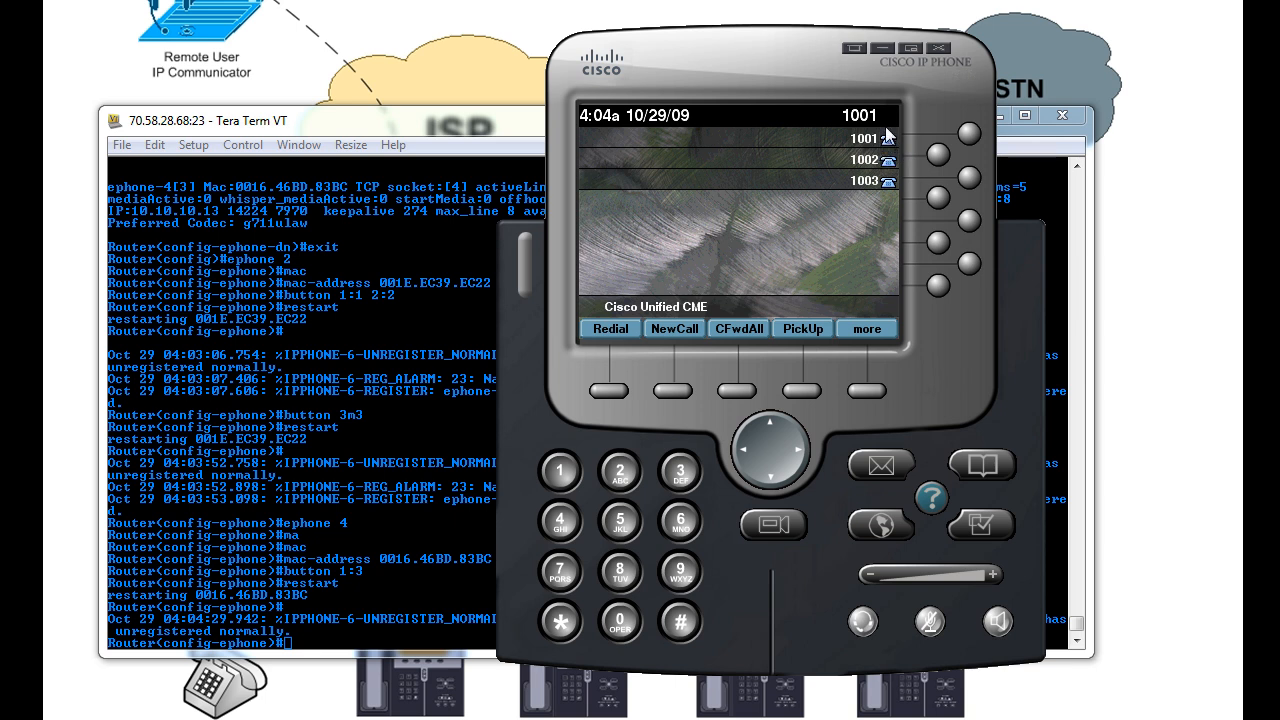
{"action": "mouse_move", "coordinate": [964, 184]}
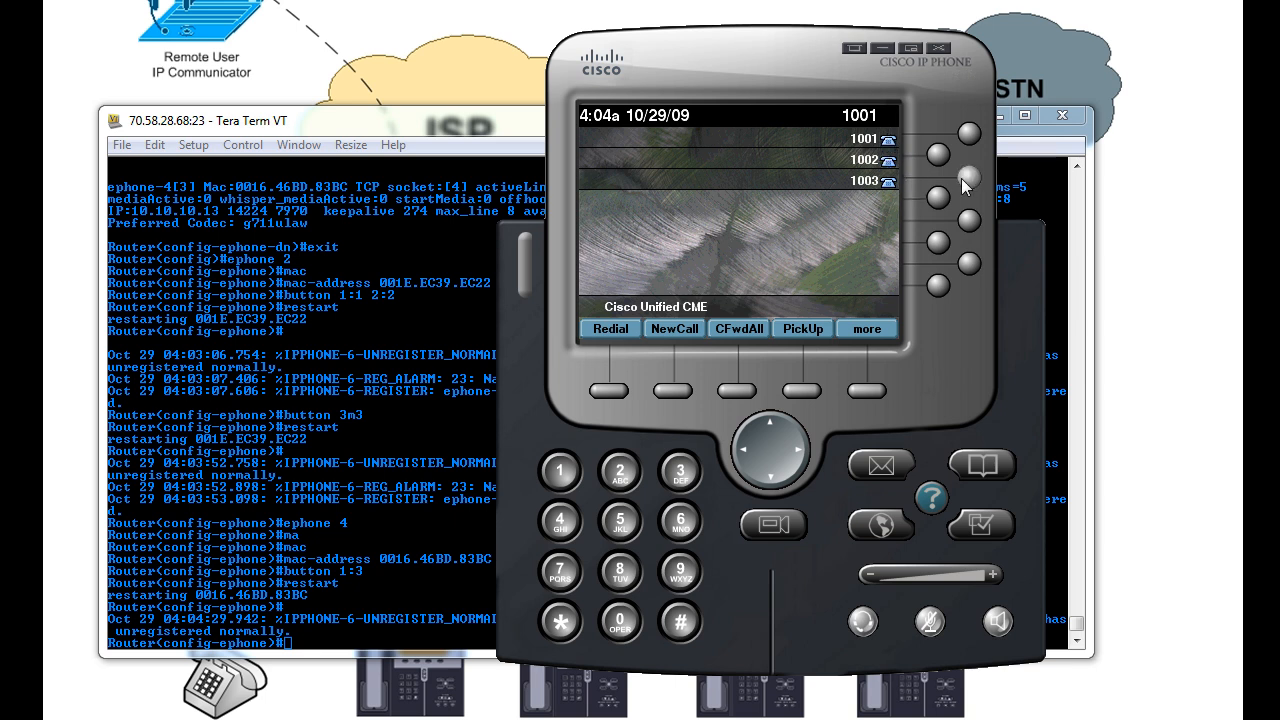
{"action": "mouse_move", "coordinate": [870, 198]}
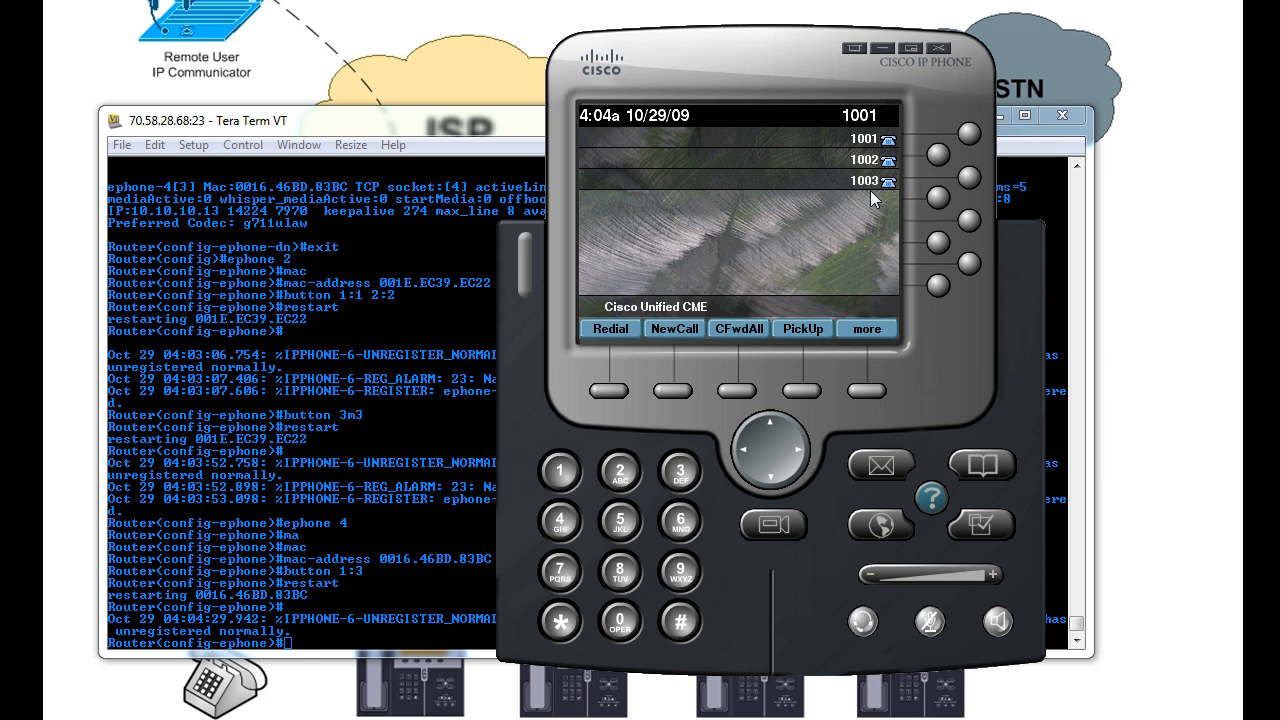
{"action": "mouse_move", "coordinate": [972, 190]}
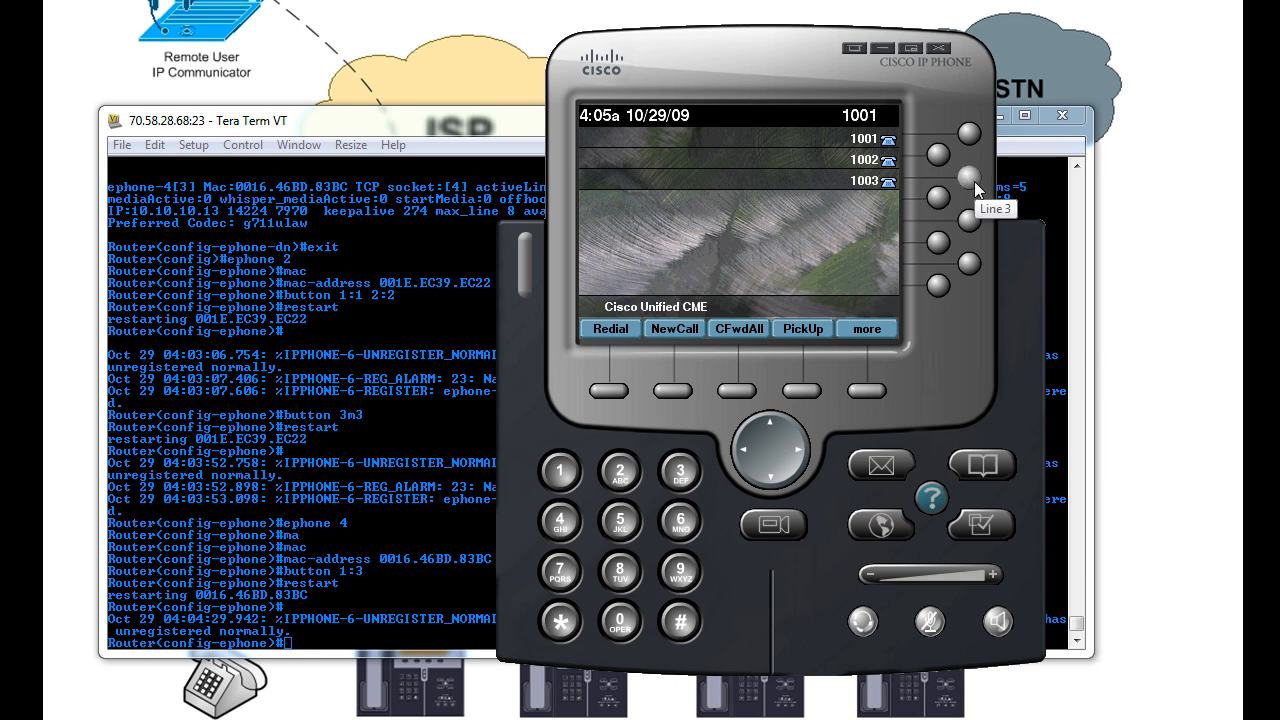
{"action": "mouse_move", "coordinate": [660, 442]}
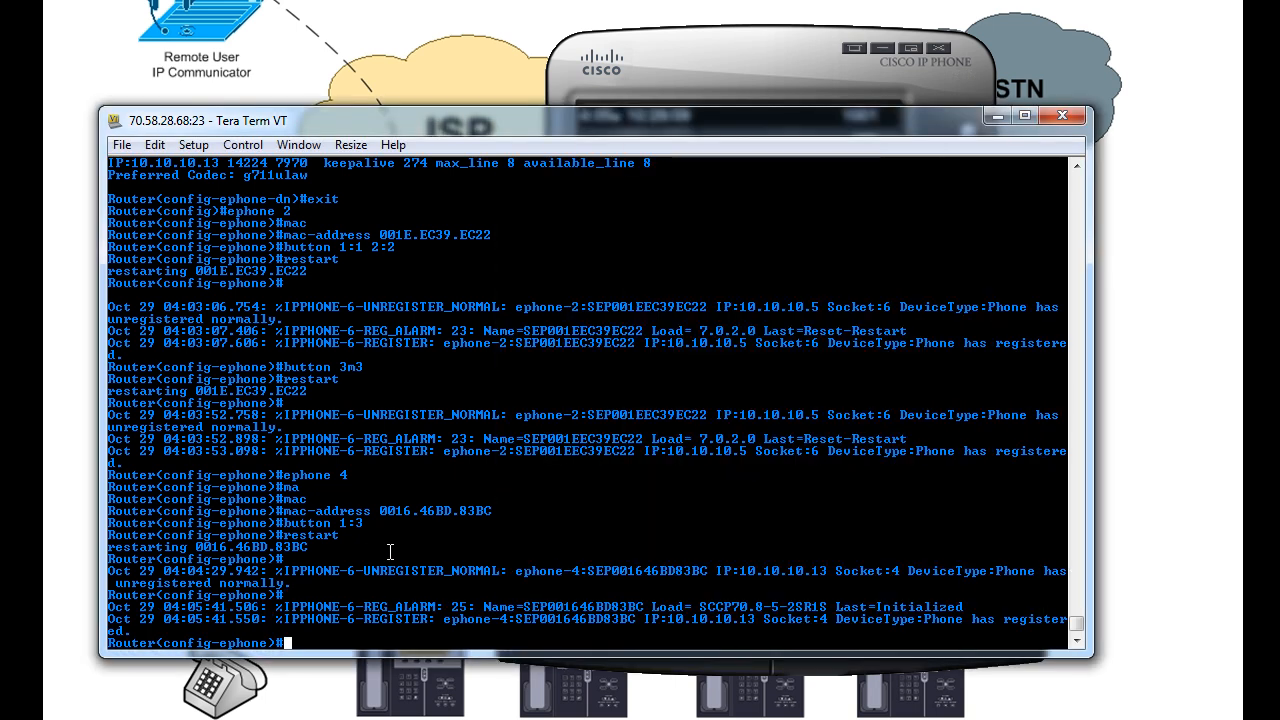
Show the full '?' help list of ephone configuration commands, paging past --More--.
{"action": "type", "text": "?"}
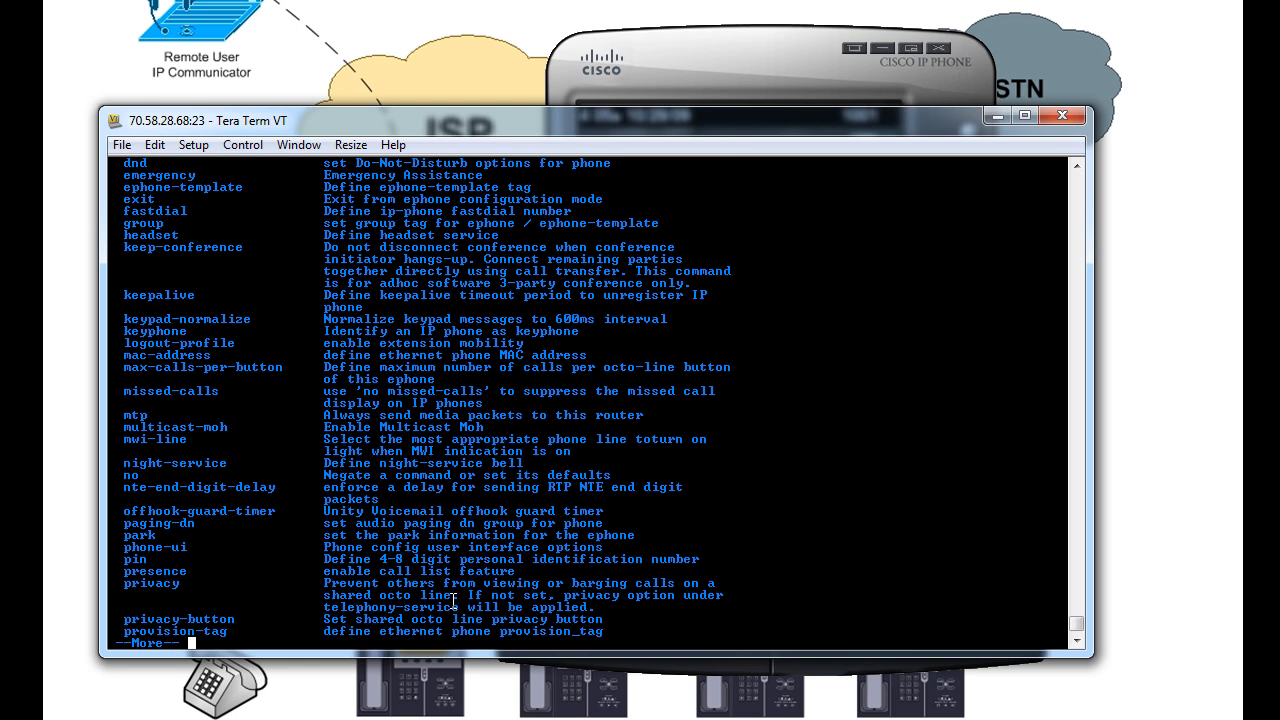
{"action": "key", "text": "space"}
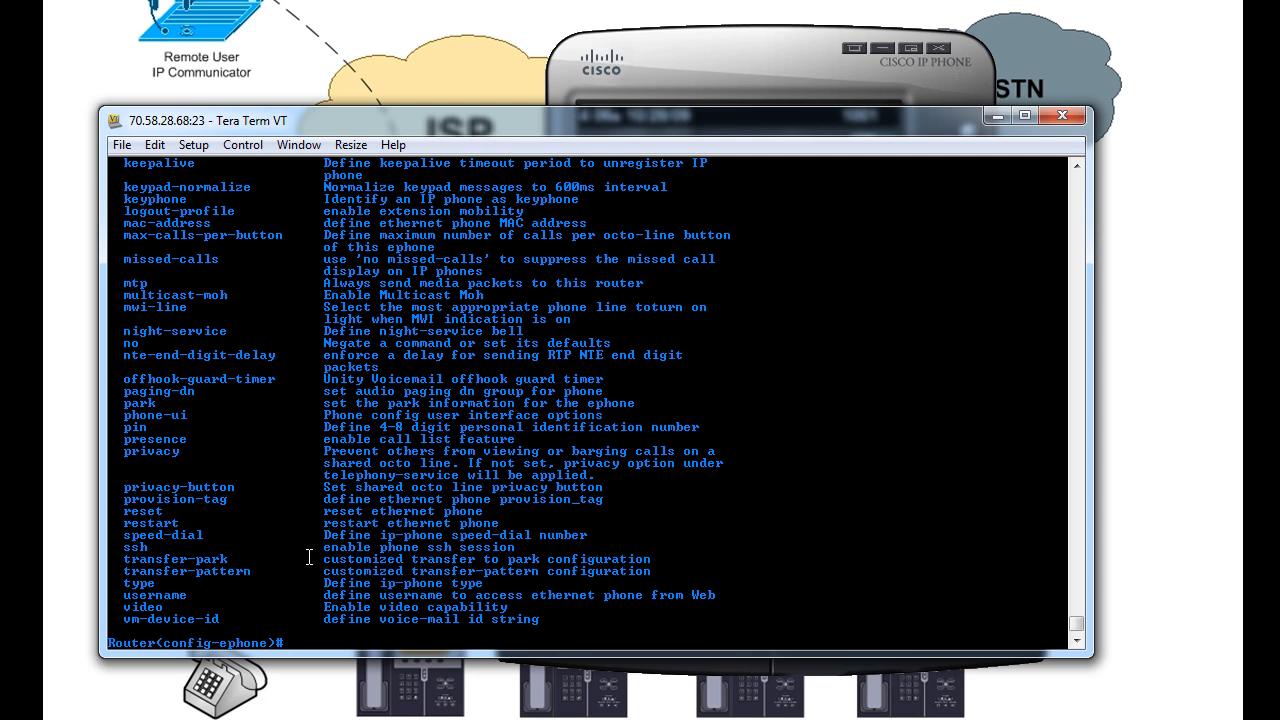
{"action": "mouse_move", "coordinate": [728, 58]}
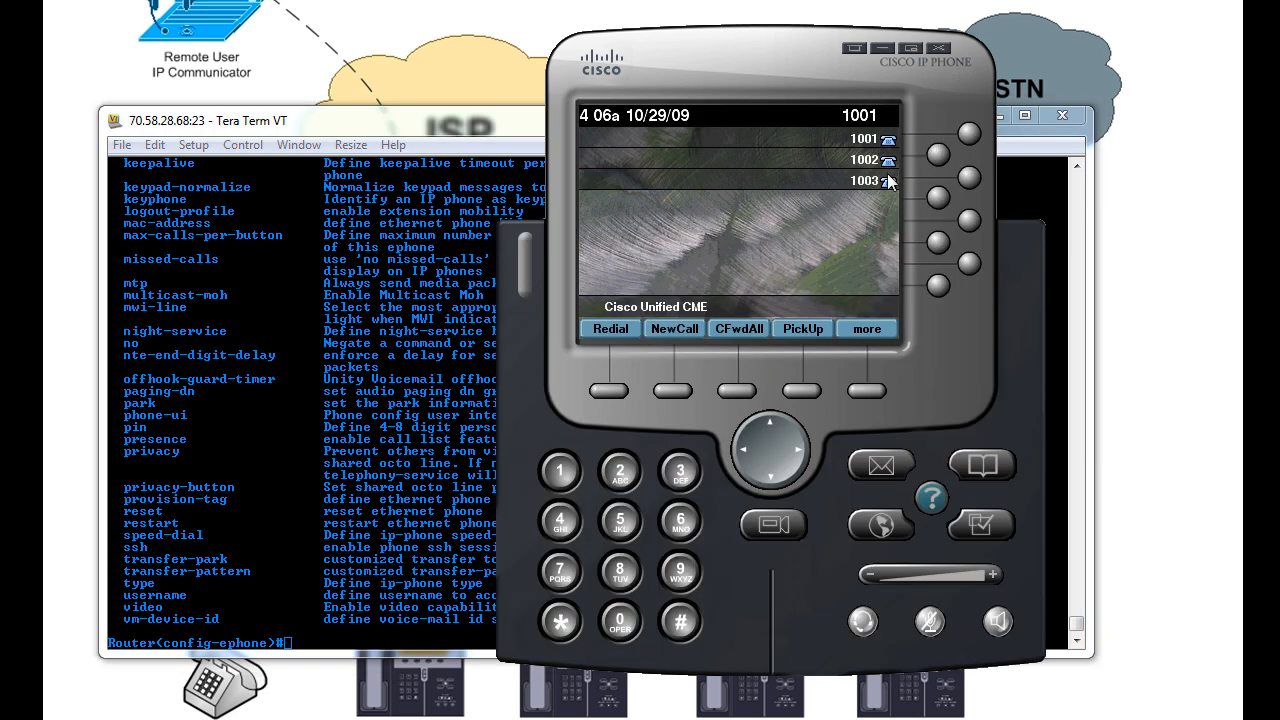
{"action": "left_click", "coordinate": [968, 138]}
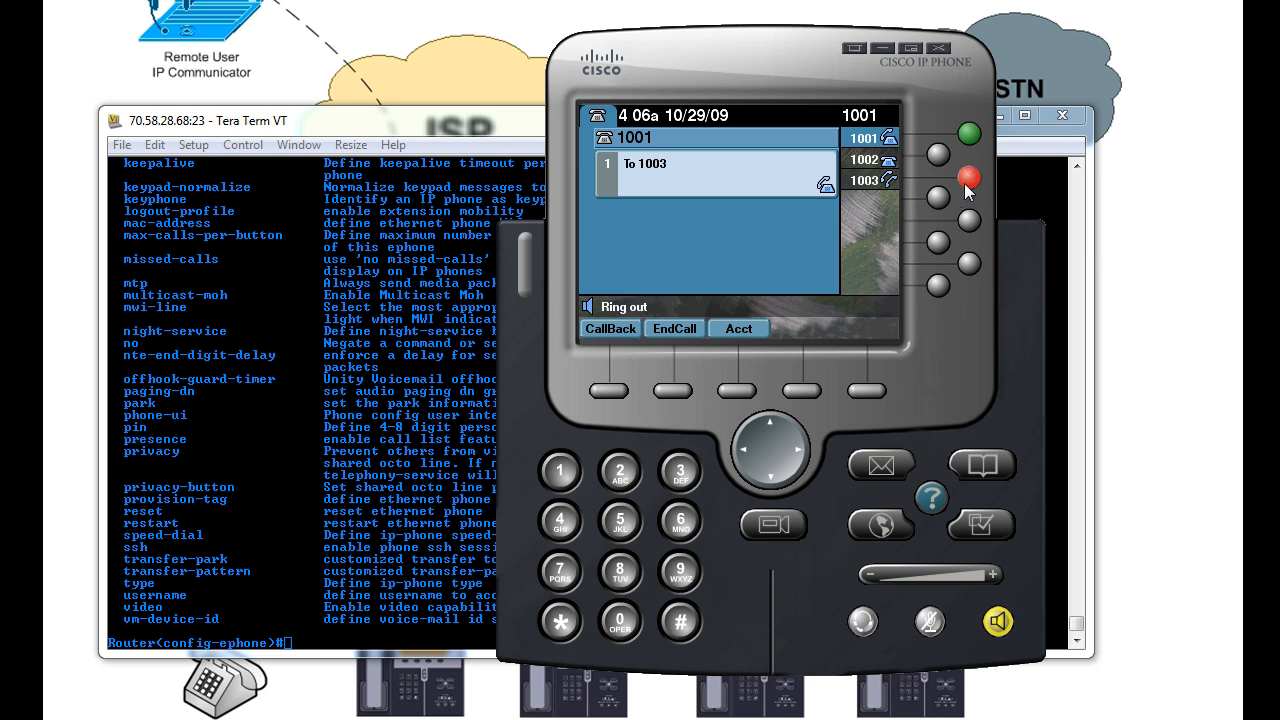
{"action": "mouse_move", "coordinate": [976, 206]}
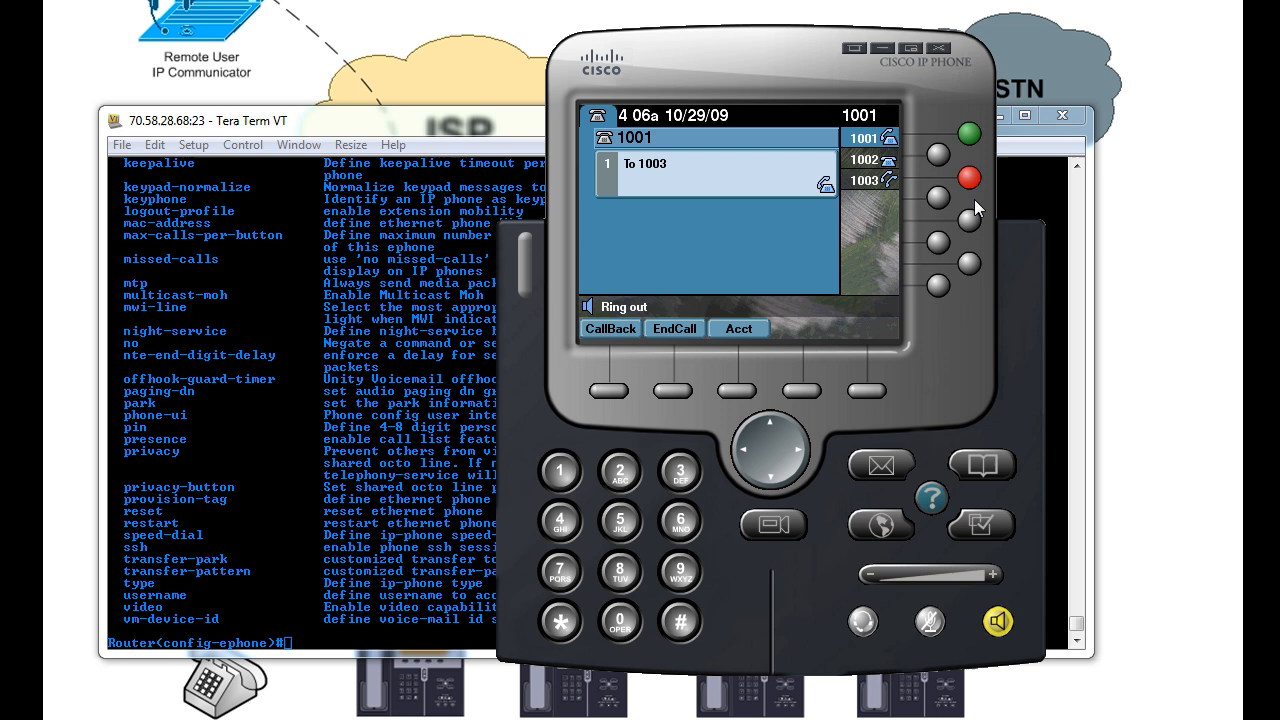
{"action": "left_click", "coordinate": [672, 328]}
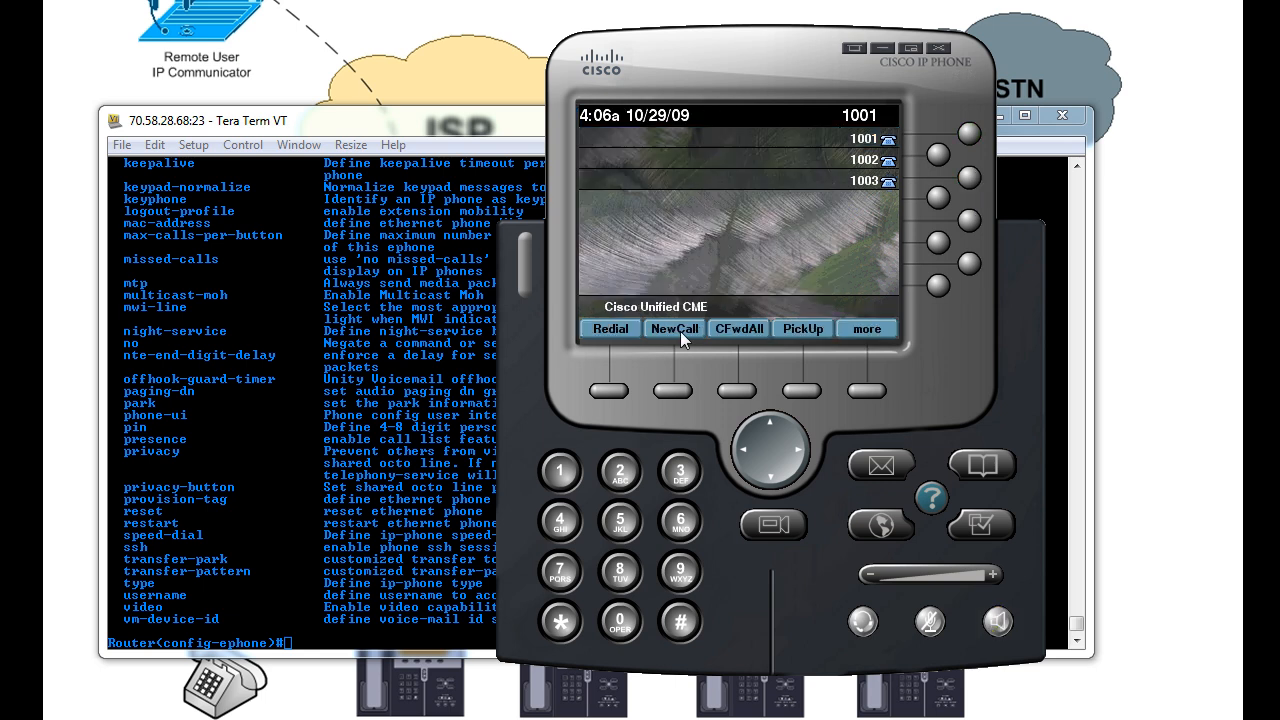